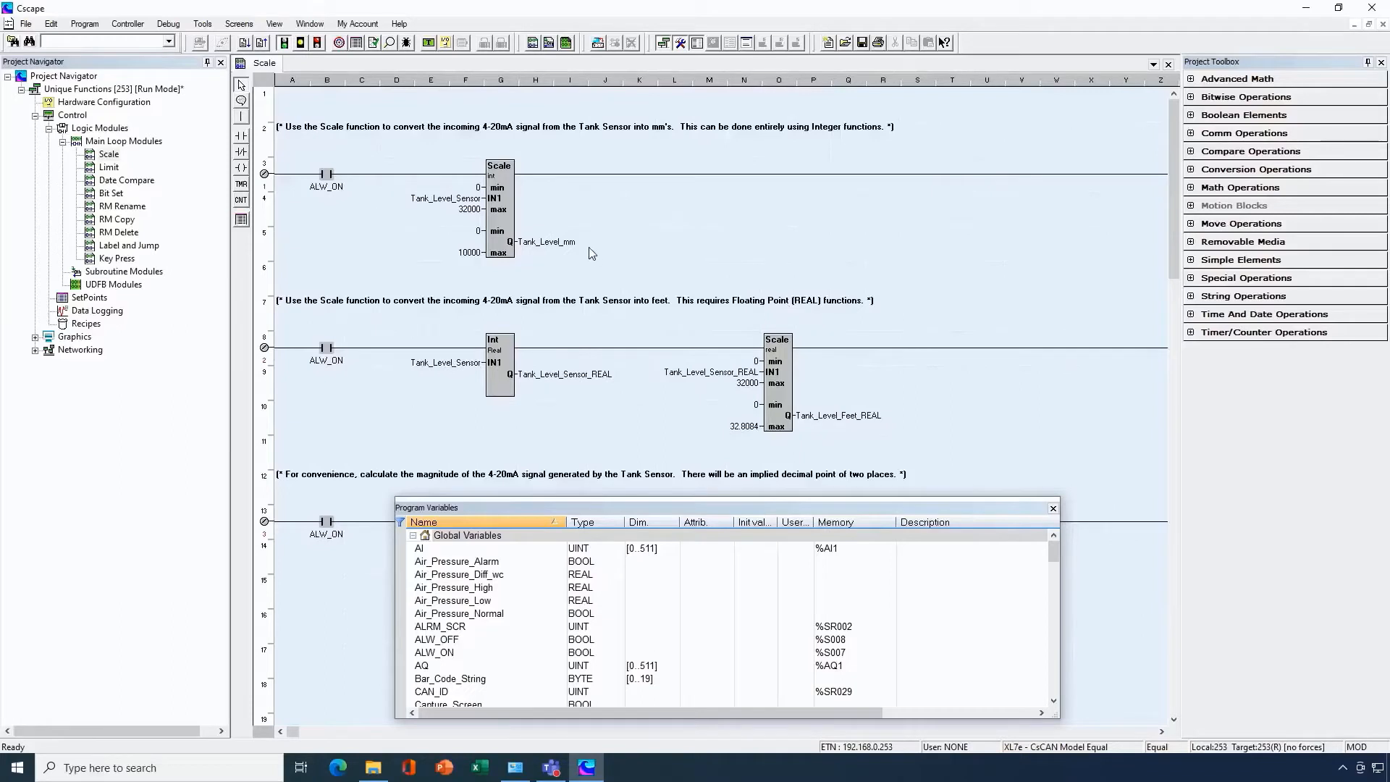
mouse_move(402, 142)
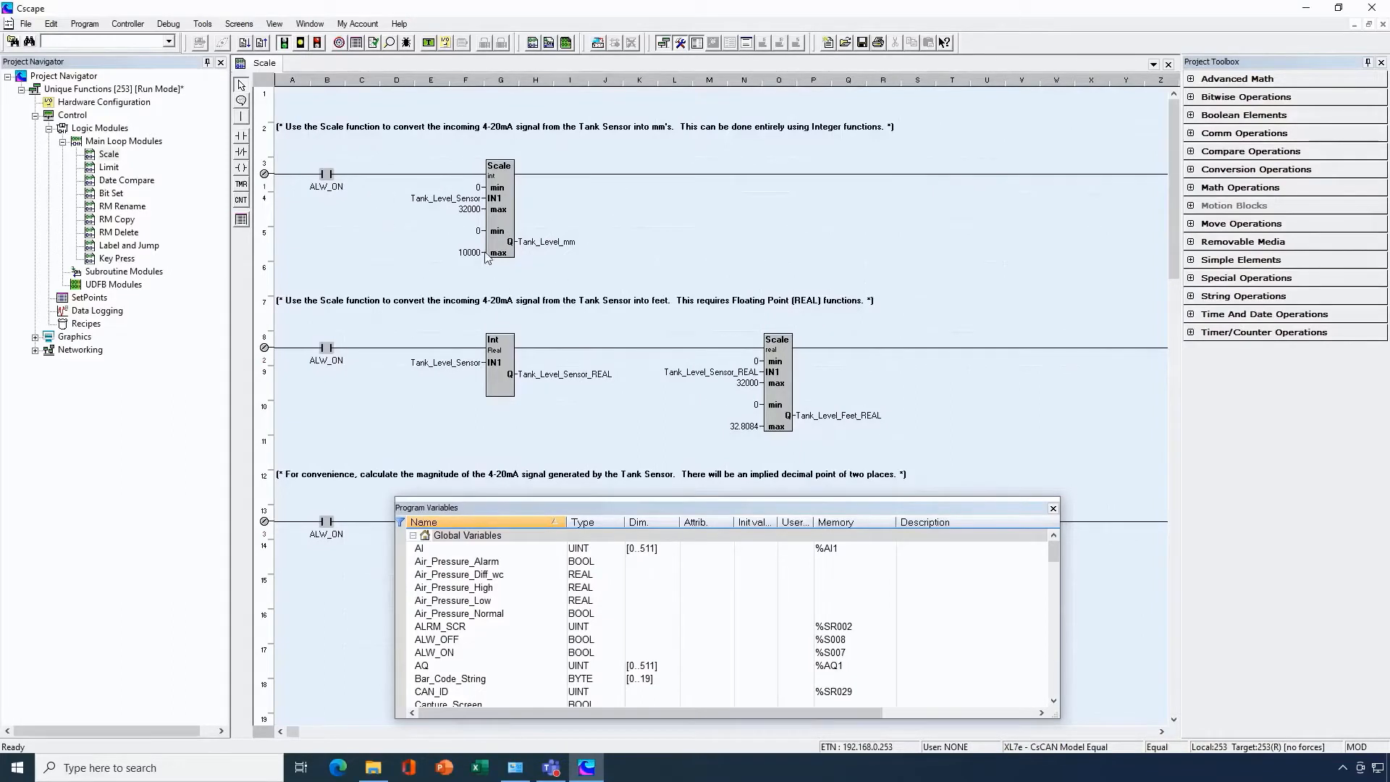
mouse_move(498, 208)
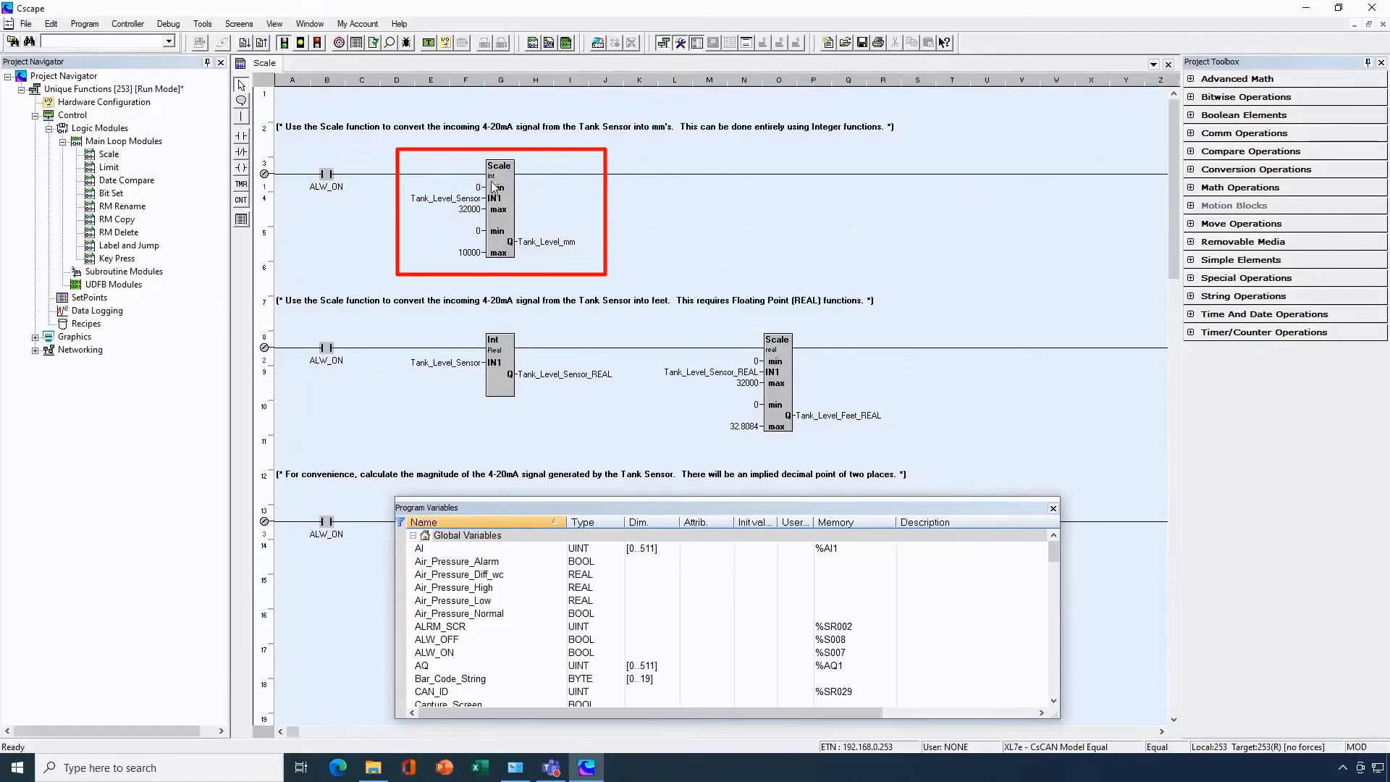
mouse_move(419, 205)
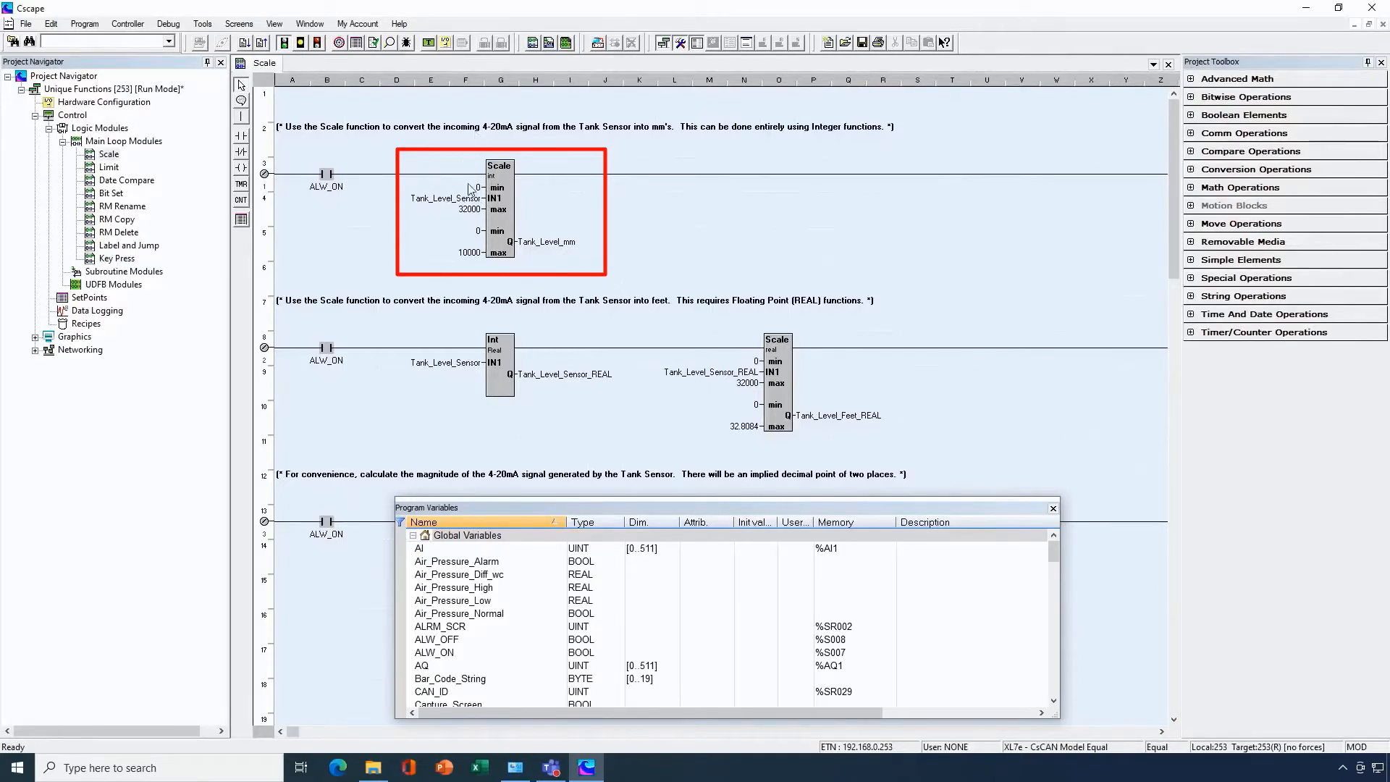
mouse_move(550, 255)
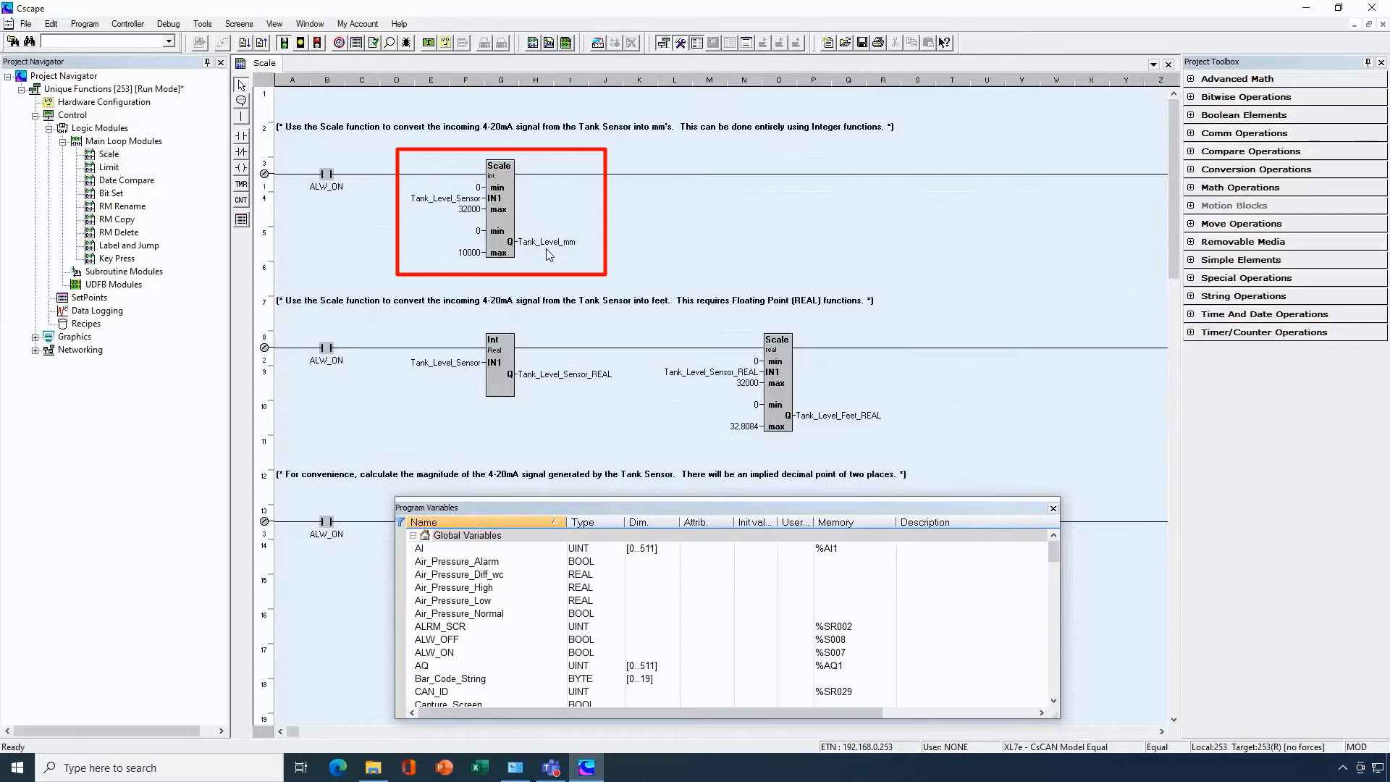
mouse_move(556, 258)
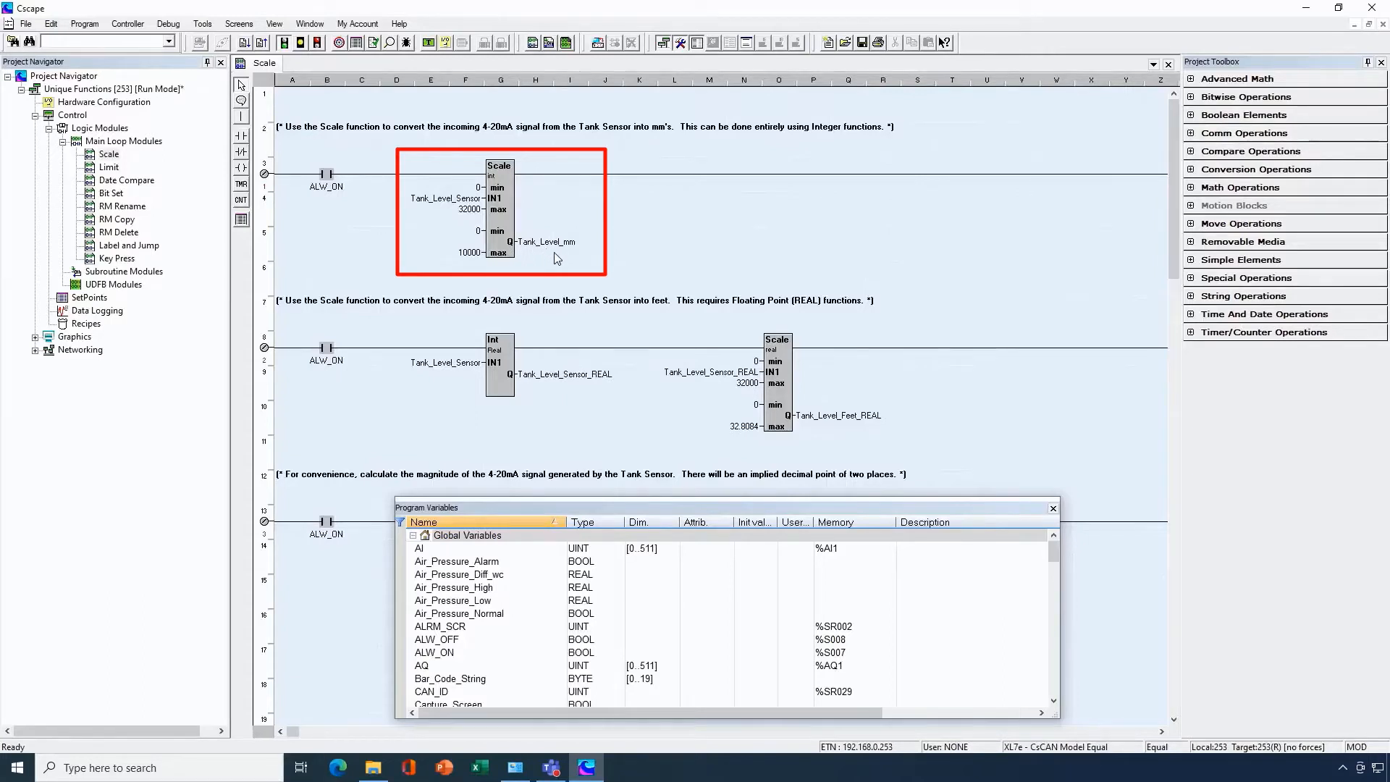
mouse_move(478, 238)
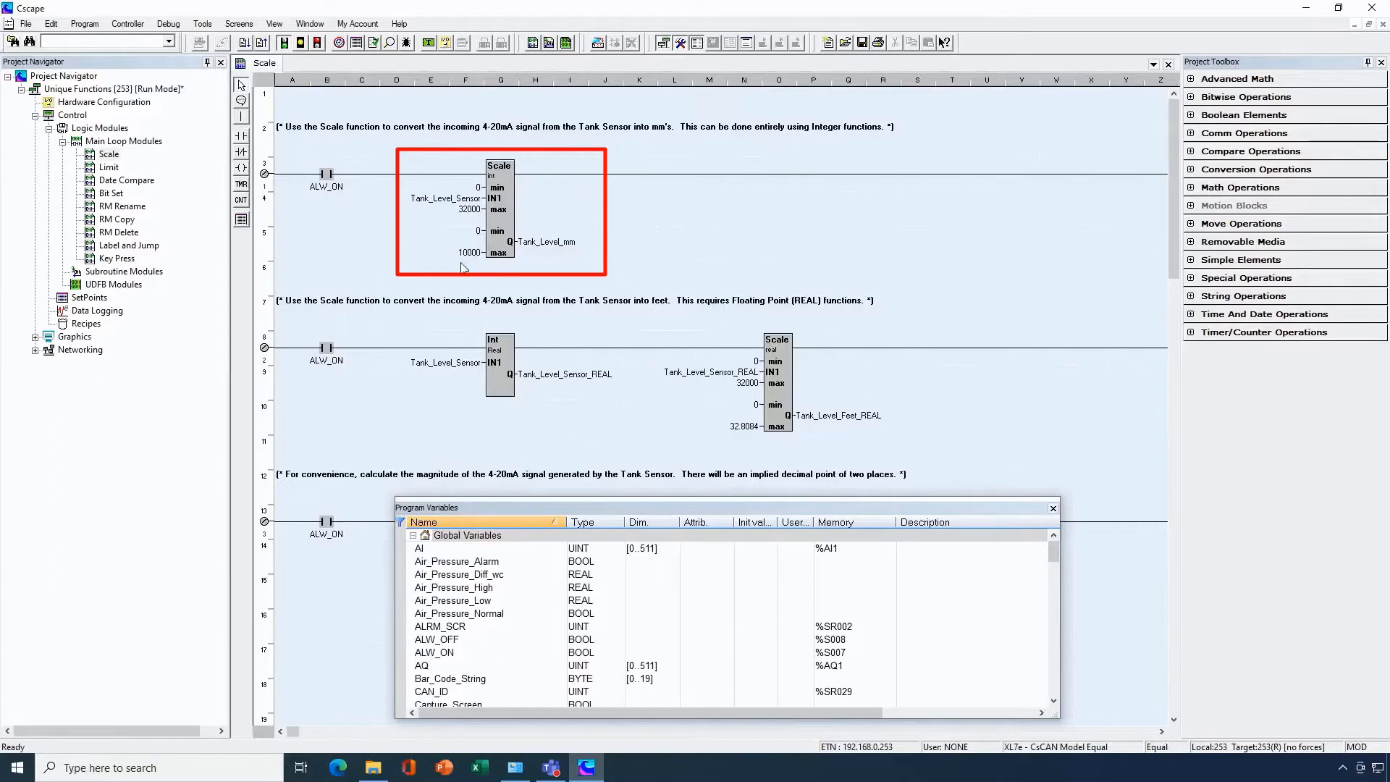
mouse_move(466, 262)
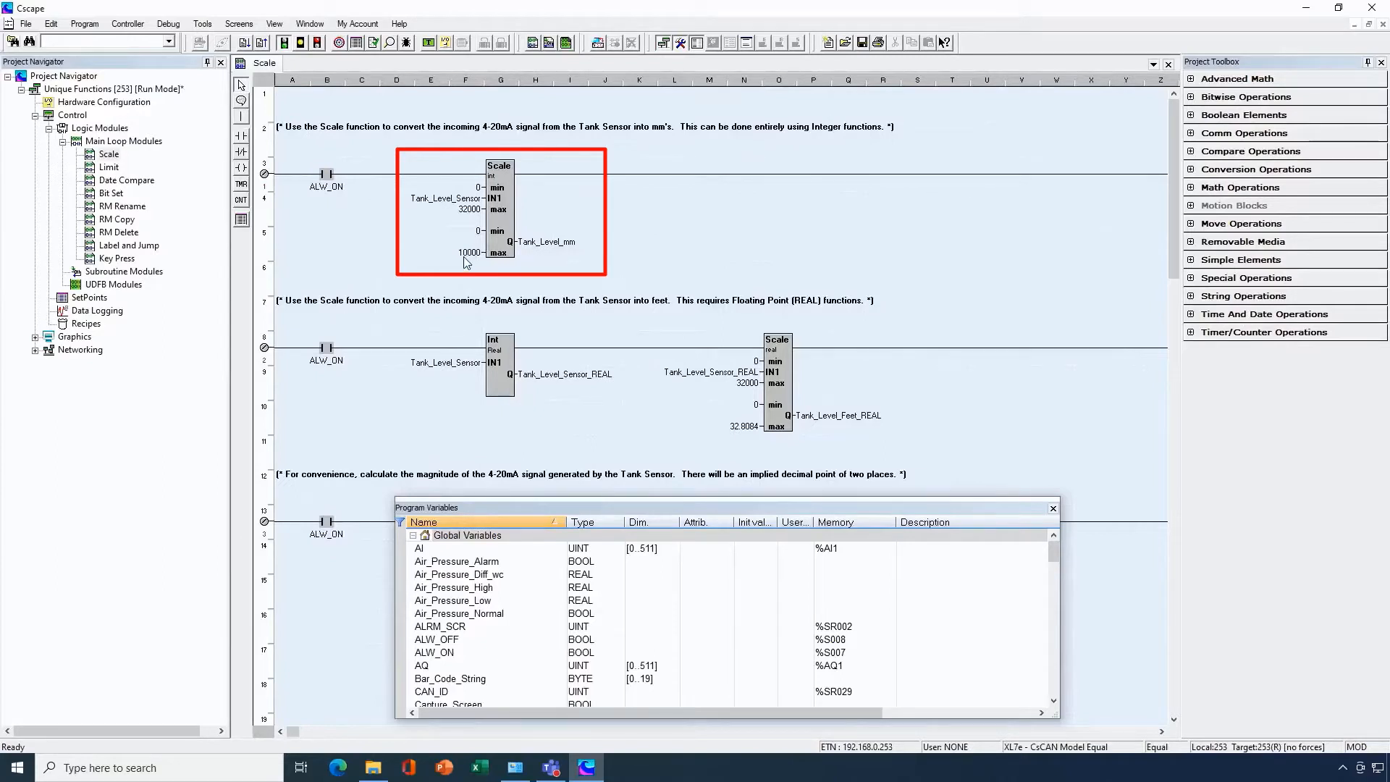
mouse_move(475, 261)
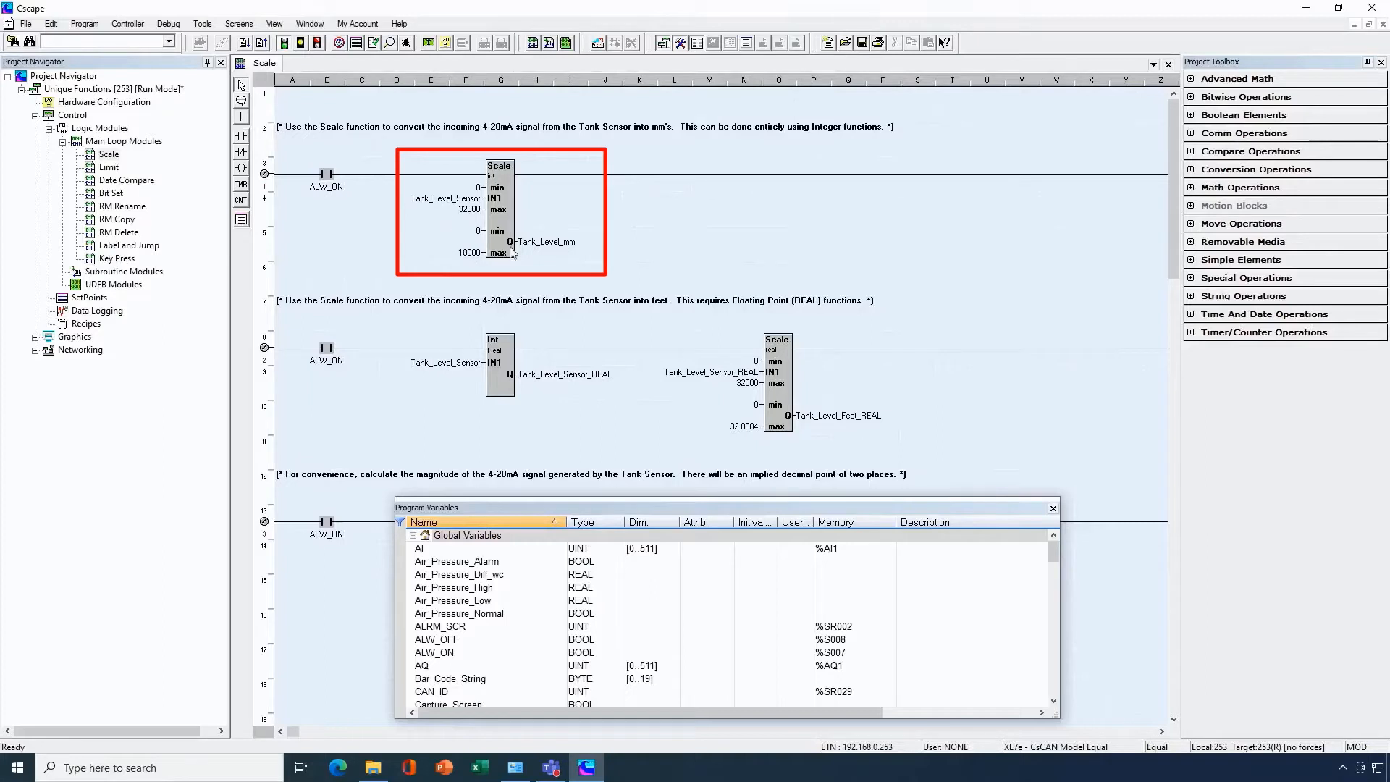
mouse_move(565, 255)
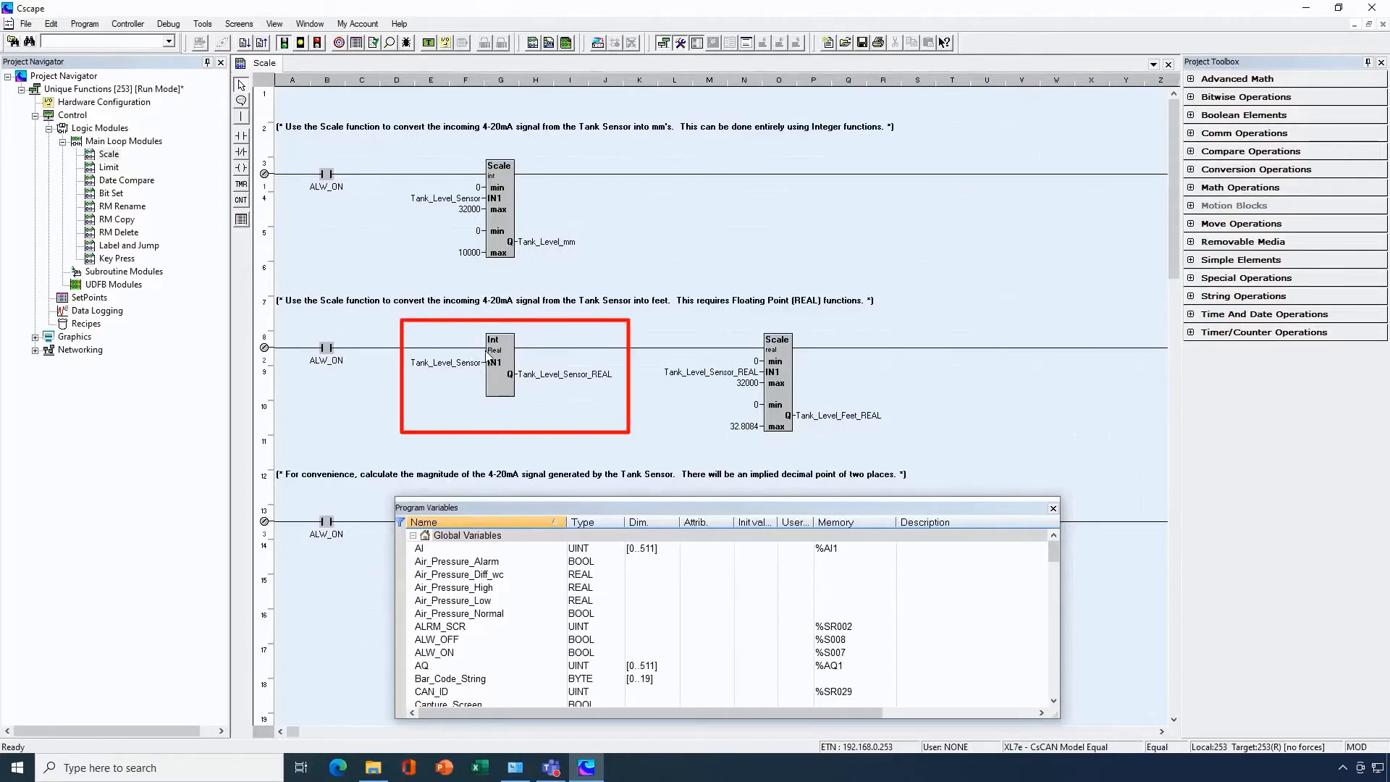
mouse_move(740, 364)
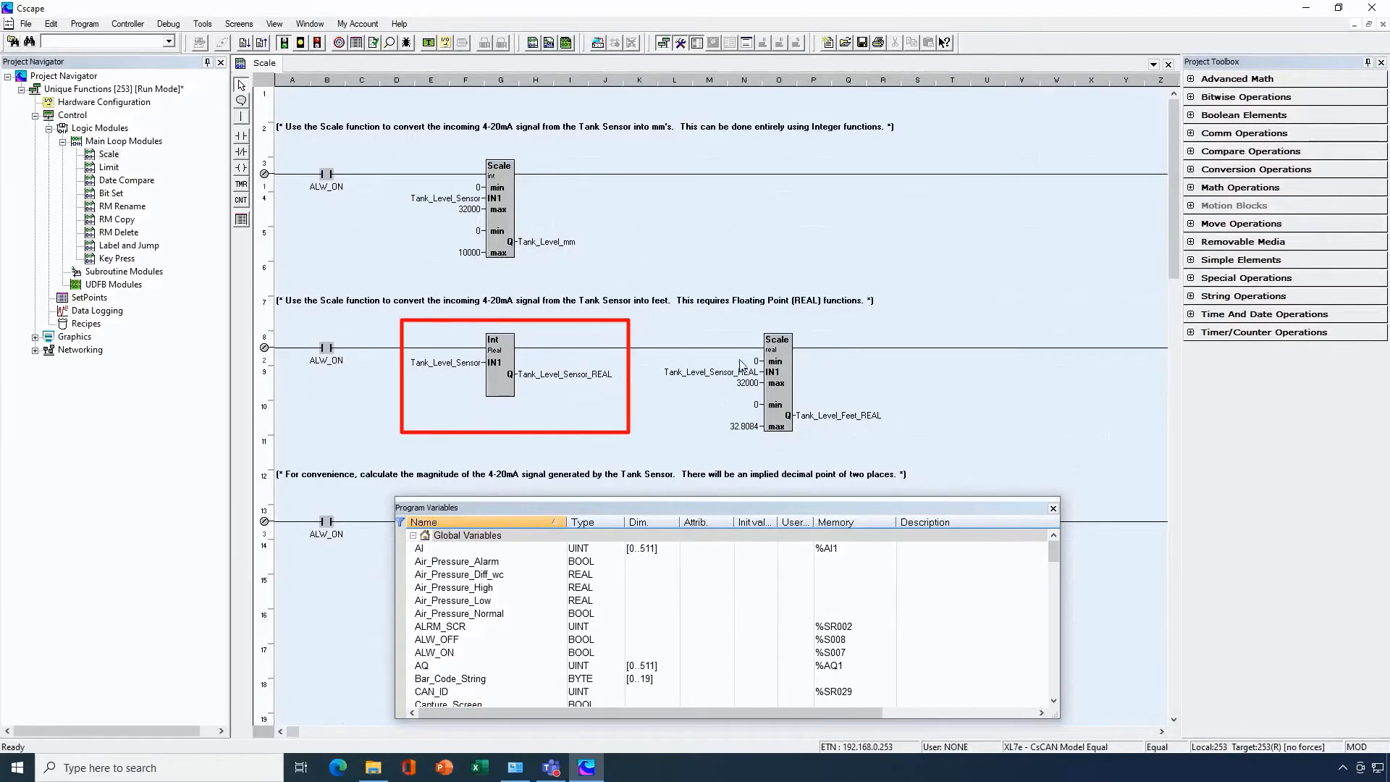
mouse_move(774, 360)
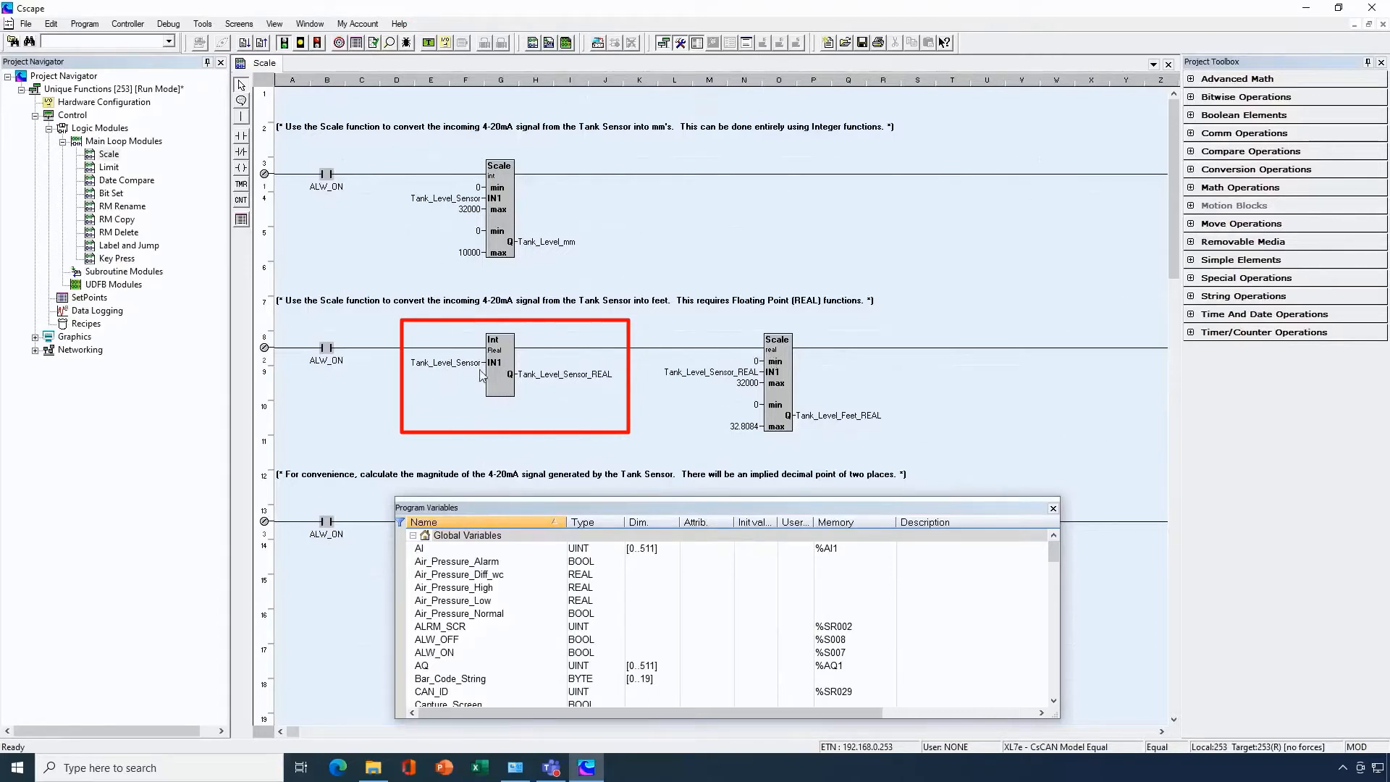
mouse_move(556, 377)
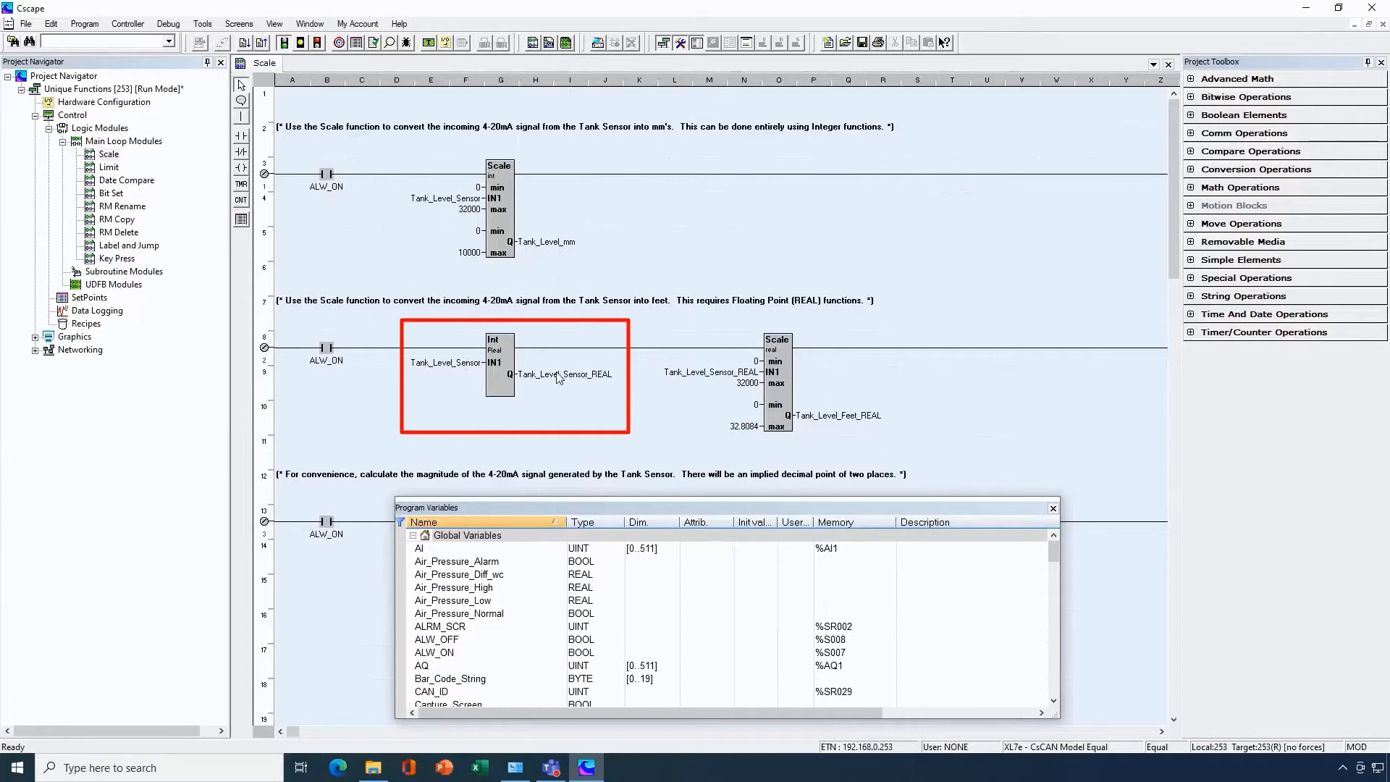
mouse_move(559, 387)
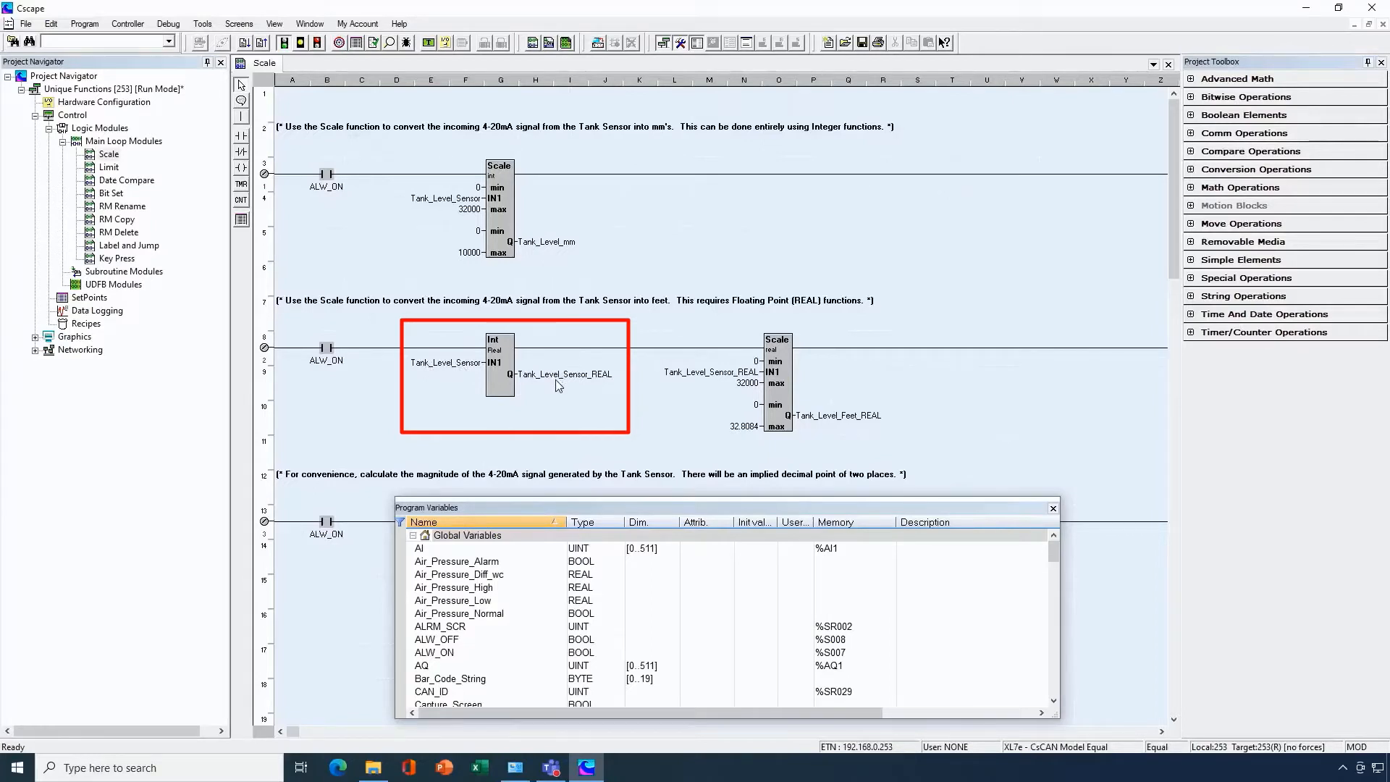
mouse_move(576, 391)
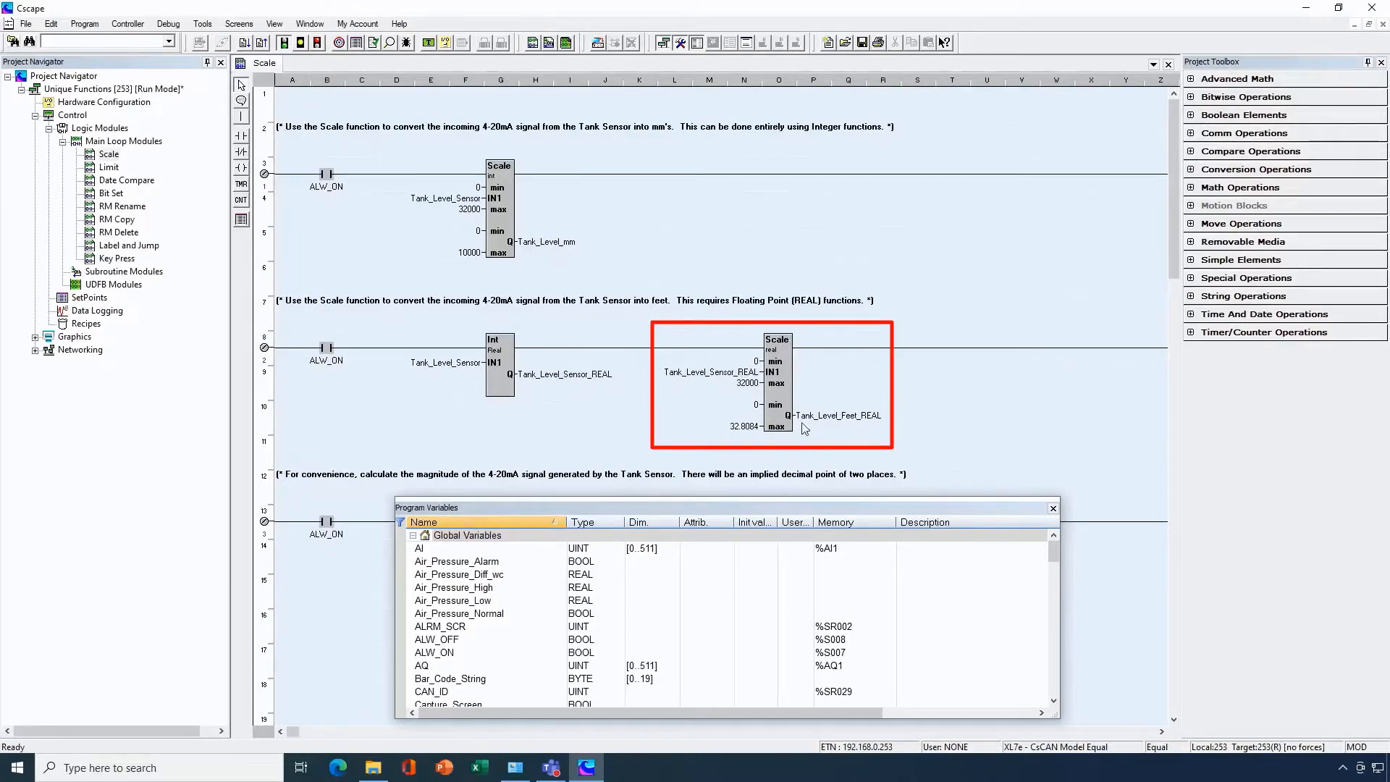
mouse_move(764, 413)
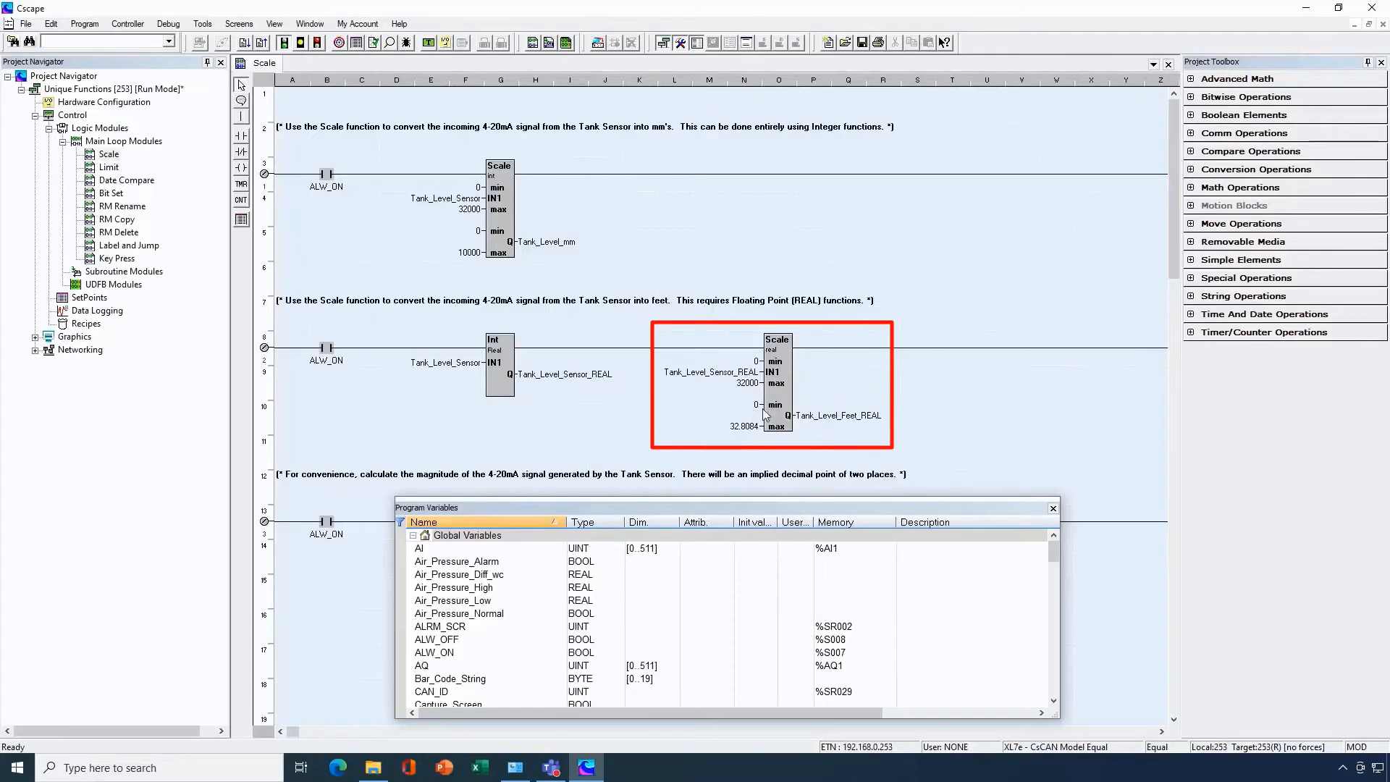
mouse_move(745, 425)
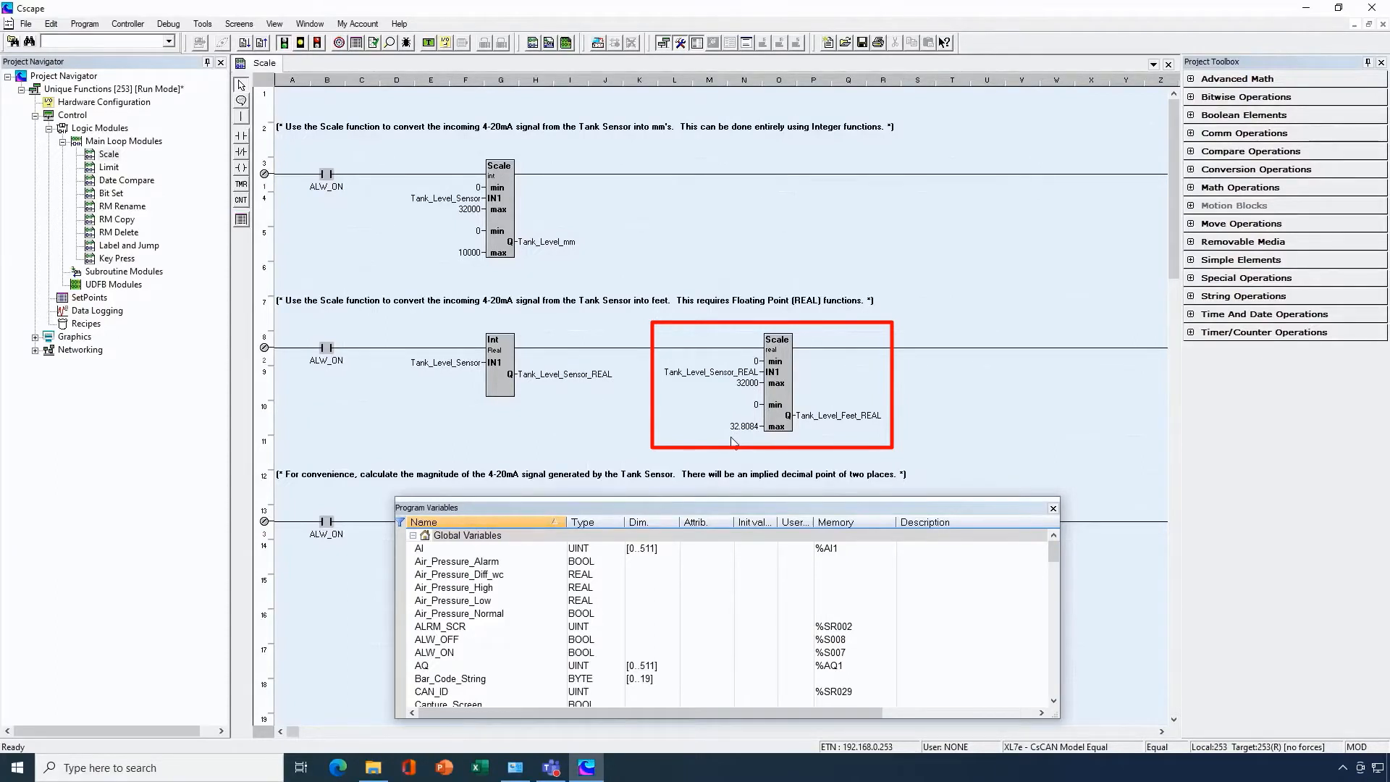
mouse_move(829, 427)
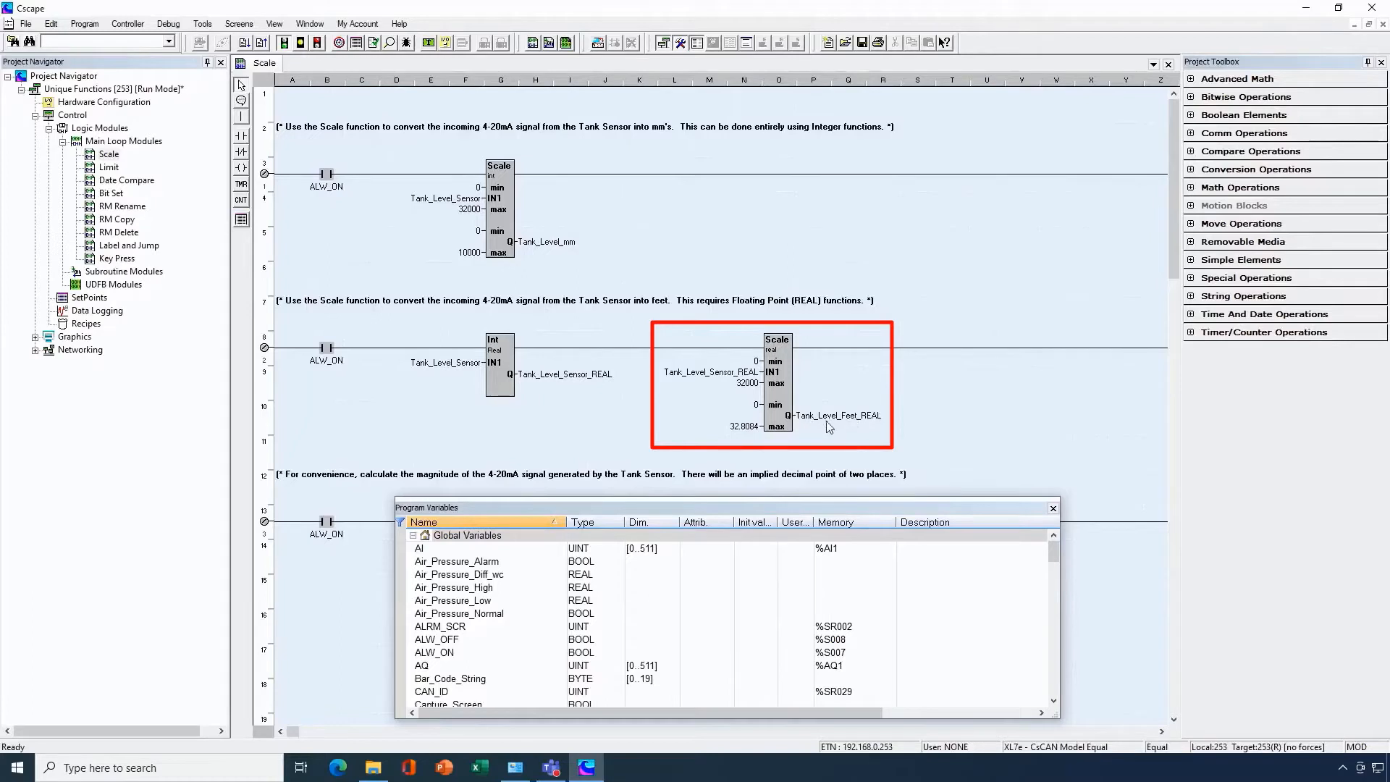
Step: Review the Fill block loading Filter_Change_Dates and the two Bit Set blocks marking filter-change days
scroll("down", 3)
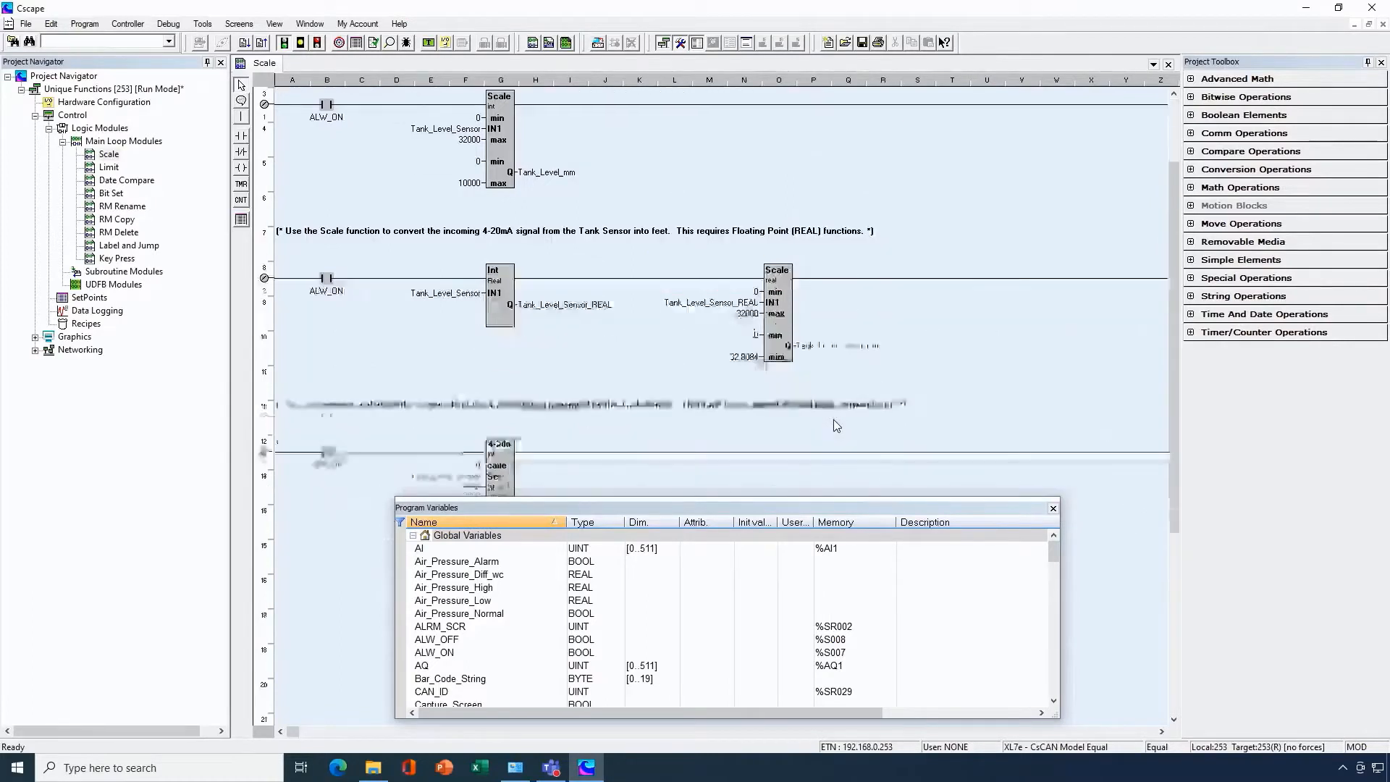
scroll("down", 3)
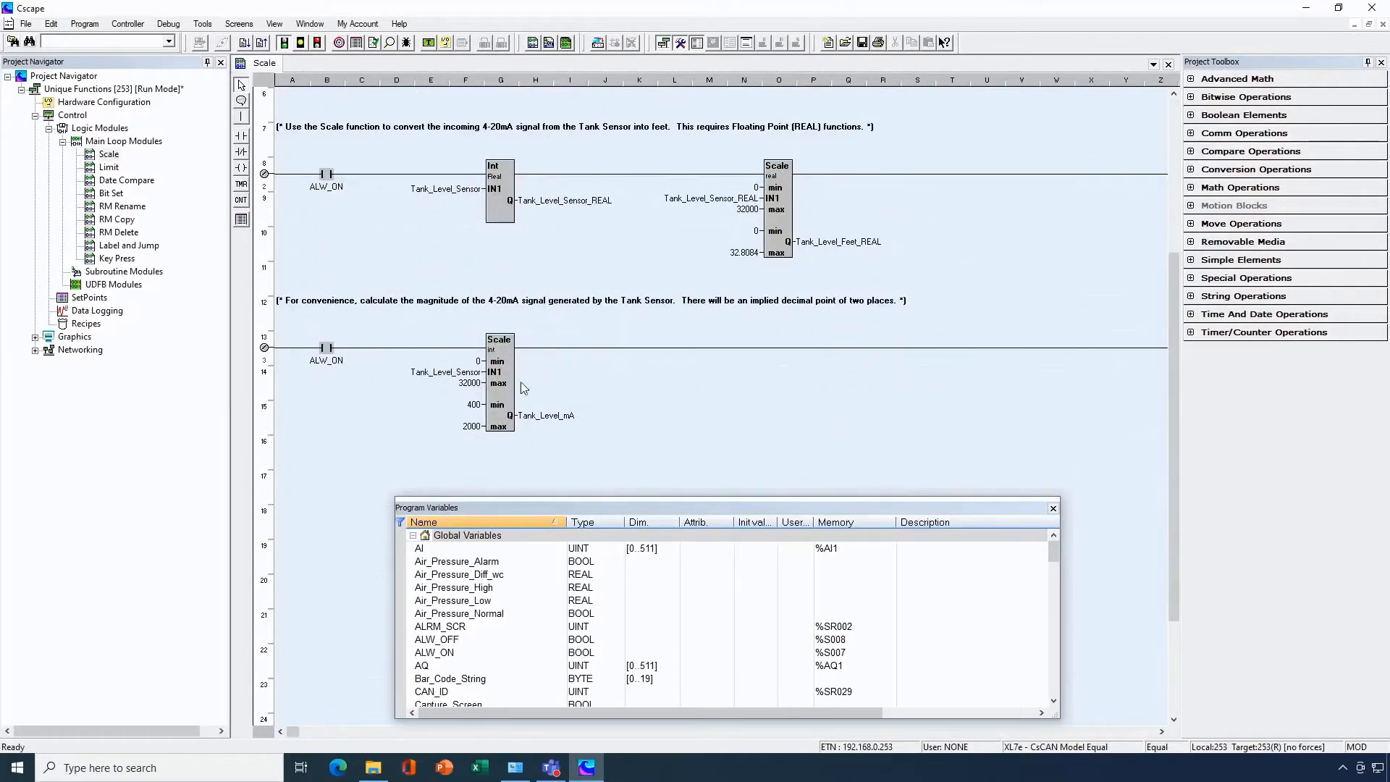
left_click(498, 380)
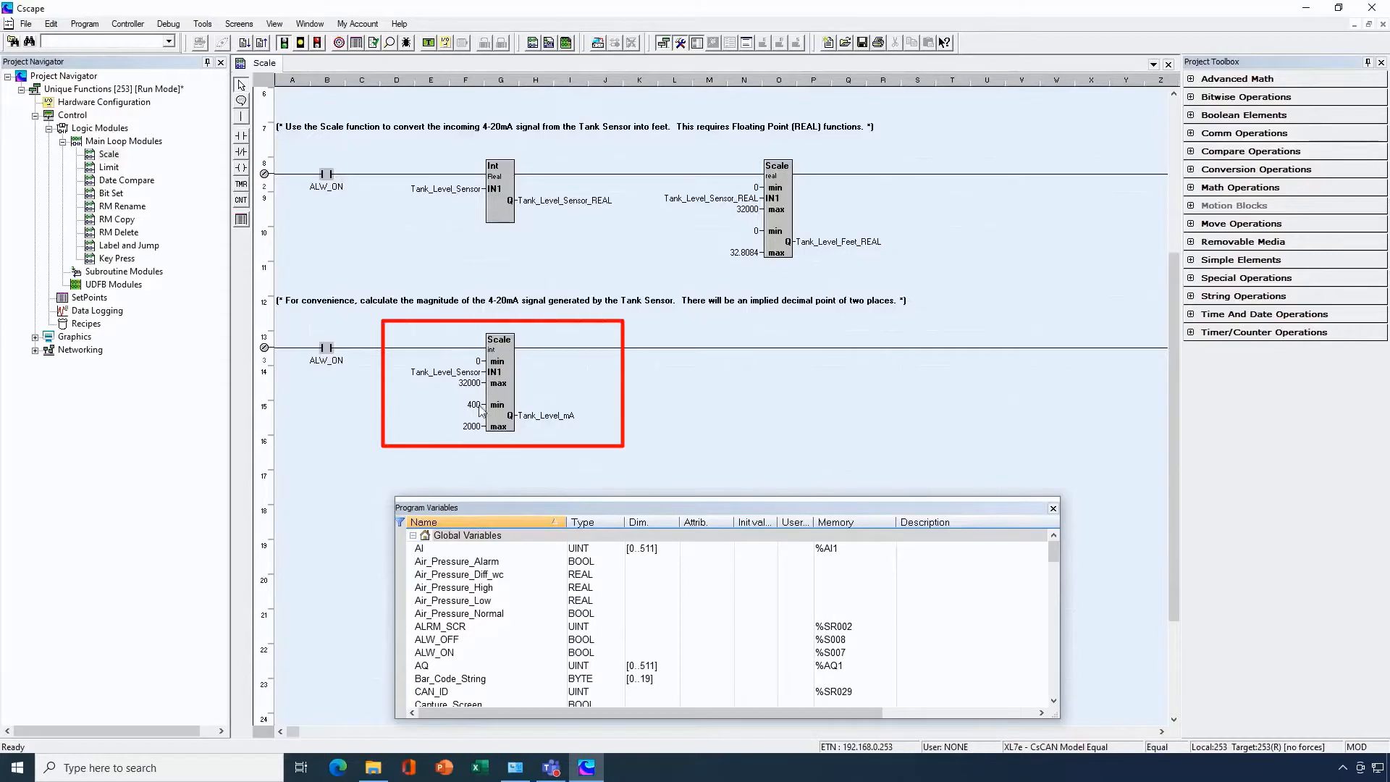
mouse_move(436, 382)
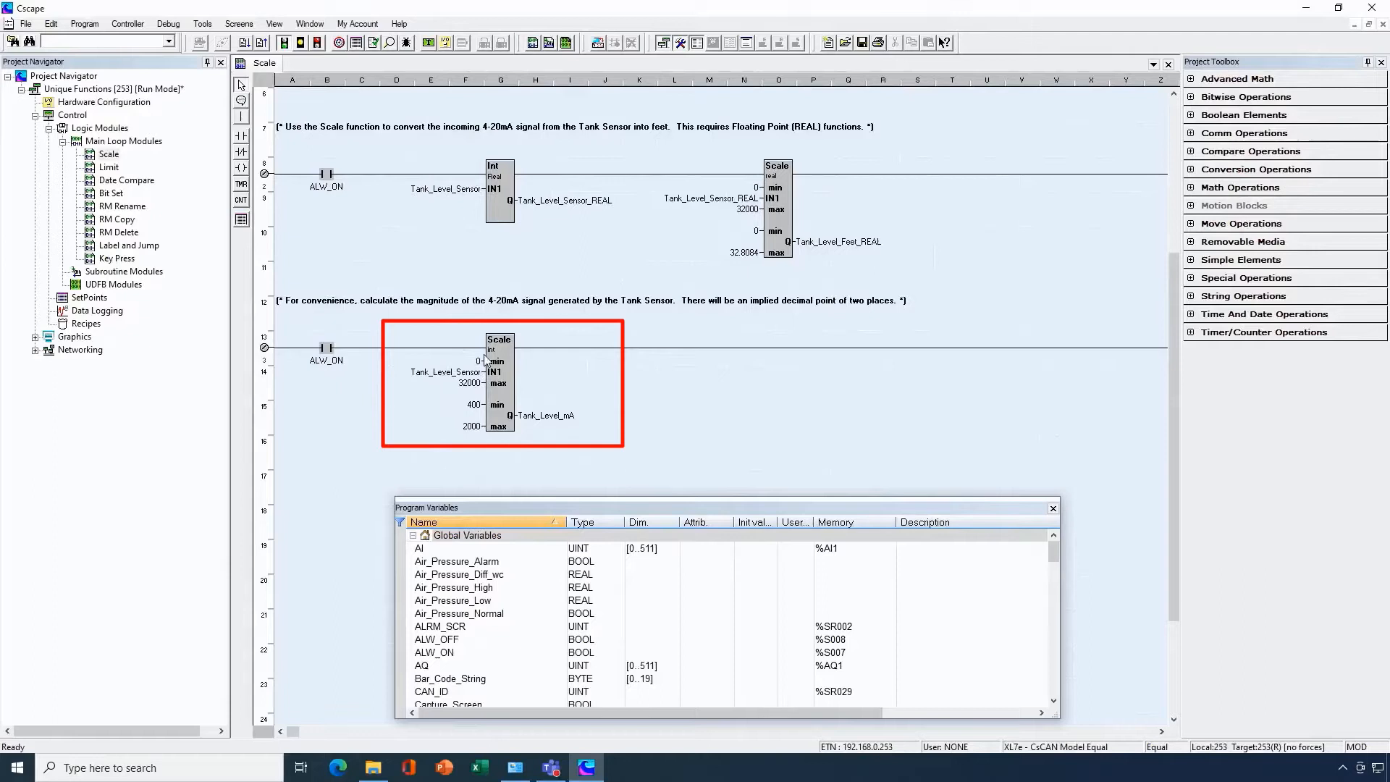
mouse_move(481, 374)
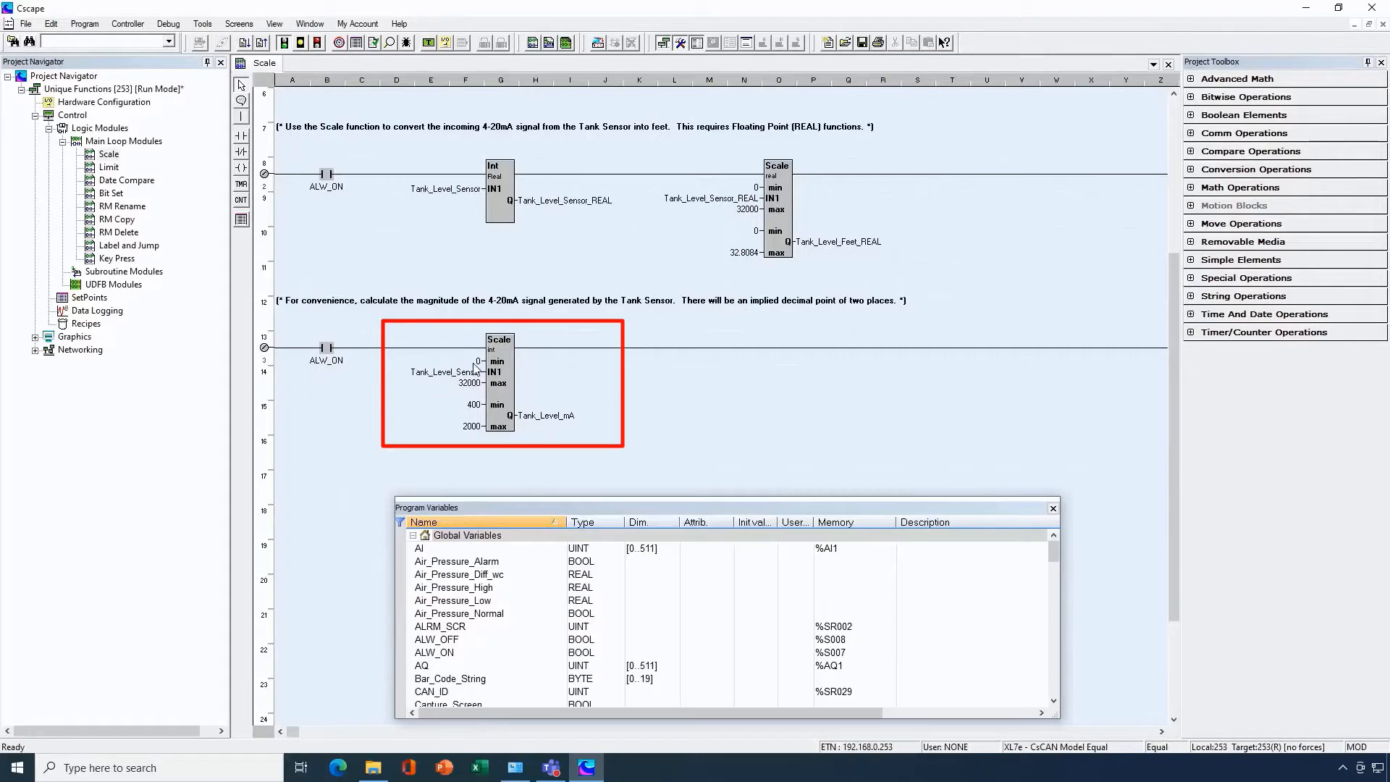
mouse_move(475, 390)
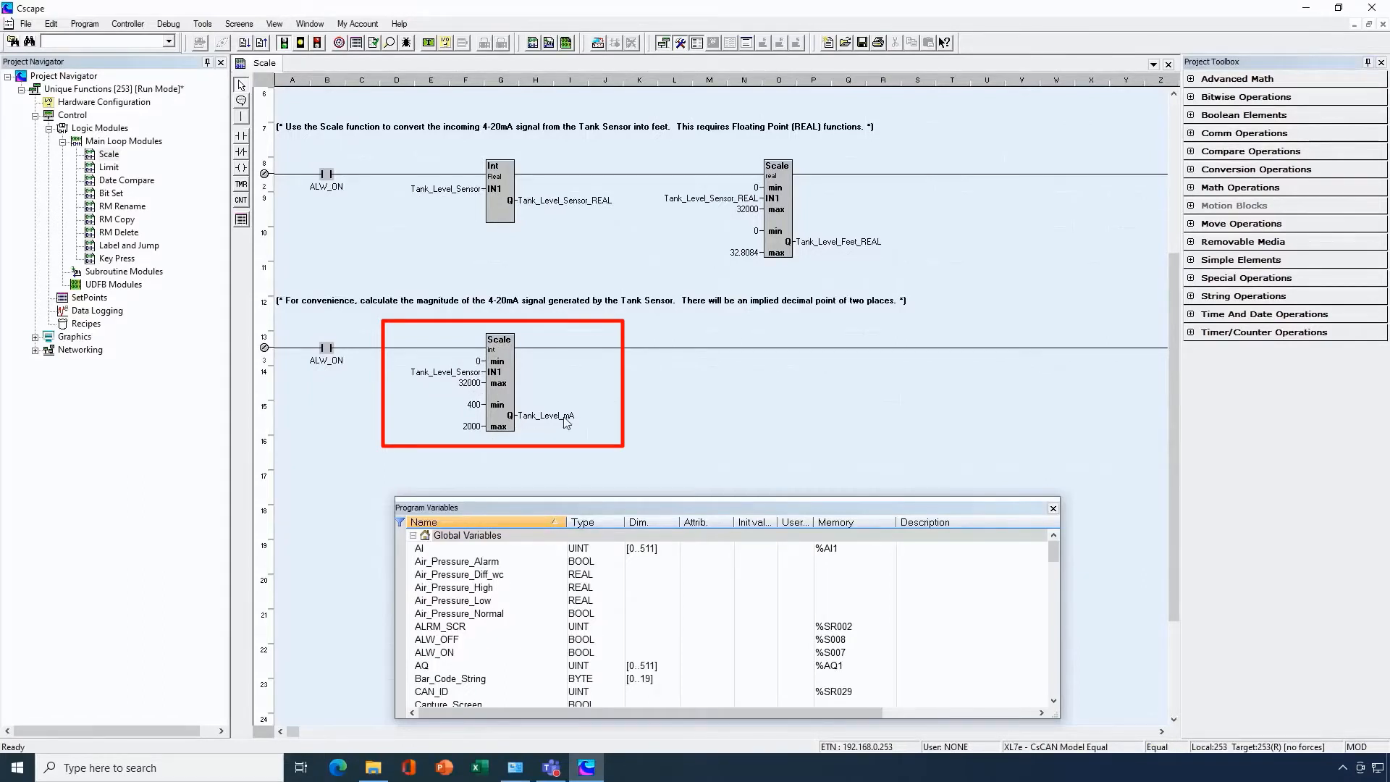
mouse_move(548, 433)
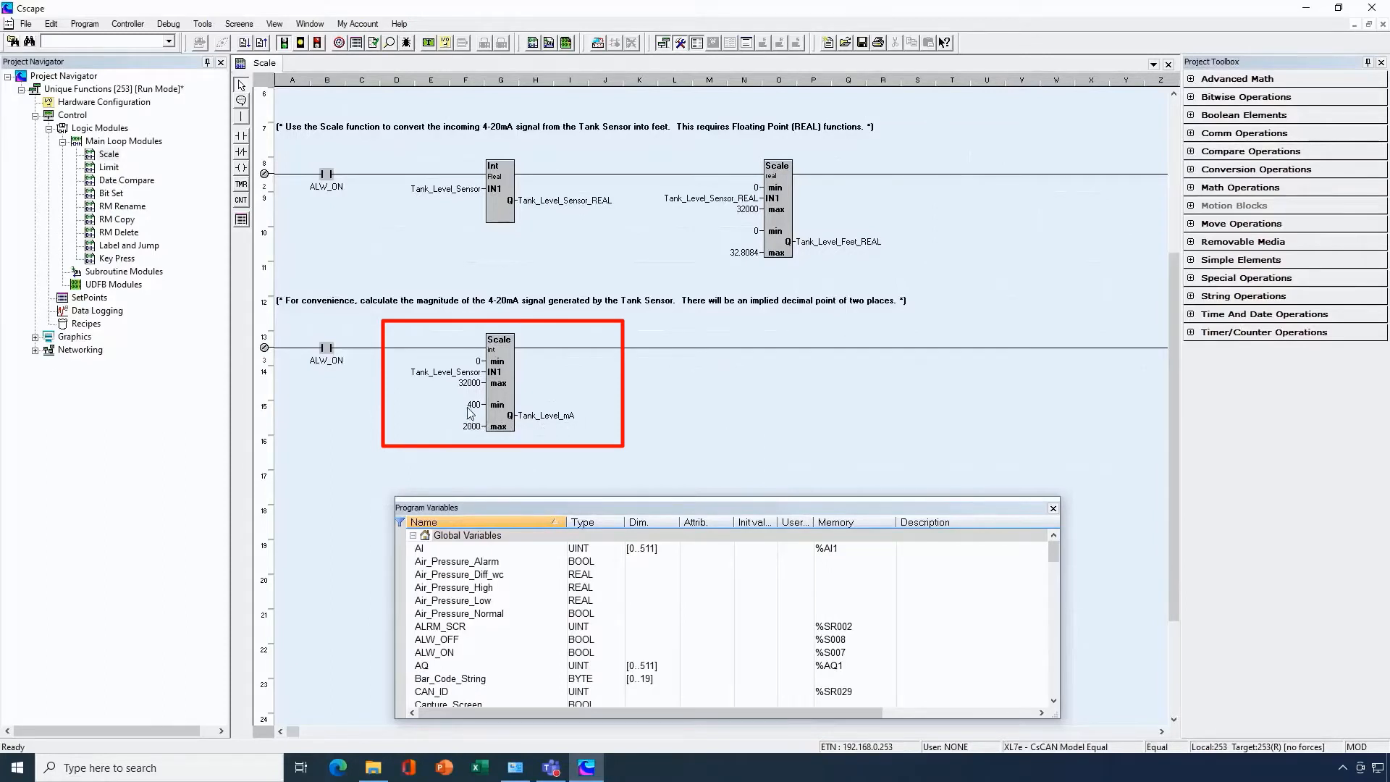
mouse_move(478, 449)
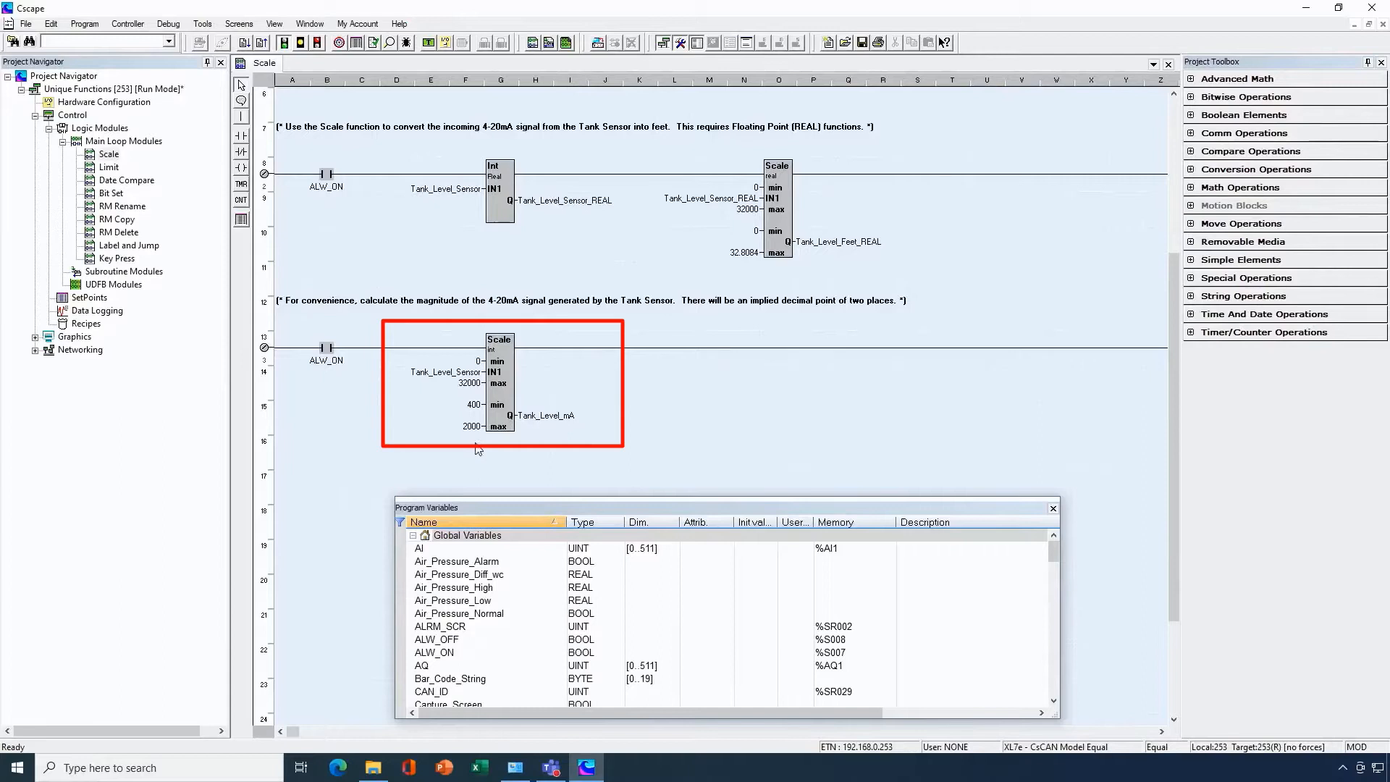
mouse_move(475, 433)
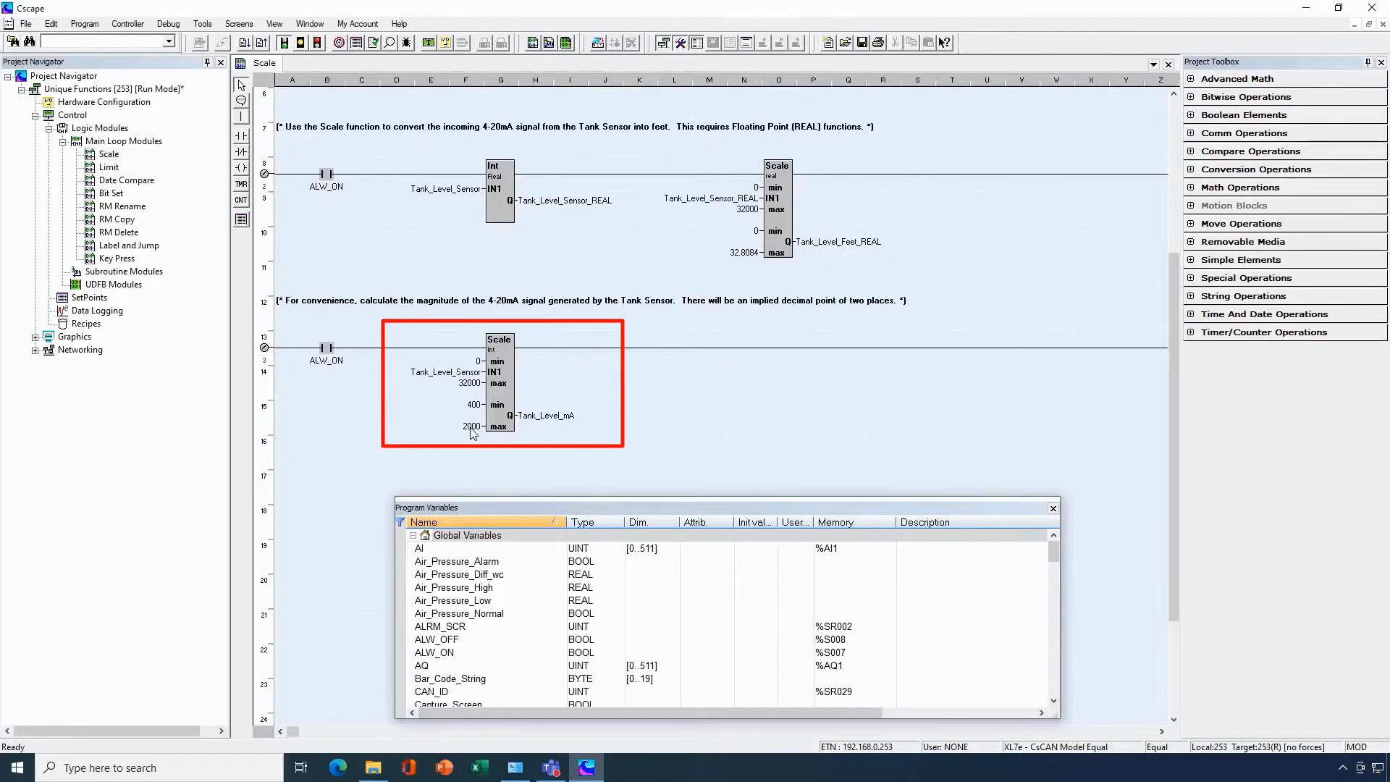
mouse_move(478, 414)
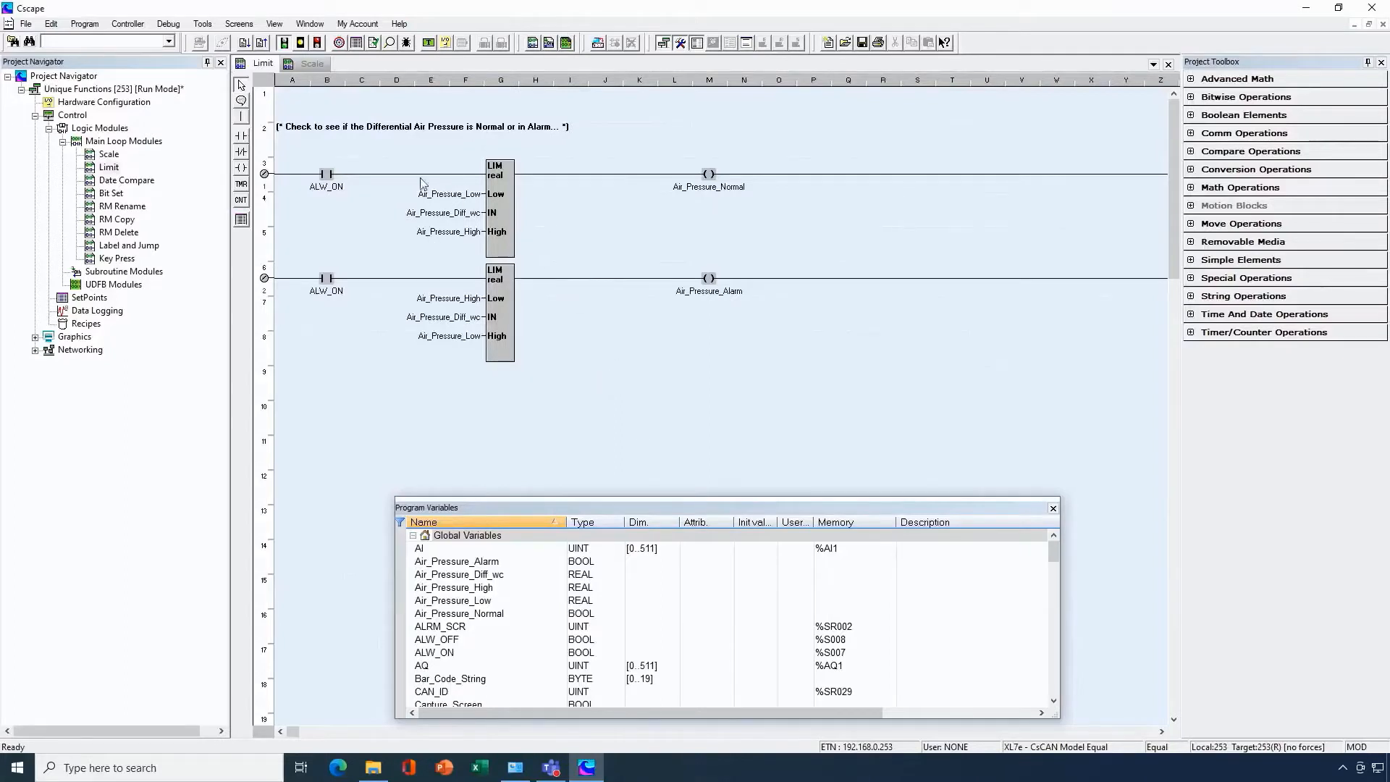
mouse_move(472, 229)
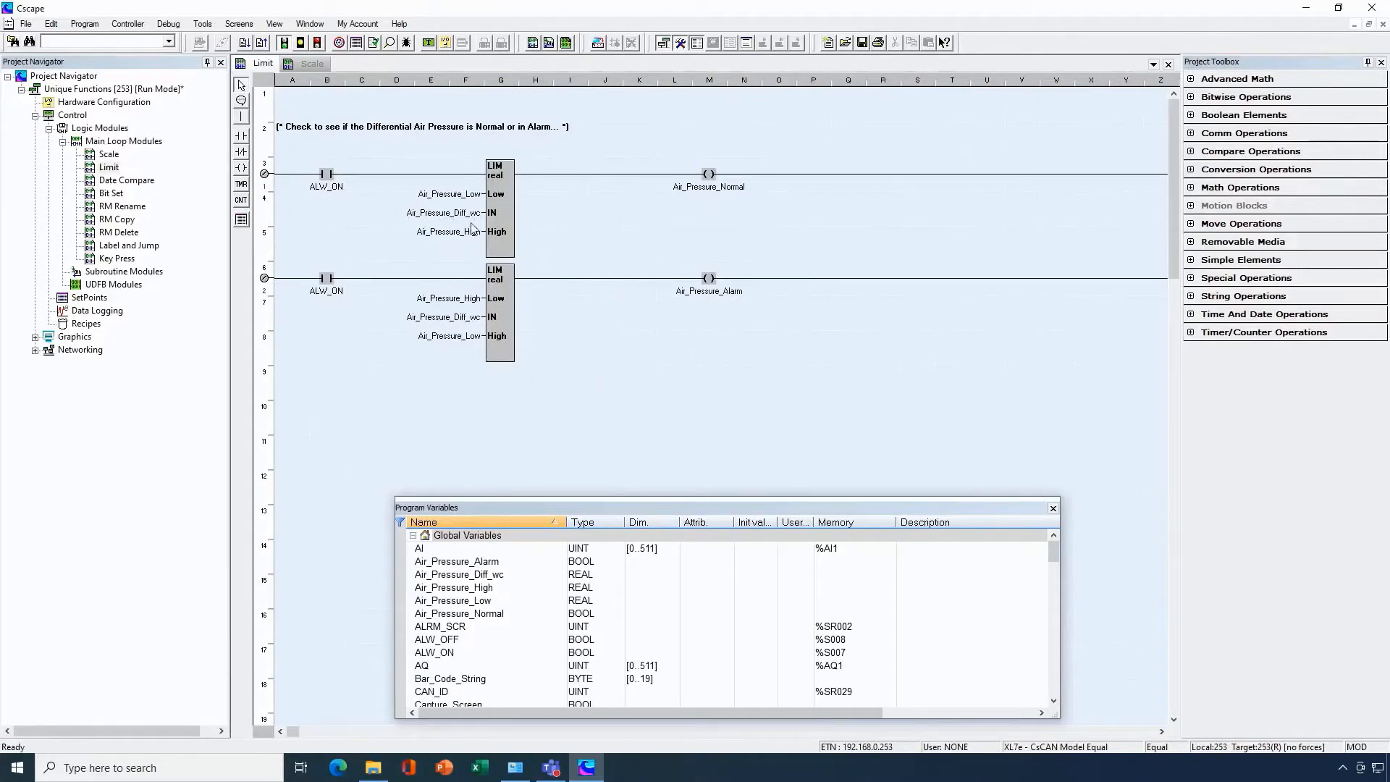
mouse_move(437, 223)
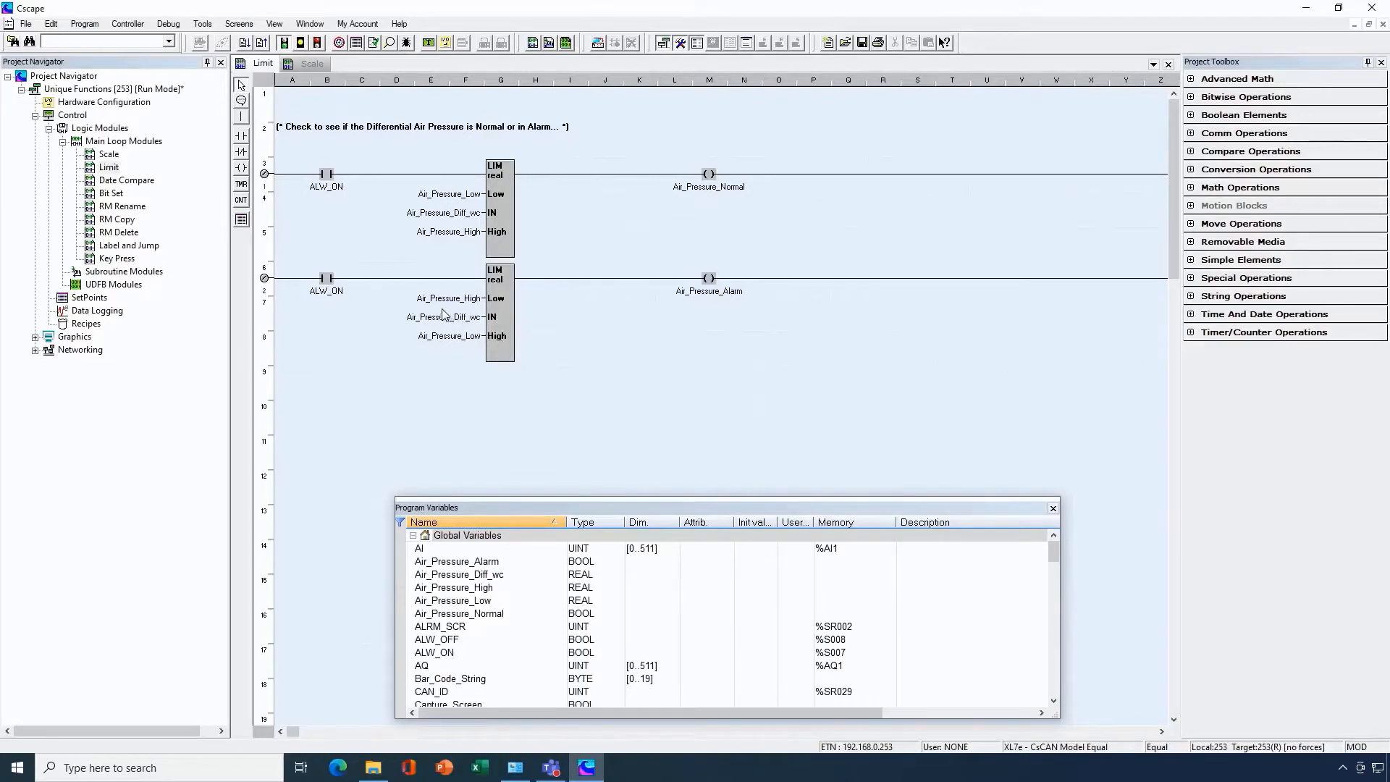
mouse_move(507, 329)
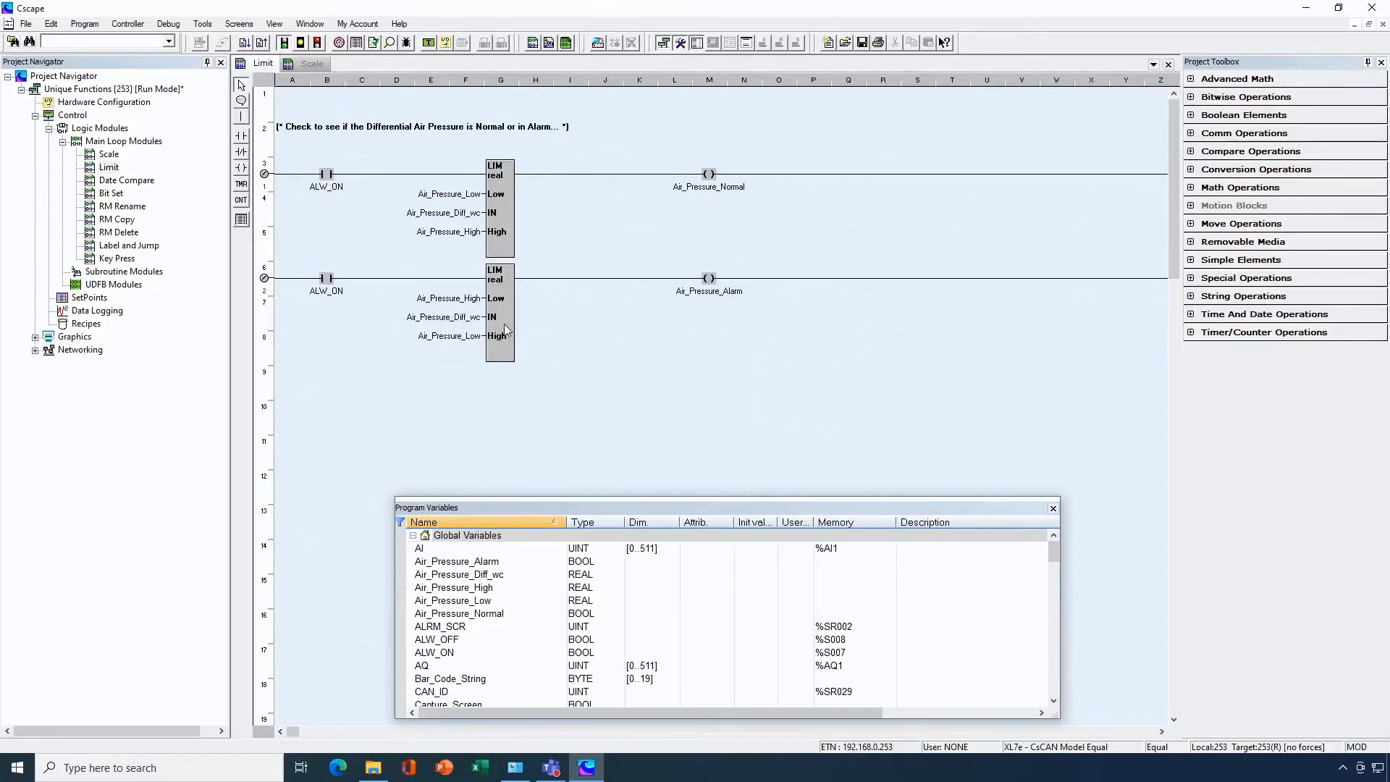
mouse_move(433, 320)
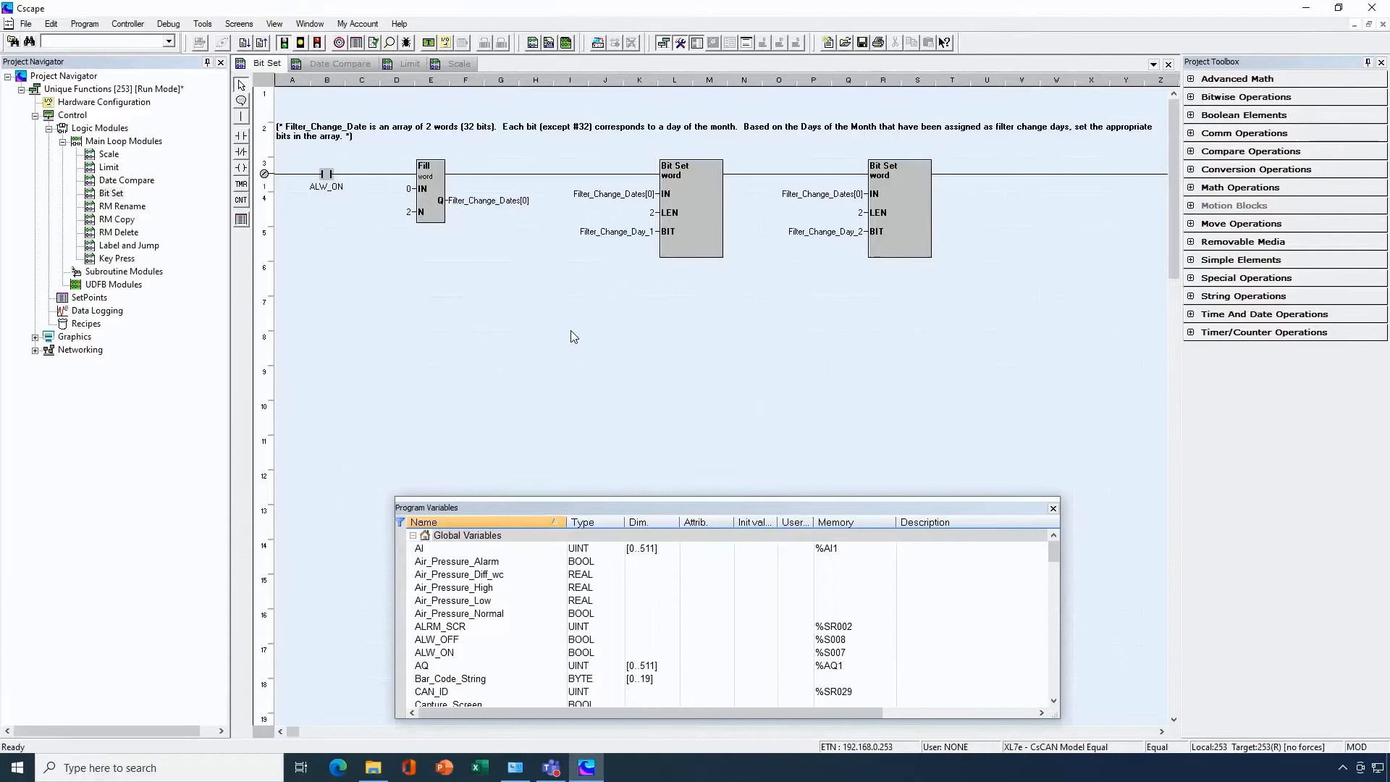
mouse_move(675, 145)
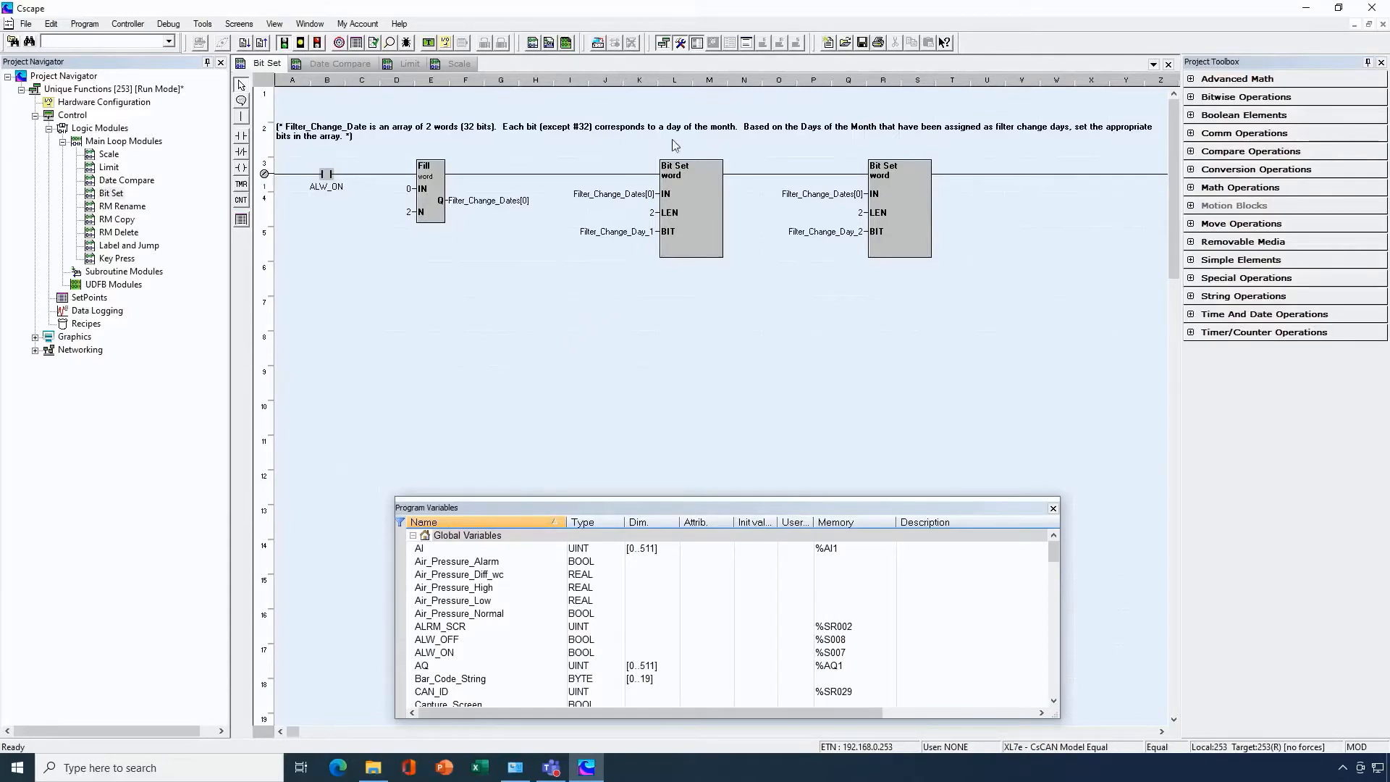
mouse_move(605, 243)
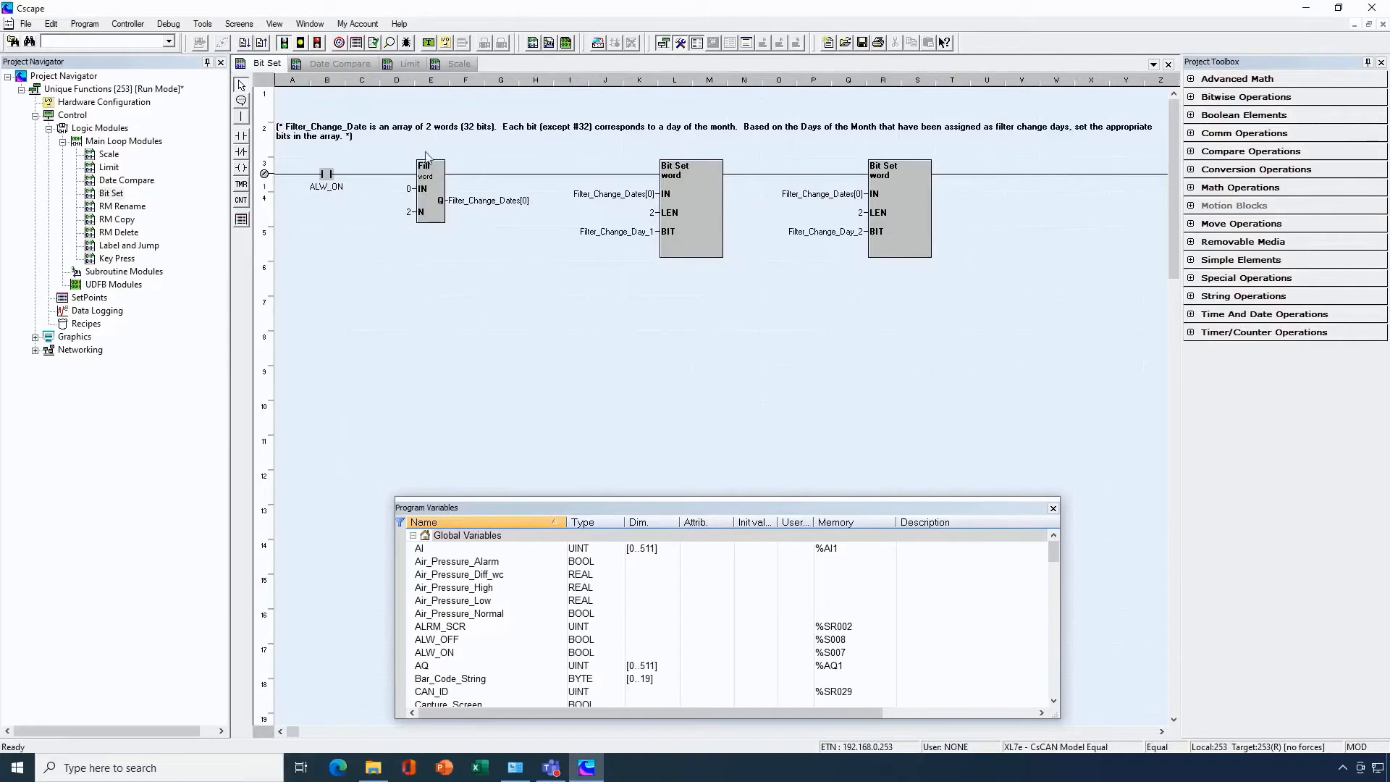
left_click(428, 189)
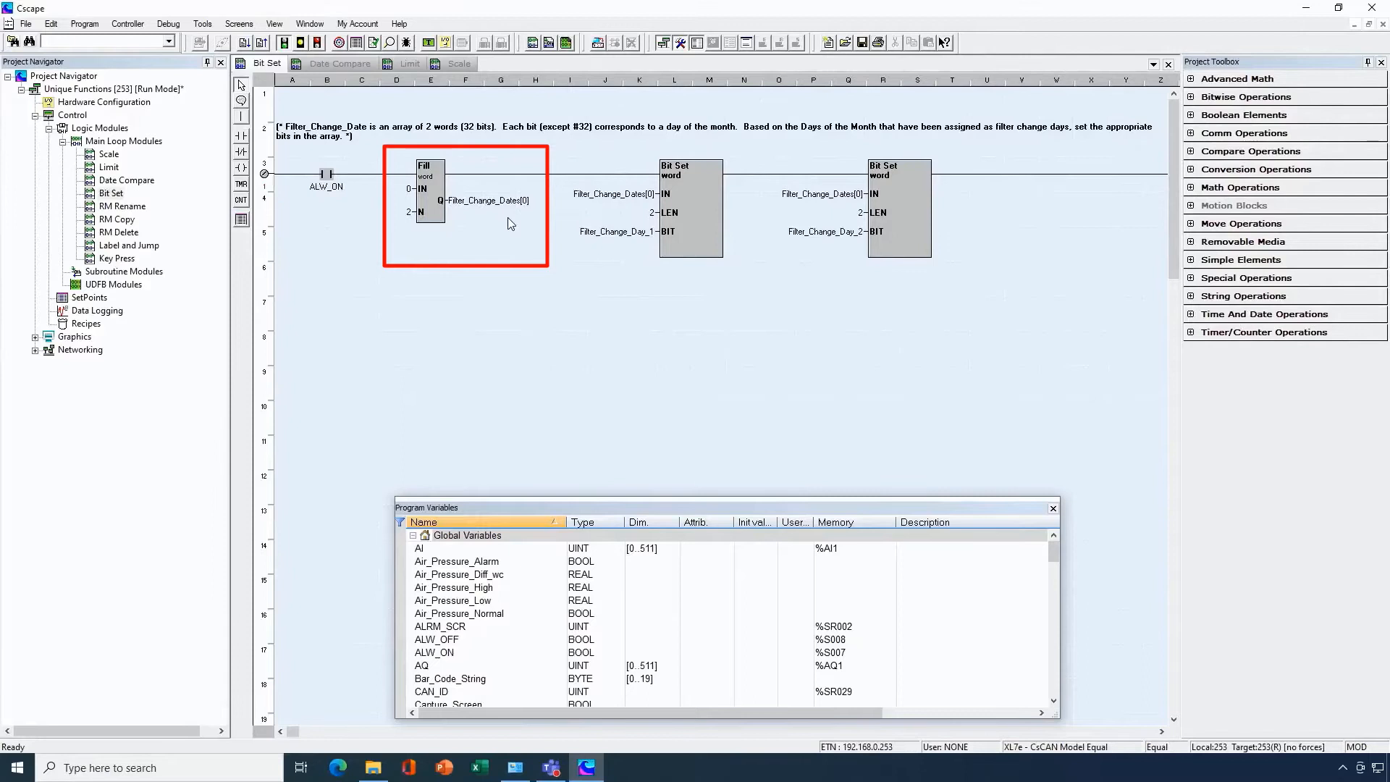
mouse_move(513, 209)
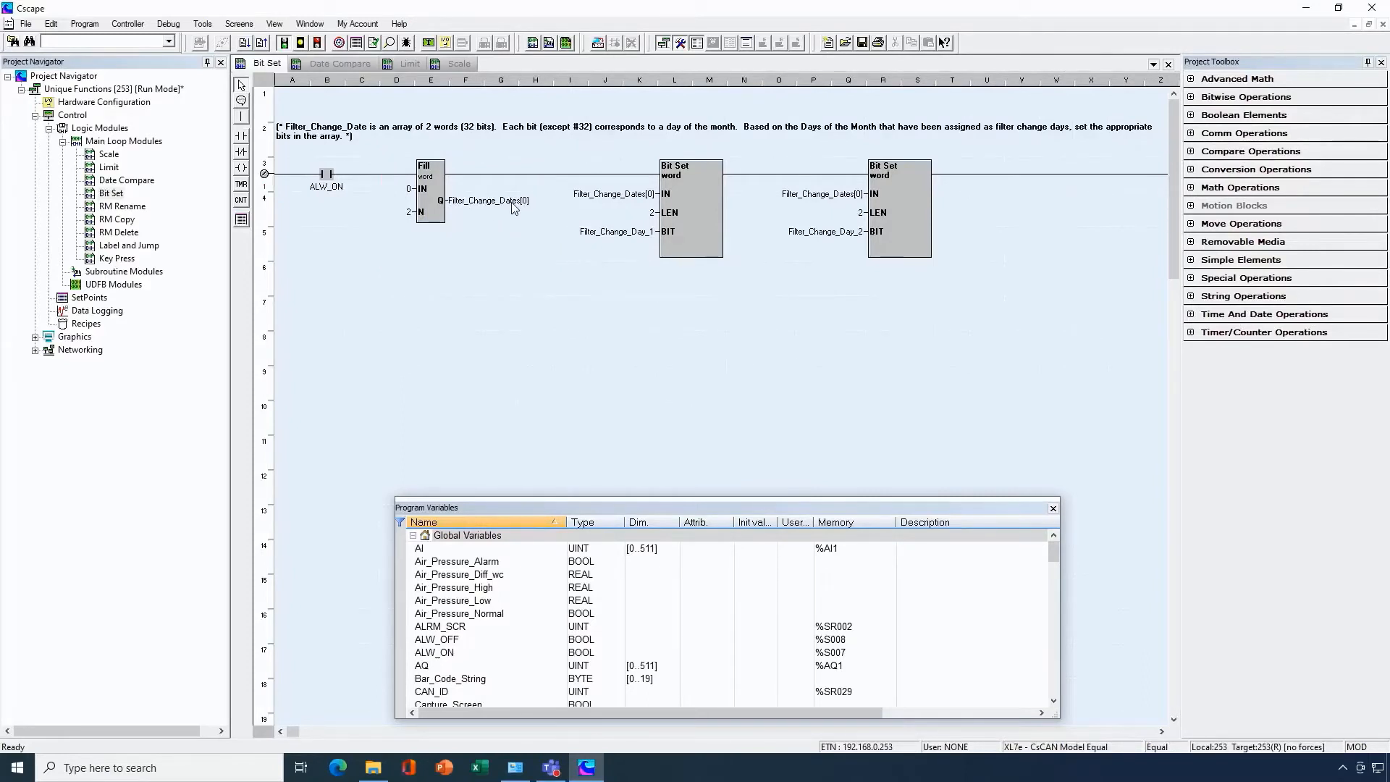
left_click_drag(554, 137, 982, 302)
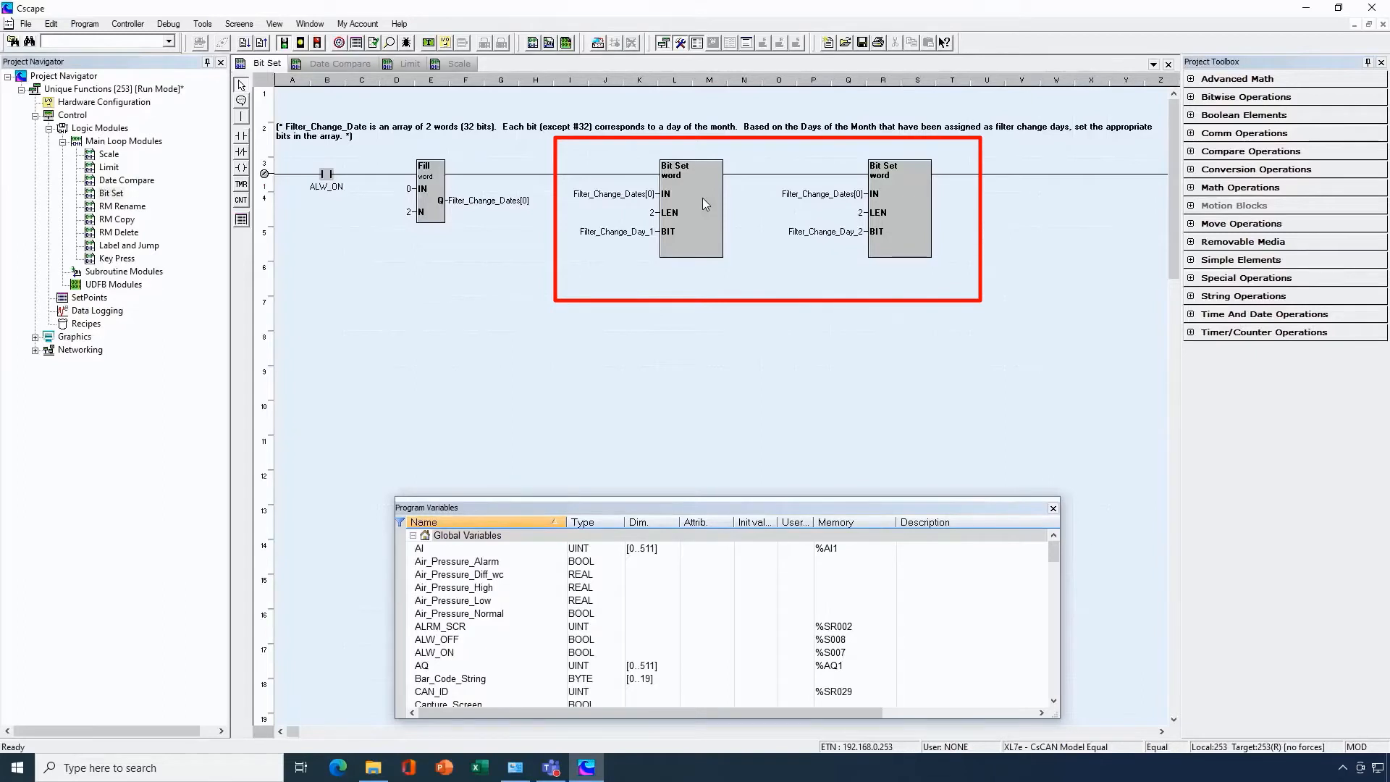
mouse_move(601, 237)
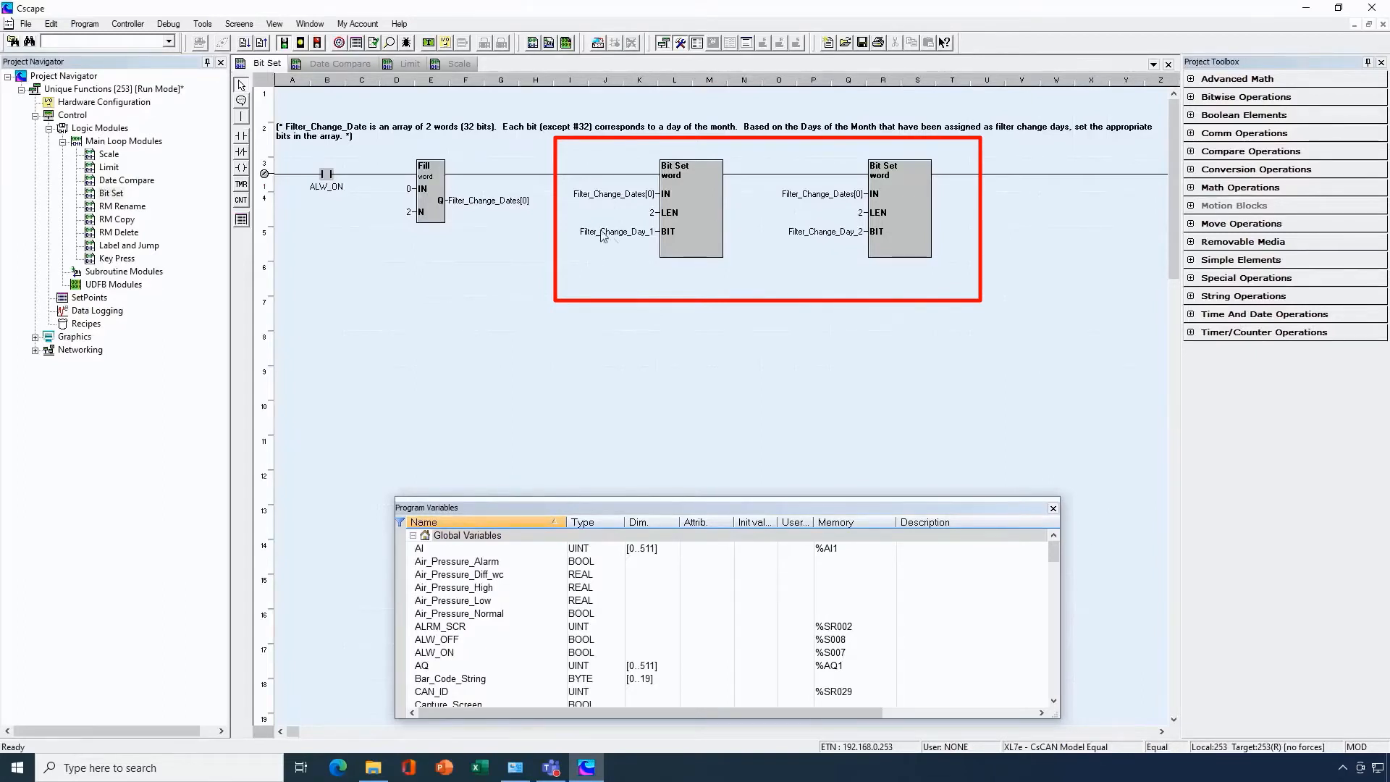
mouse_move(620, 249)
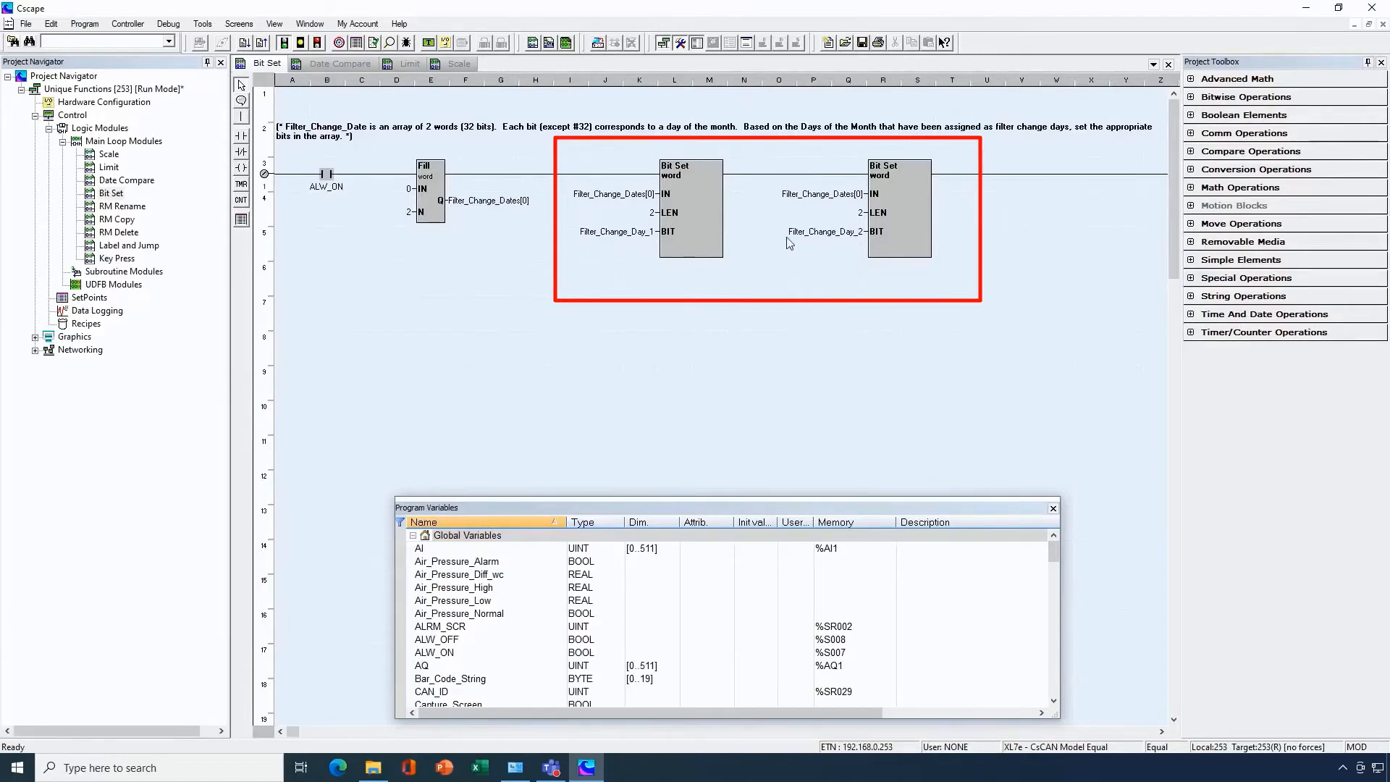
mouse_move(843, 273)
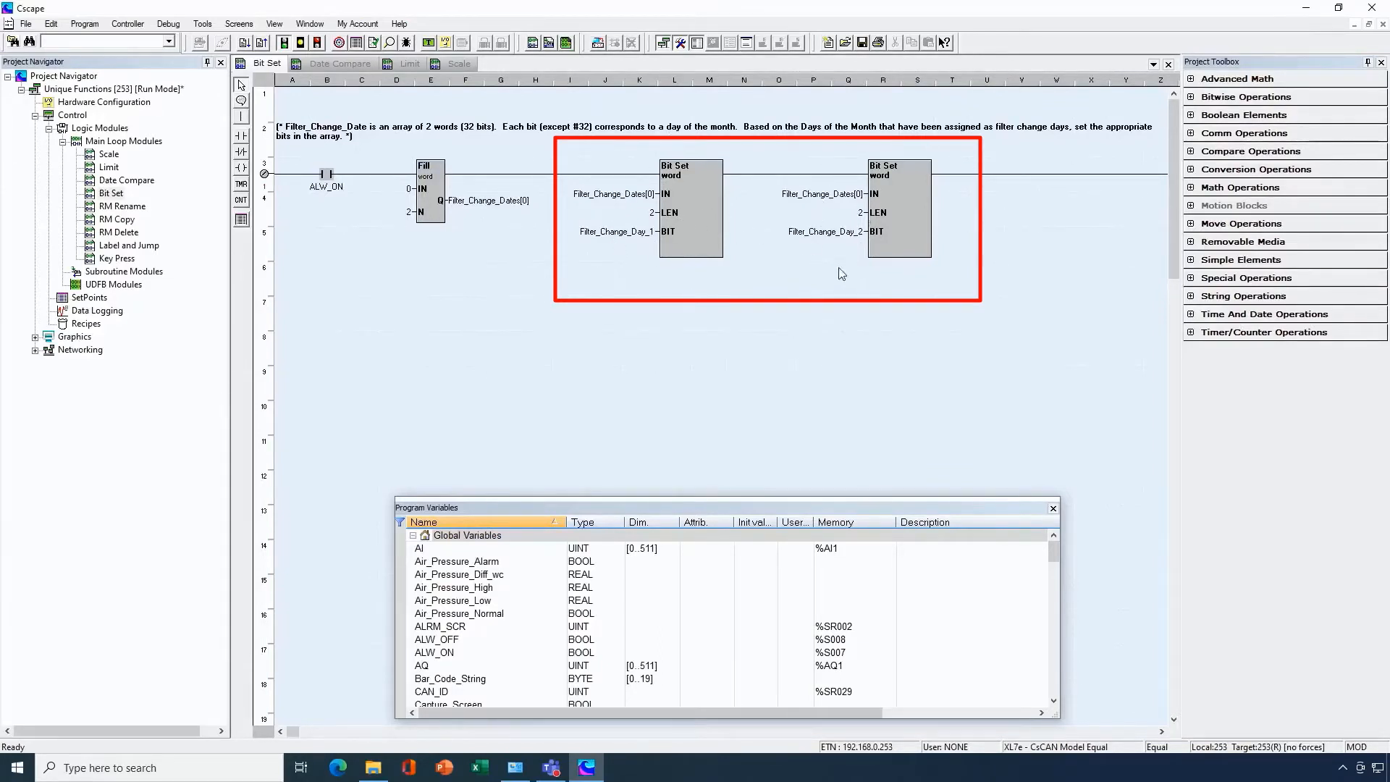
mouse_move(789, 194)
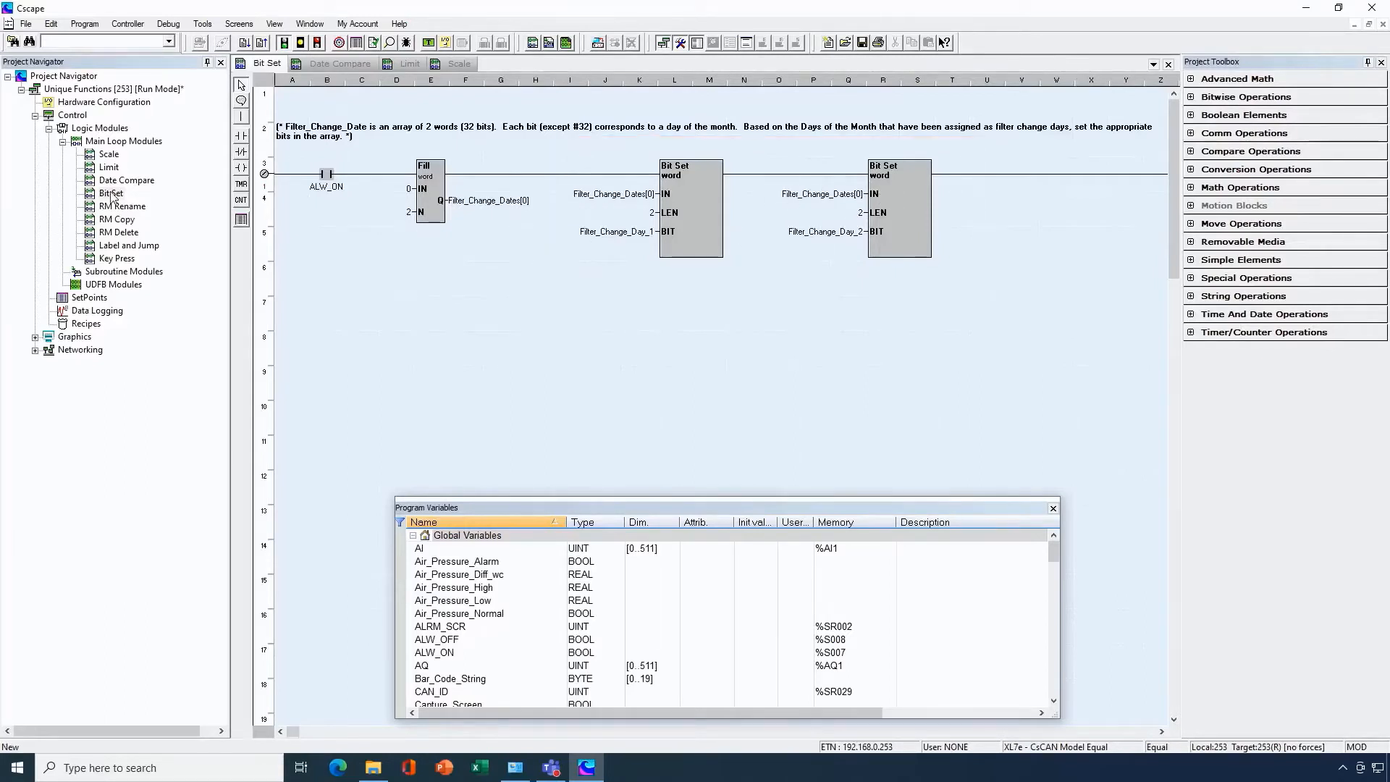
Step: Show the Date Compare rung where Day of Month checks Filter_Change_Dates_DINT to energize Filter_Day
left_click(339, 62)
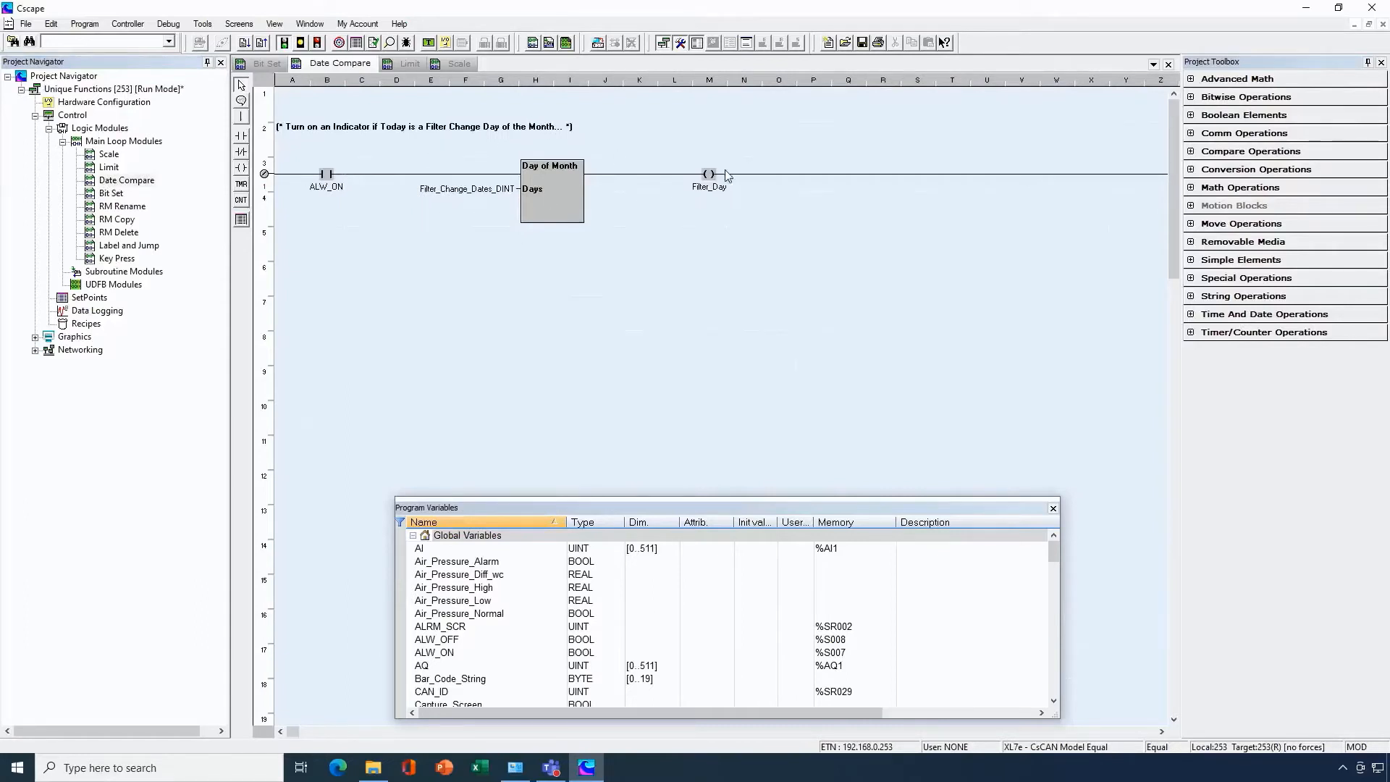
mouse_move(735, 224)
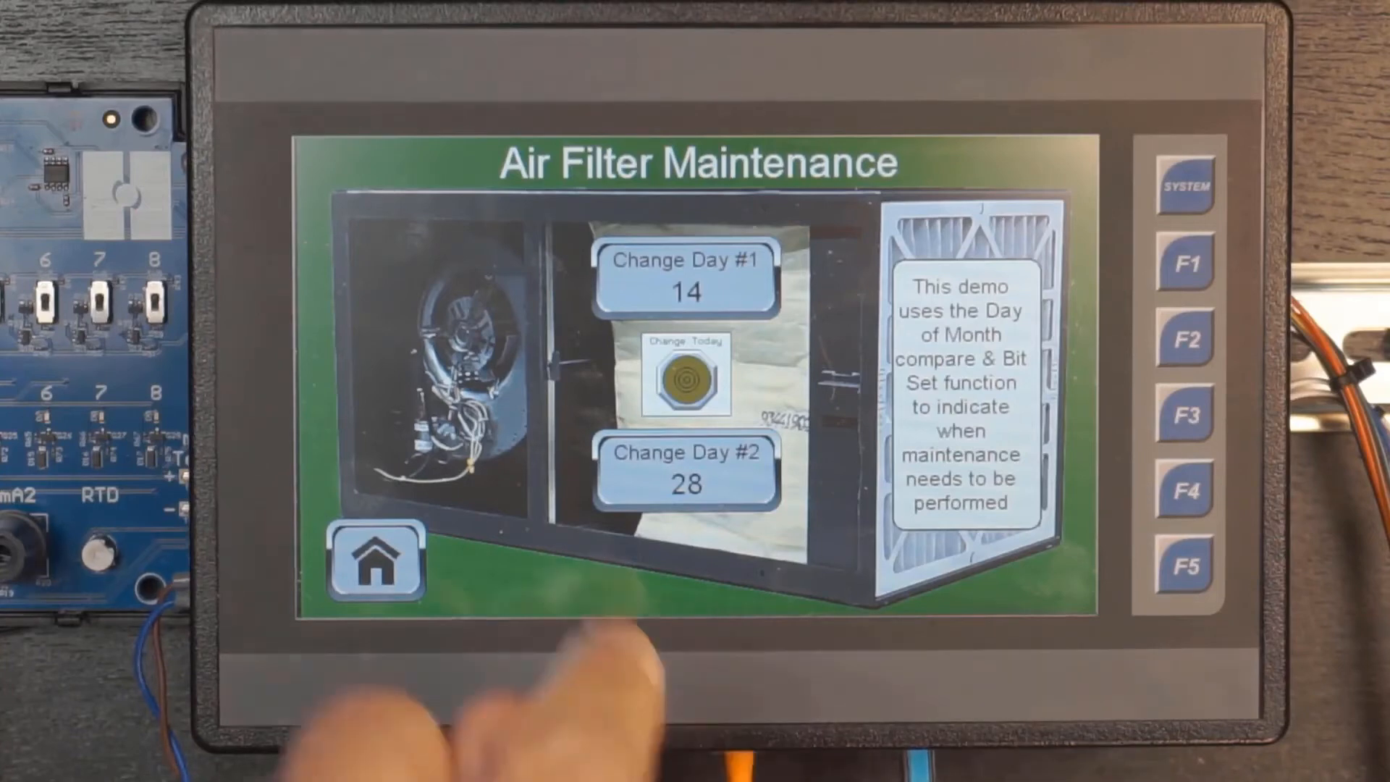
Step: Enter 07 as Change Day #1 for the air filter maintenance demo
left_click(683, 281)
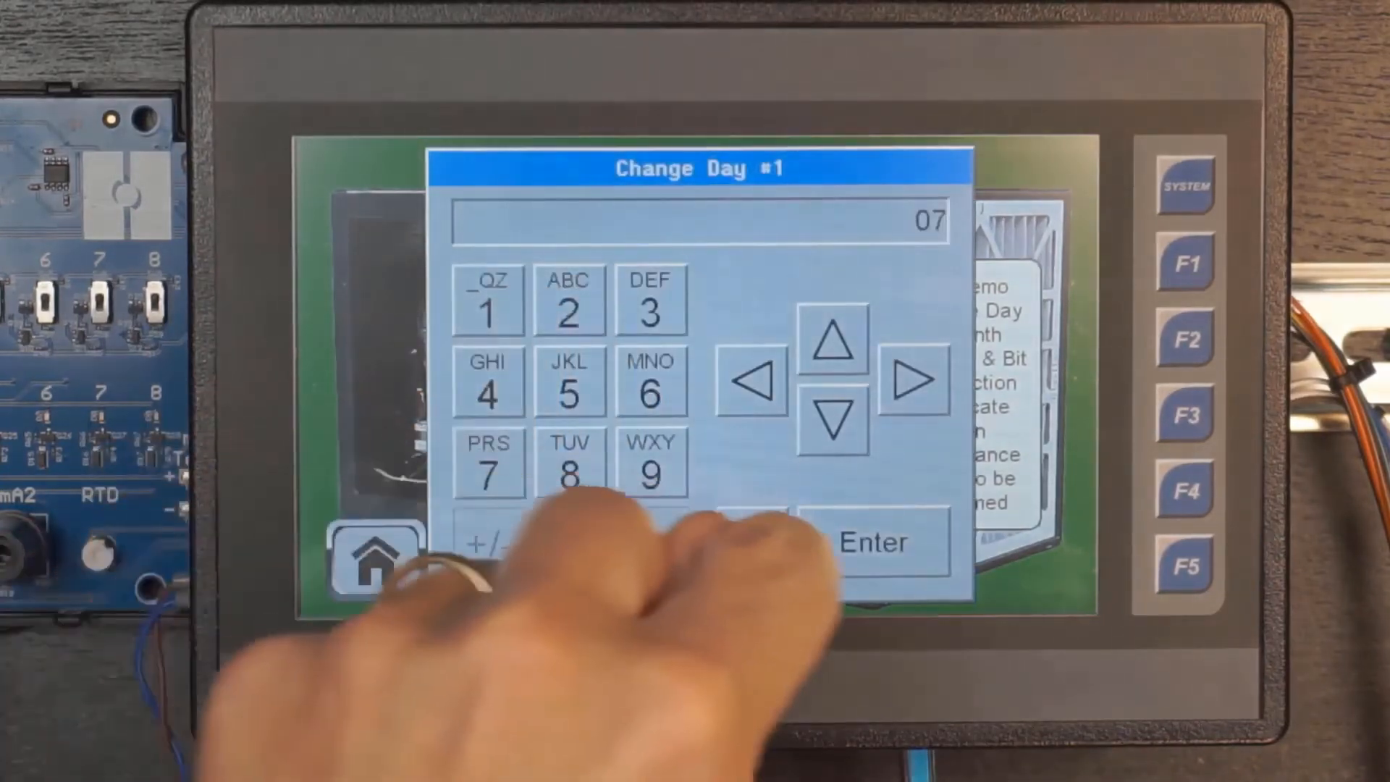
left_click(876, 541)
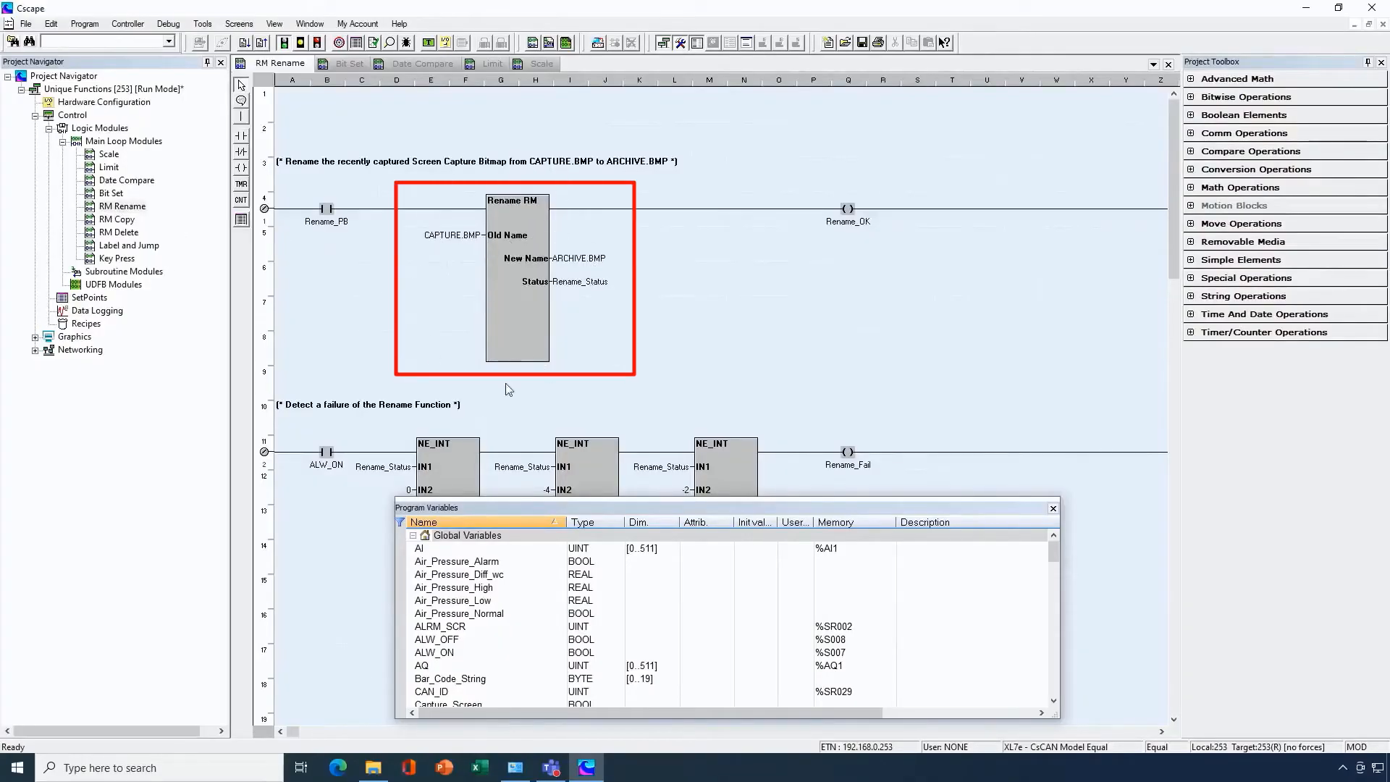
mouse_move(426, 252)
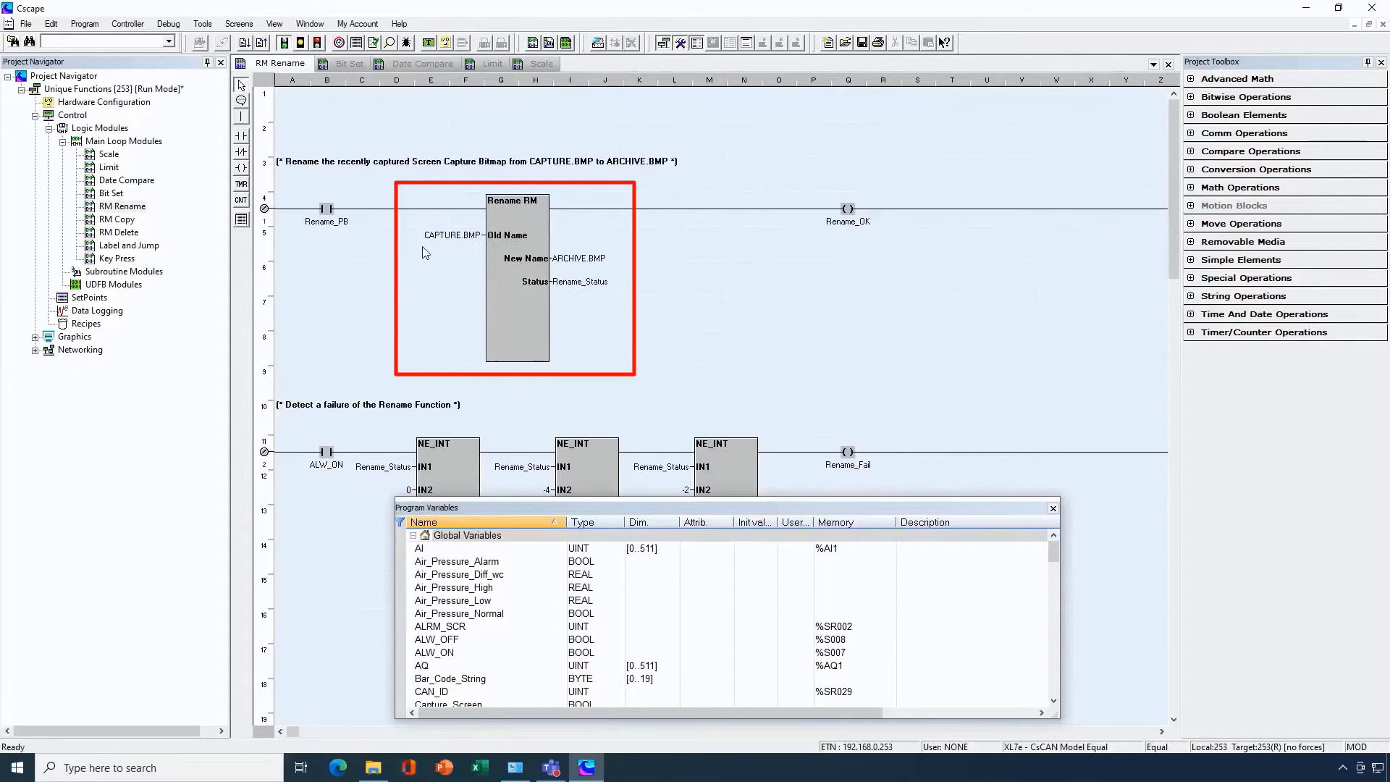
mouse_move(568, 289)
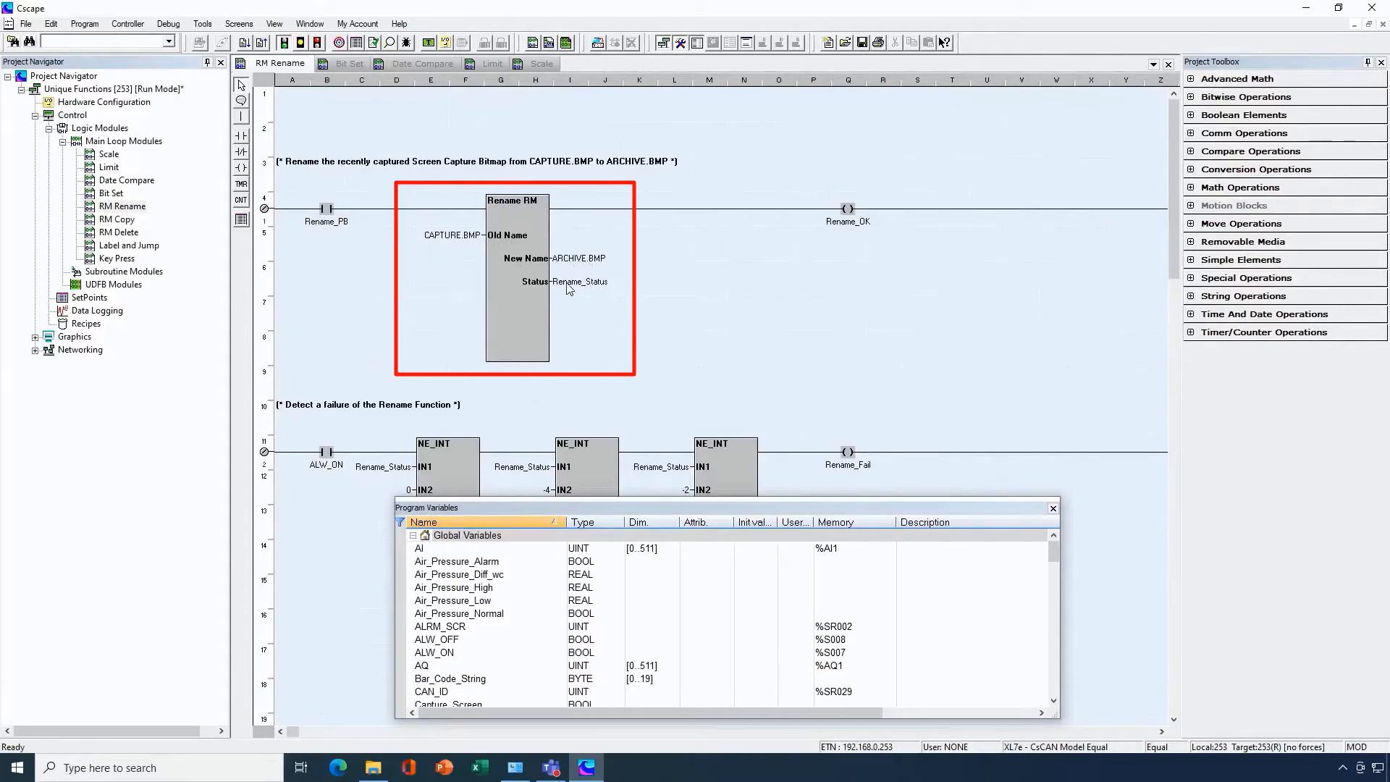
mouse_move(467, 242)
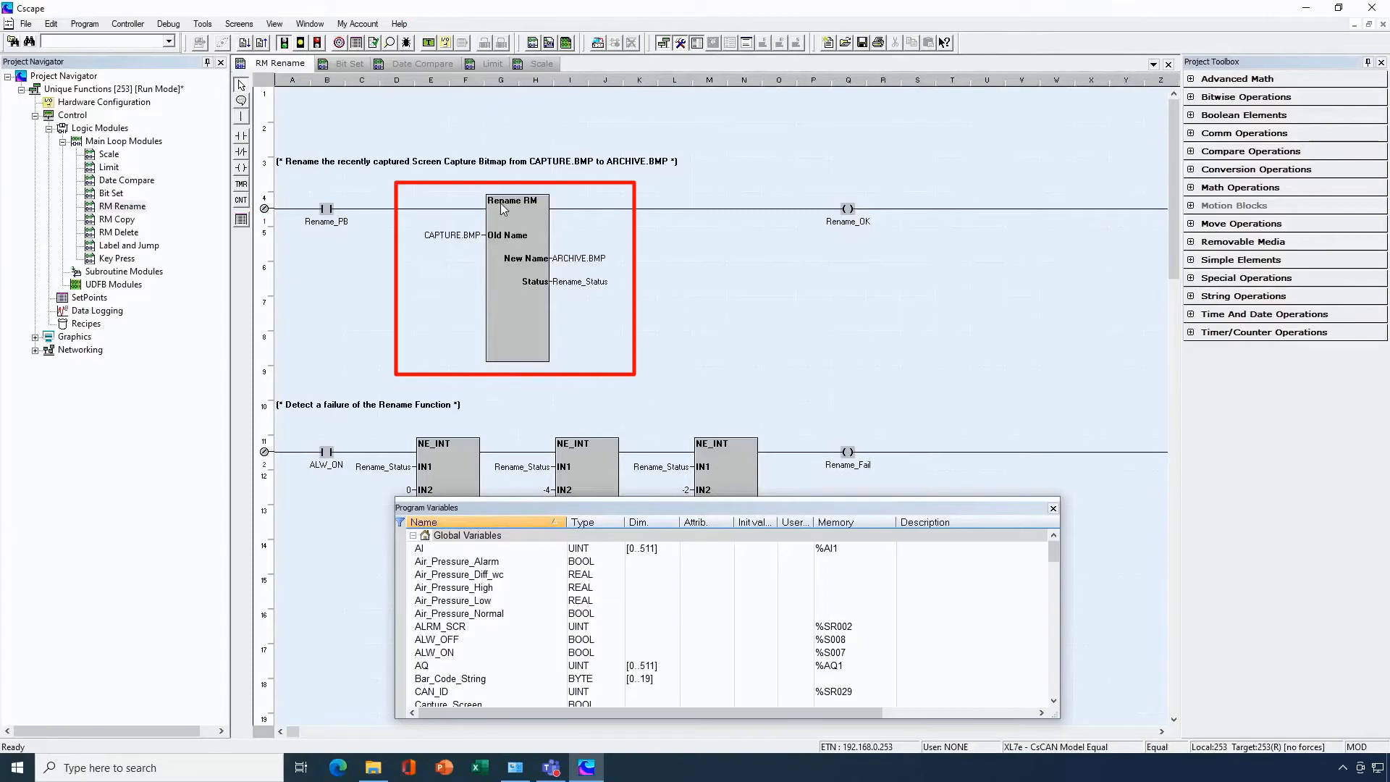
mouse_move(425, 247)
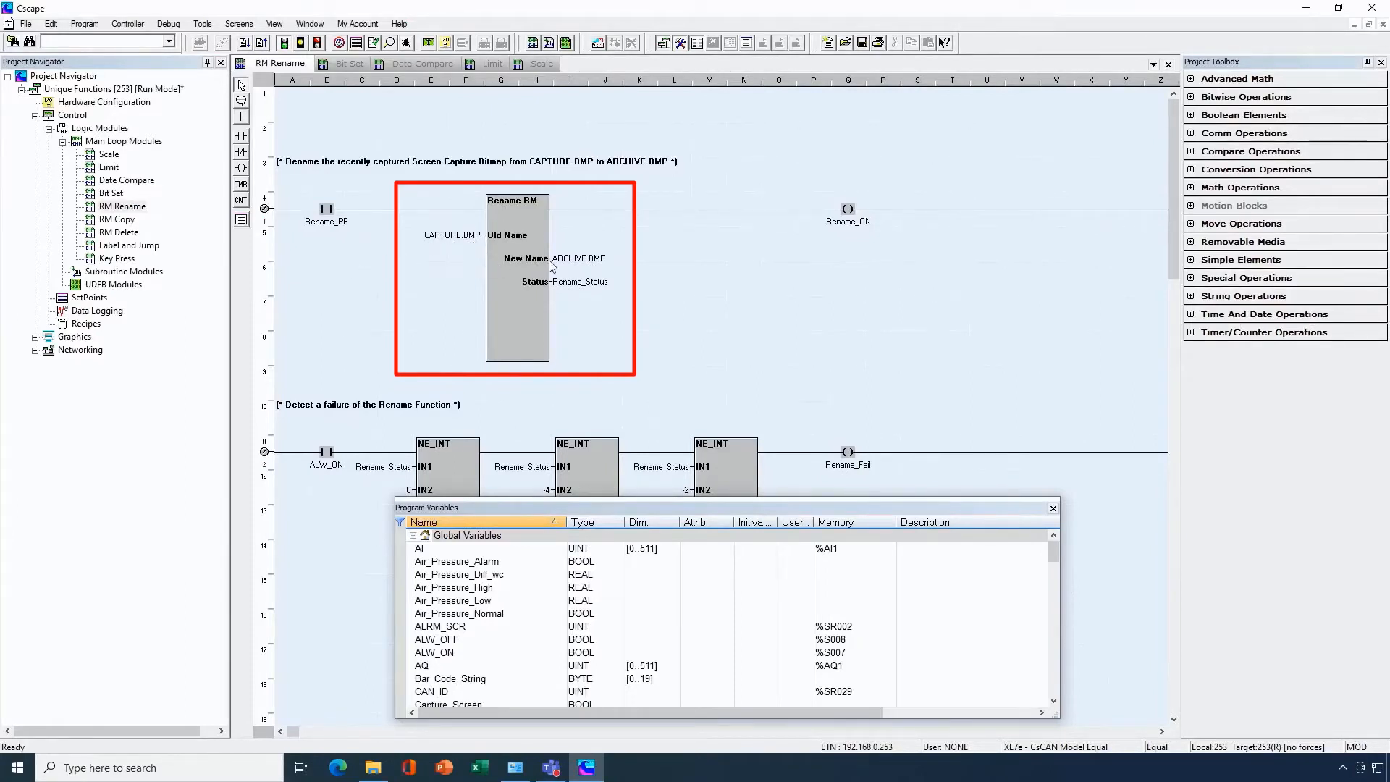
mouse_move(597, 269)
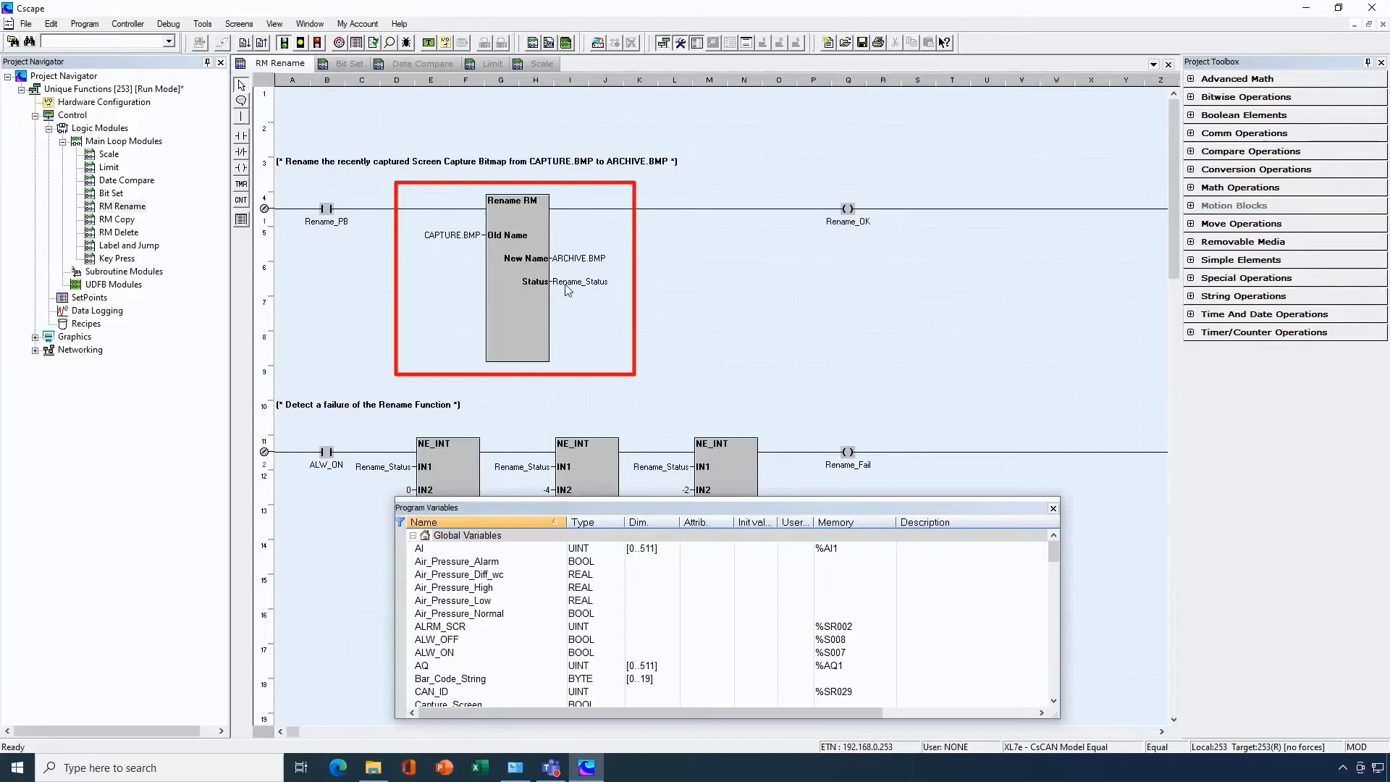
mouse_move(597, 294)
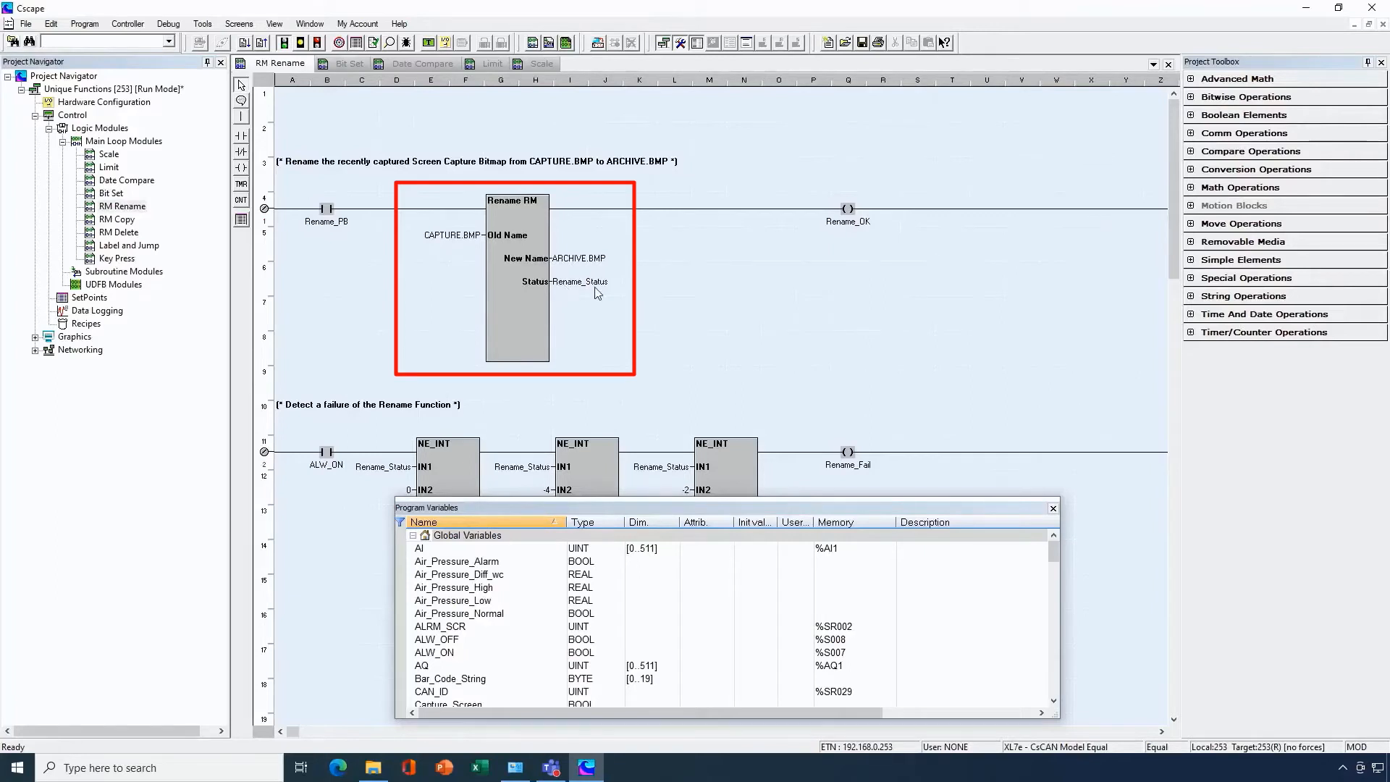
mouse_move(846, 235)
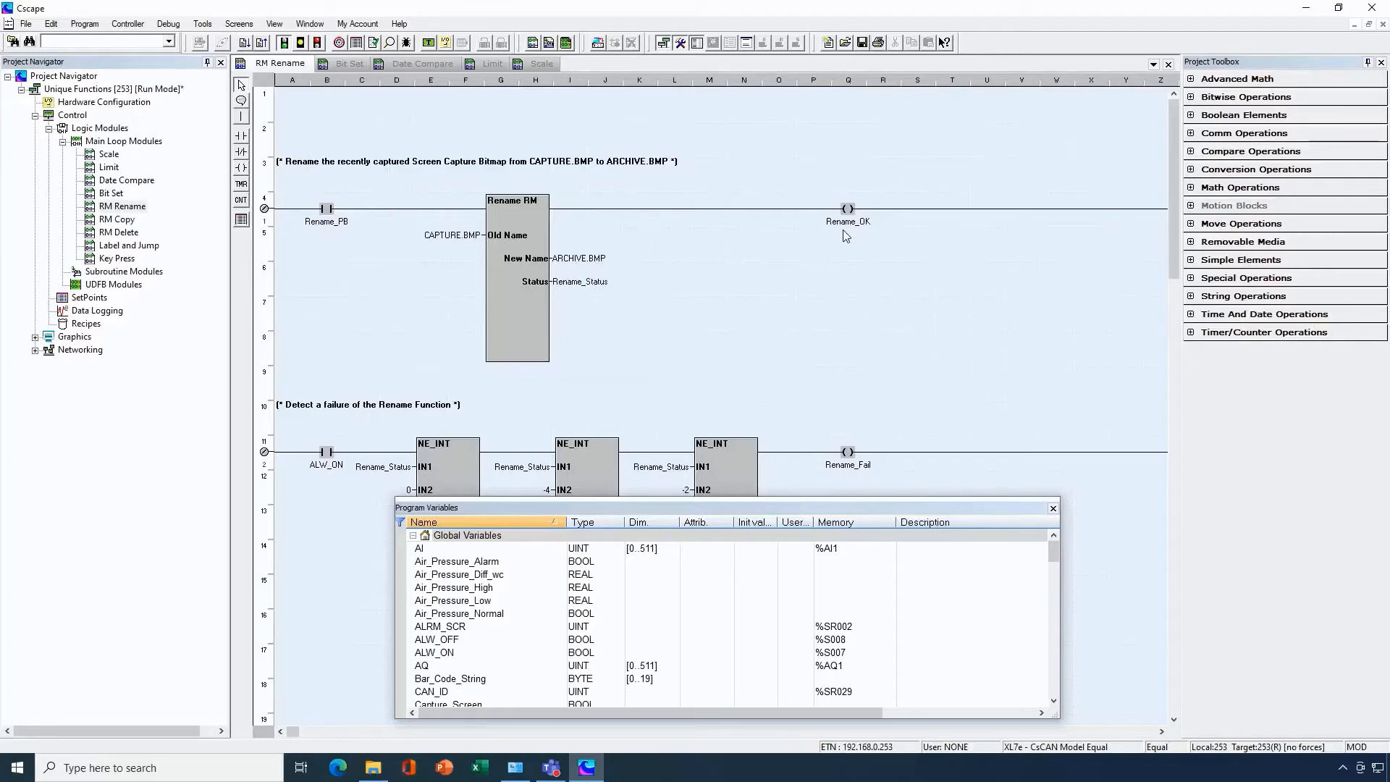
Step: Review the Rename RM block turning CAPTURE.BMP into ARCHIVE.BMP and the NE_INT Rename_Status rung
scroll("down", 3)
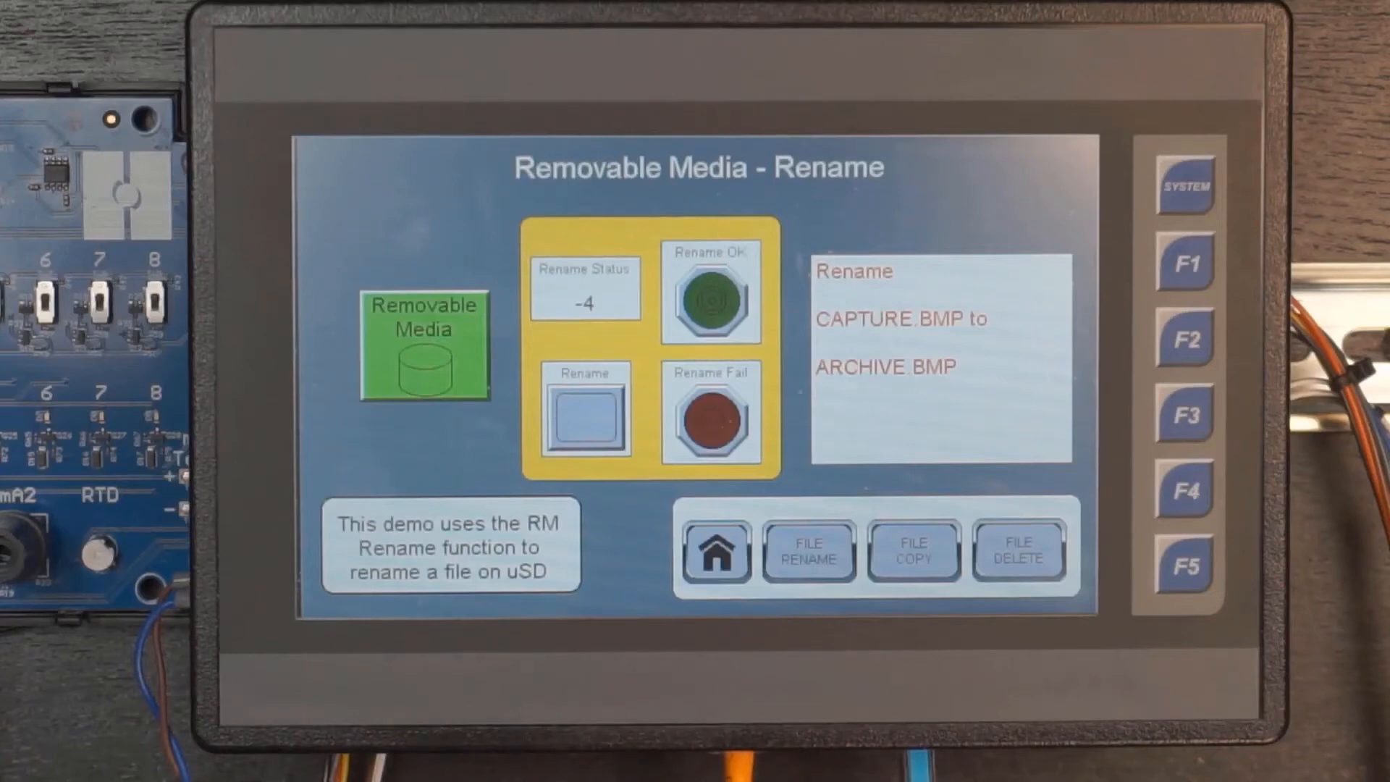
Step: Run the Removable Media rename on the panel, leaving Rename Status at -4
left_click(585, 414)
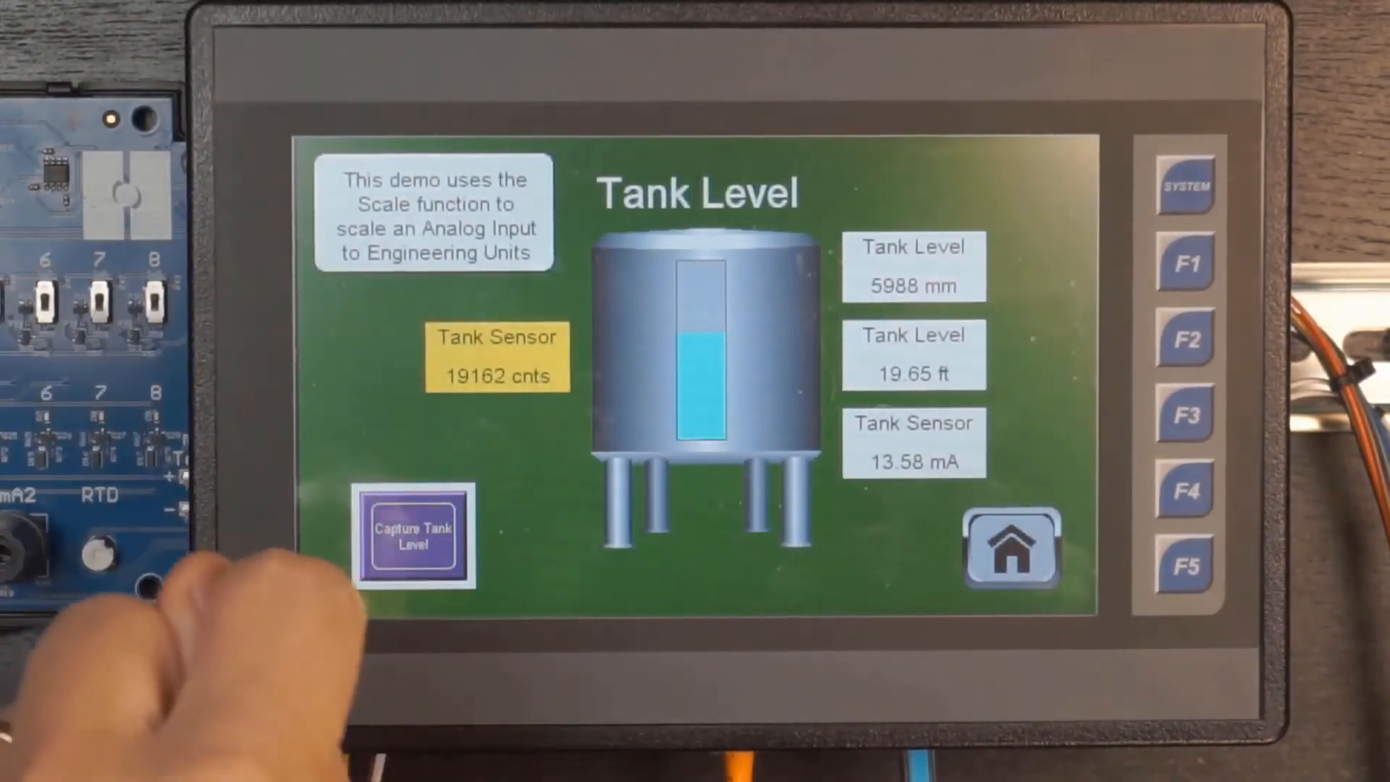
Step: From the Unique Function Blocks menu, rename the captured file twice to get status -4, then return to Removable Media
left_click(1011, 550)
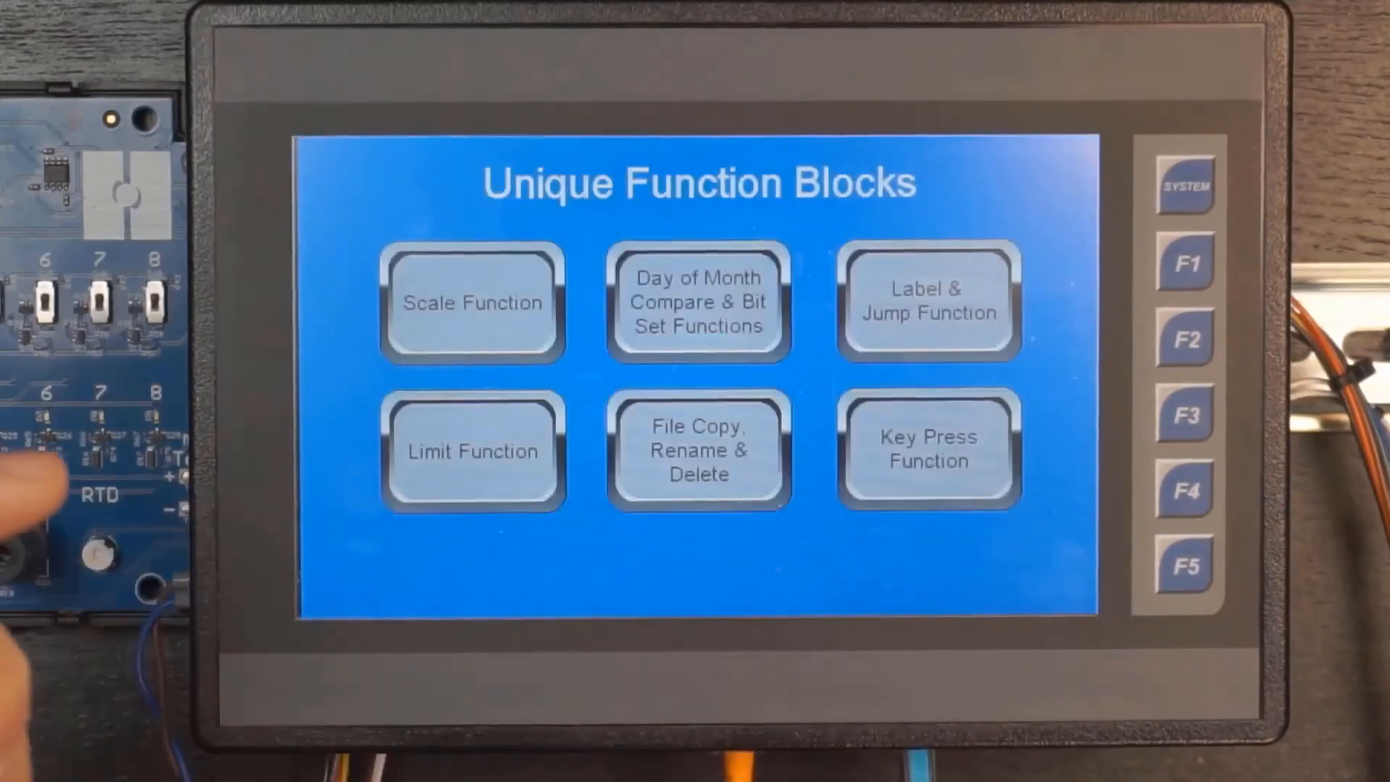
left_click(699, 451)
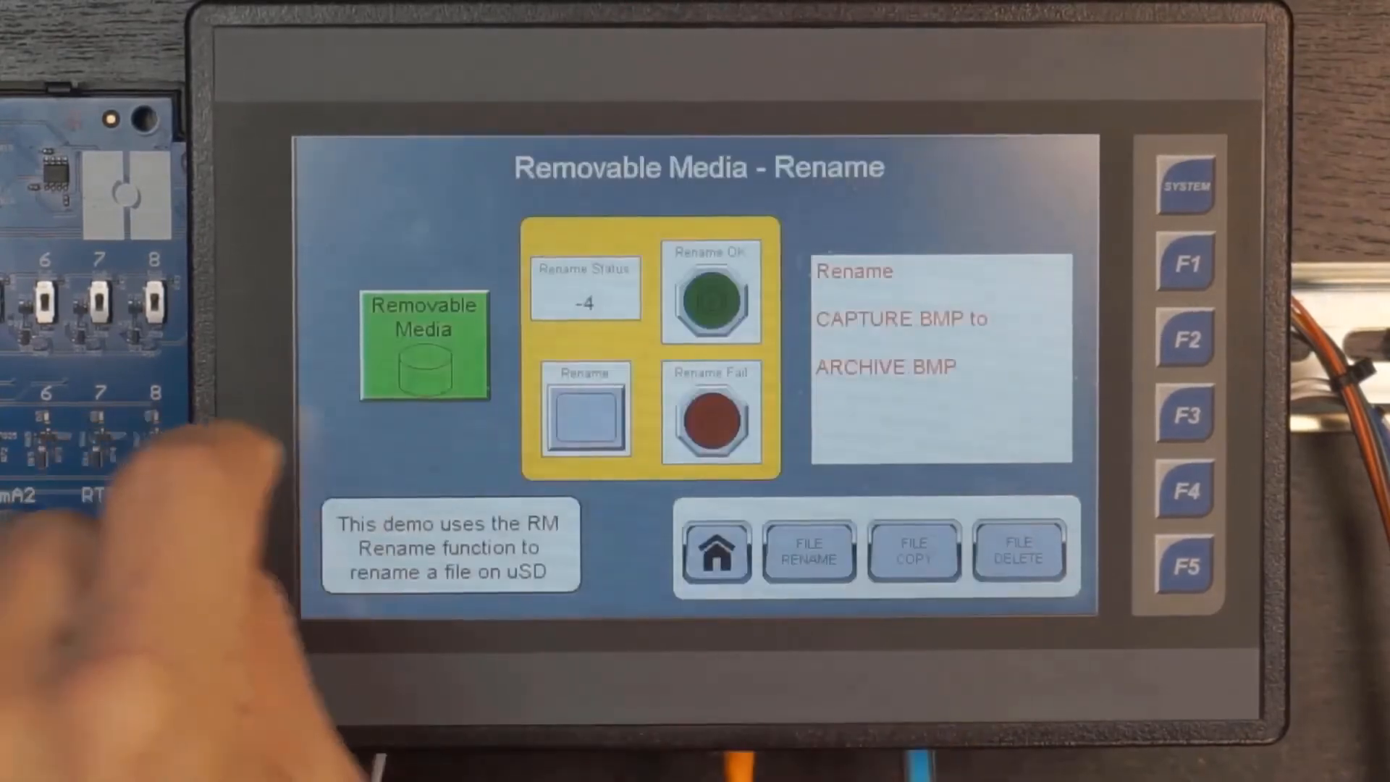
left_click(587, 411)
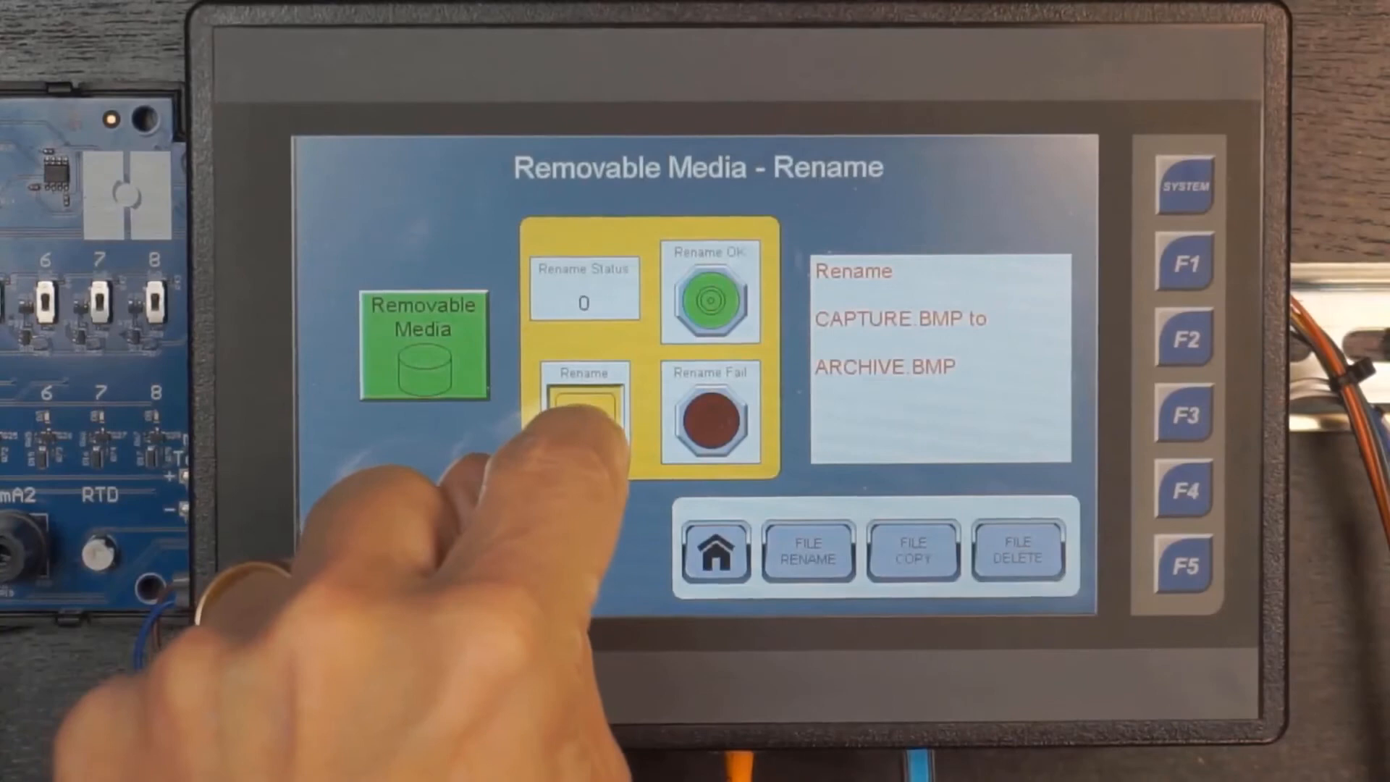
left_click(582, 414)
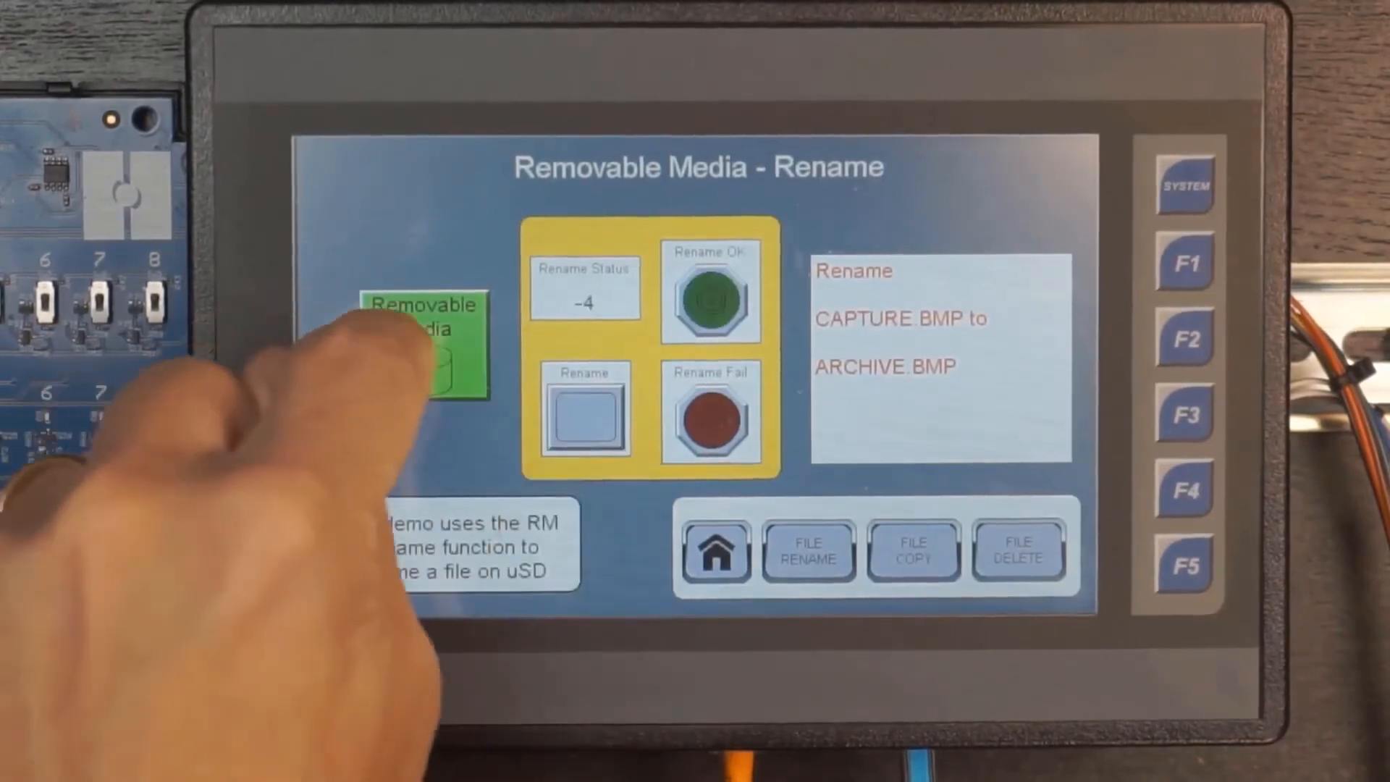
left_click(419, 342)
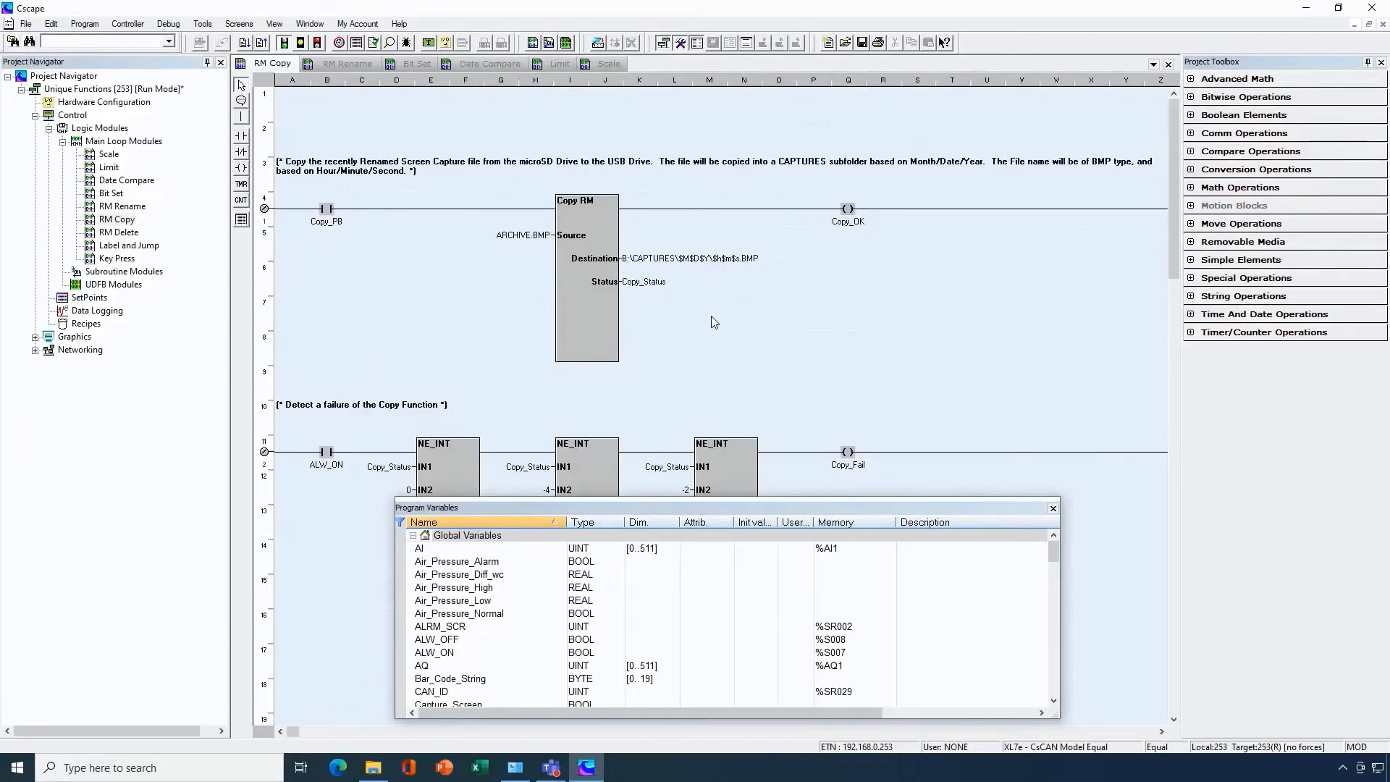
Step: Review the Copy RM rung sending ARCHIVE.BMP to the dated CAPTURES USB folder and its failure rung
scroll("down", 3)
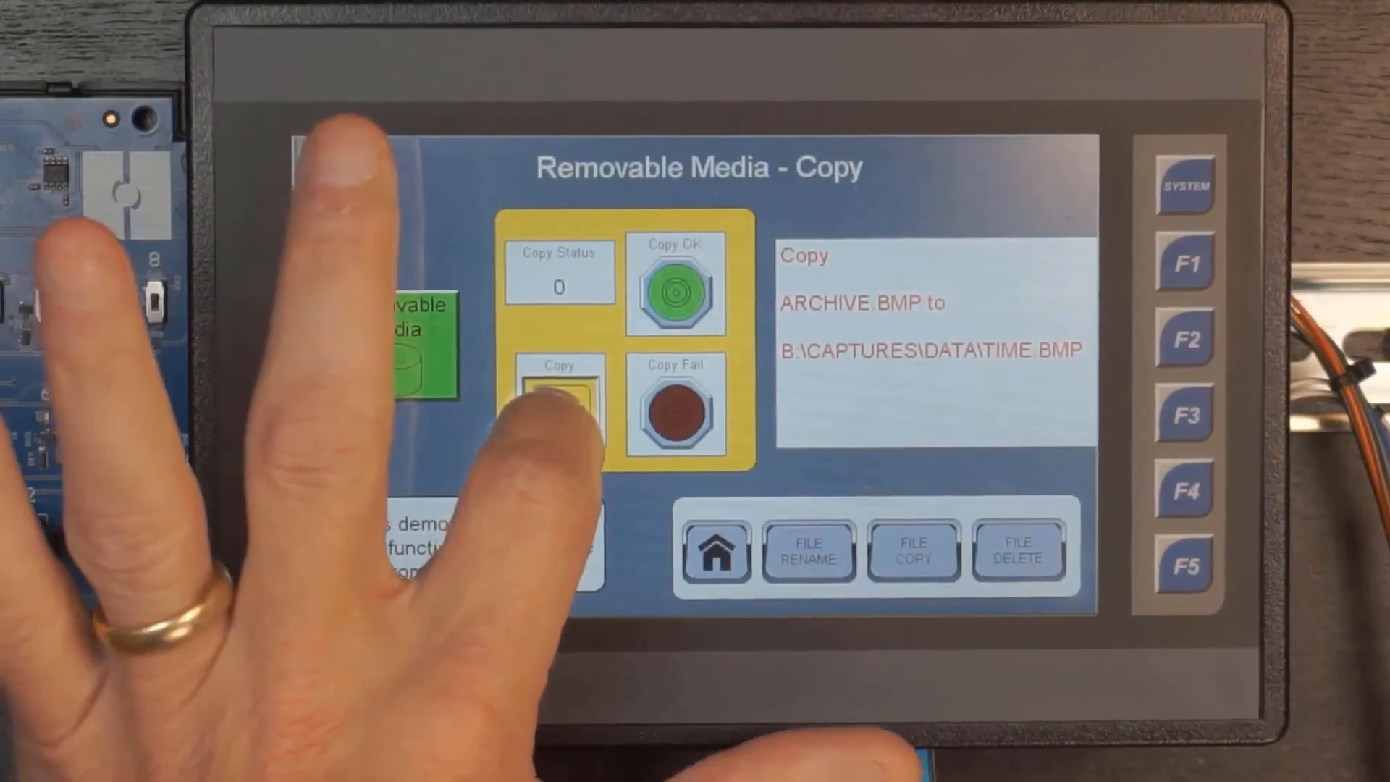
Step: Copy ARCHIVE.BMP into the dated CAPTURES folder so Copy OK lights with Copy Status 0
left_click(559, 402)
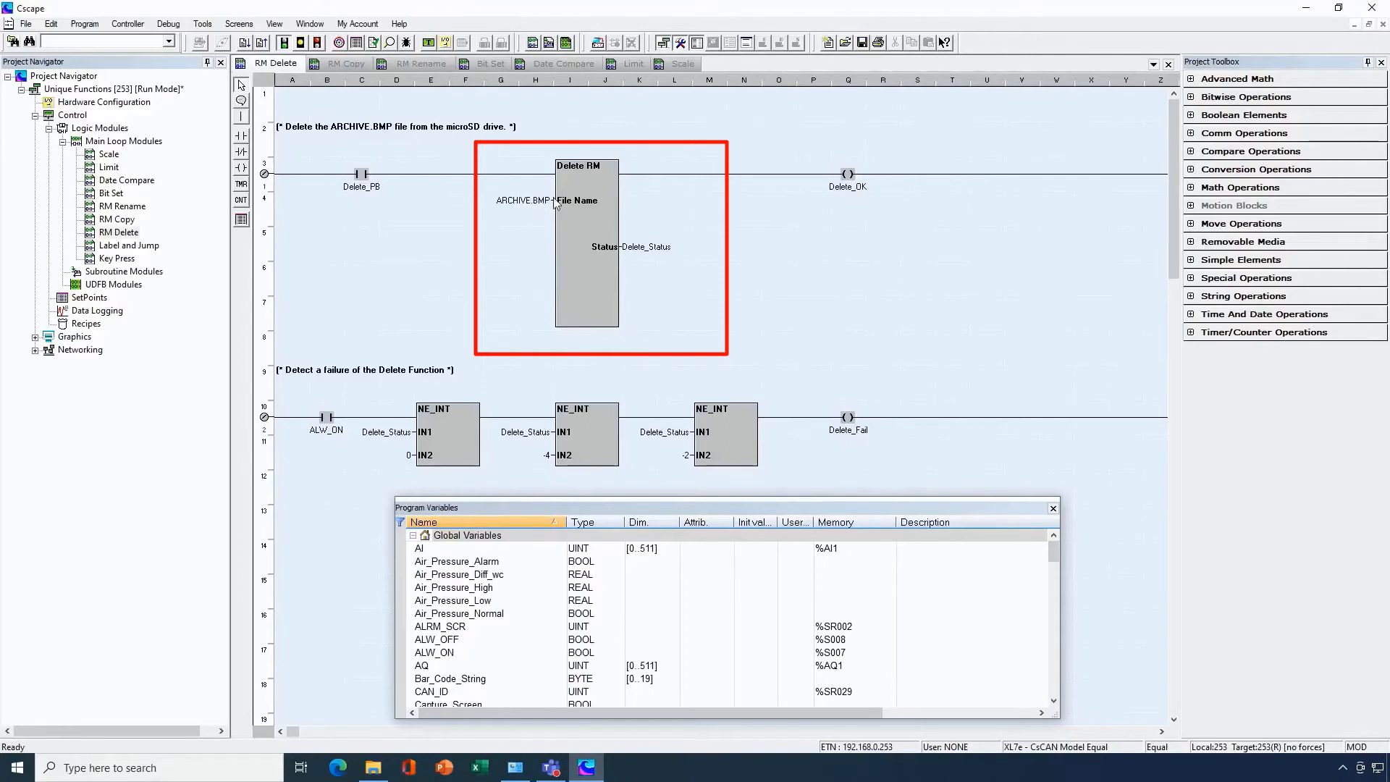
Step: Point out ARCHIVE.BMP as the File Name input of the Delete RM block
left_click(529, 215)
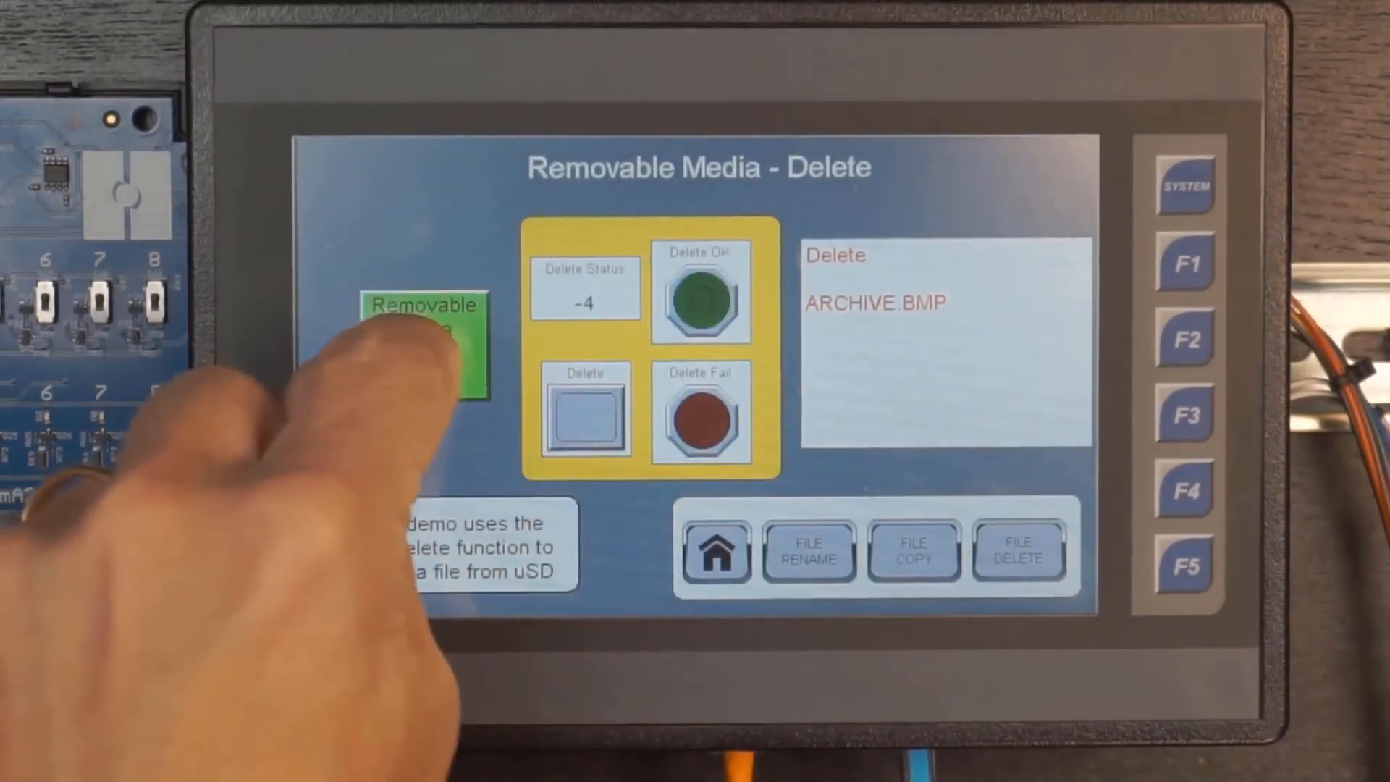
Step: After the ARCHIVE.BMP delete ends with status -4, return to the Removable Media menu
left_click(419, 341)
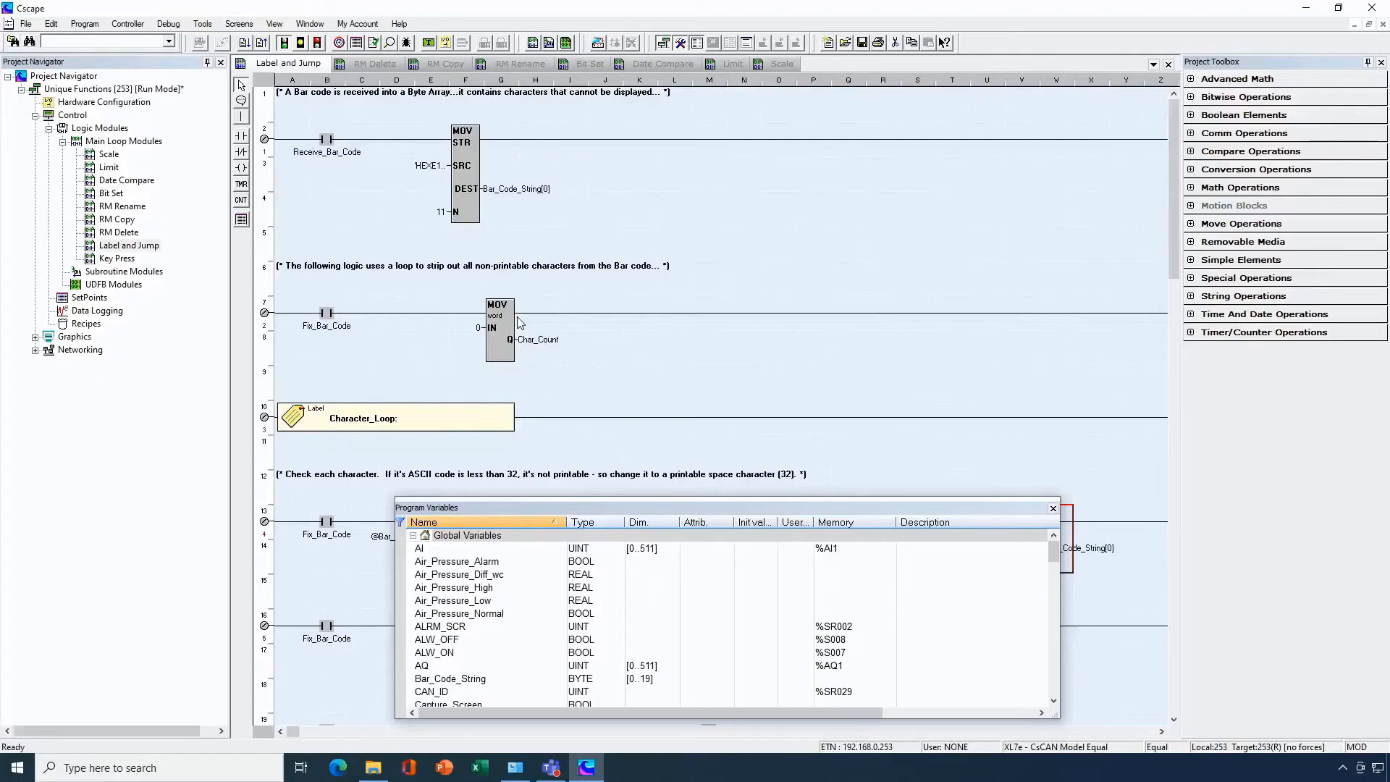
mouse_move(627, 336)
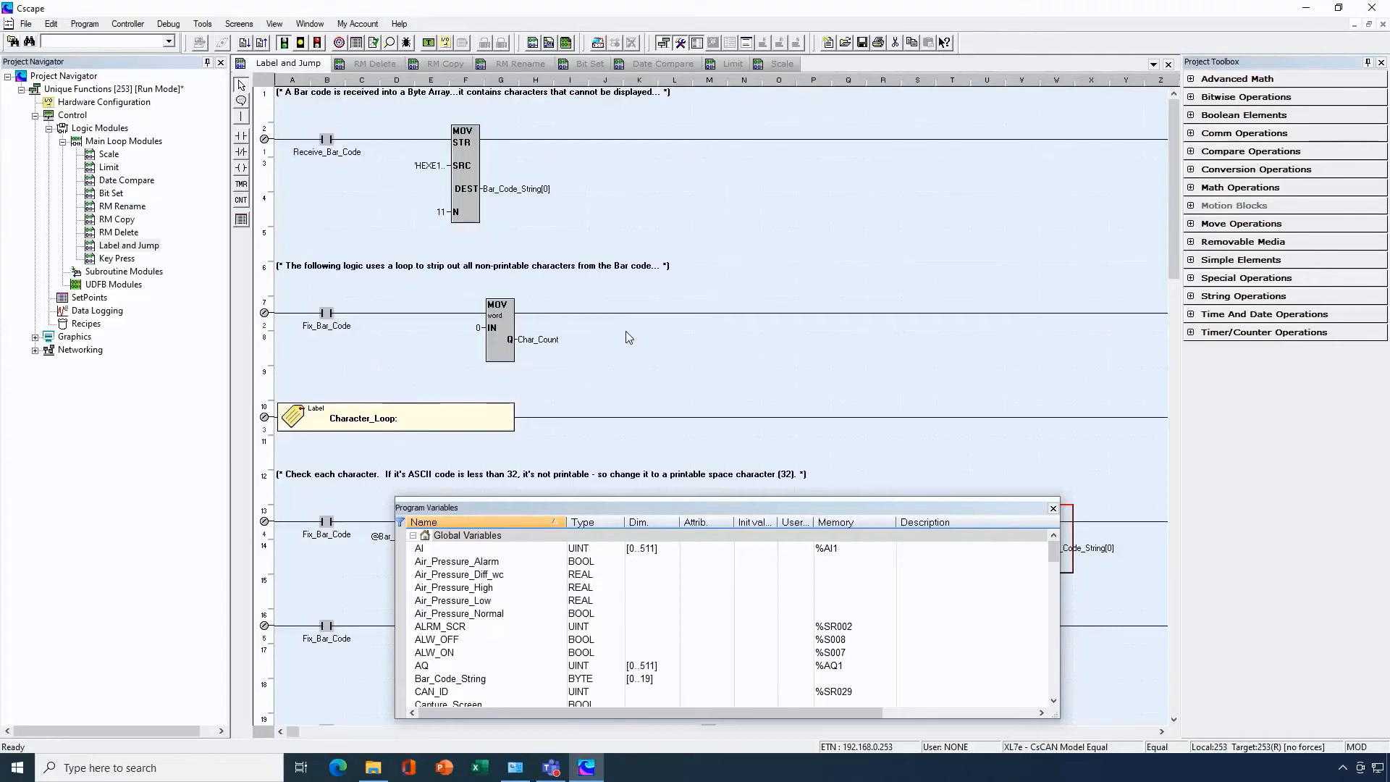
Step: Bring rungs 12-17 into view and point out the Fix_Bar_Code contact starting the loop
scroll("down", 3)
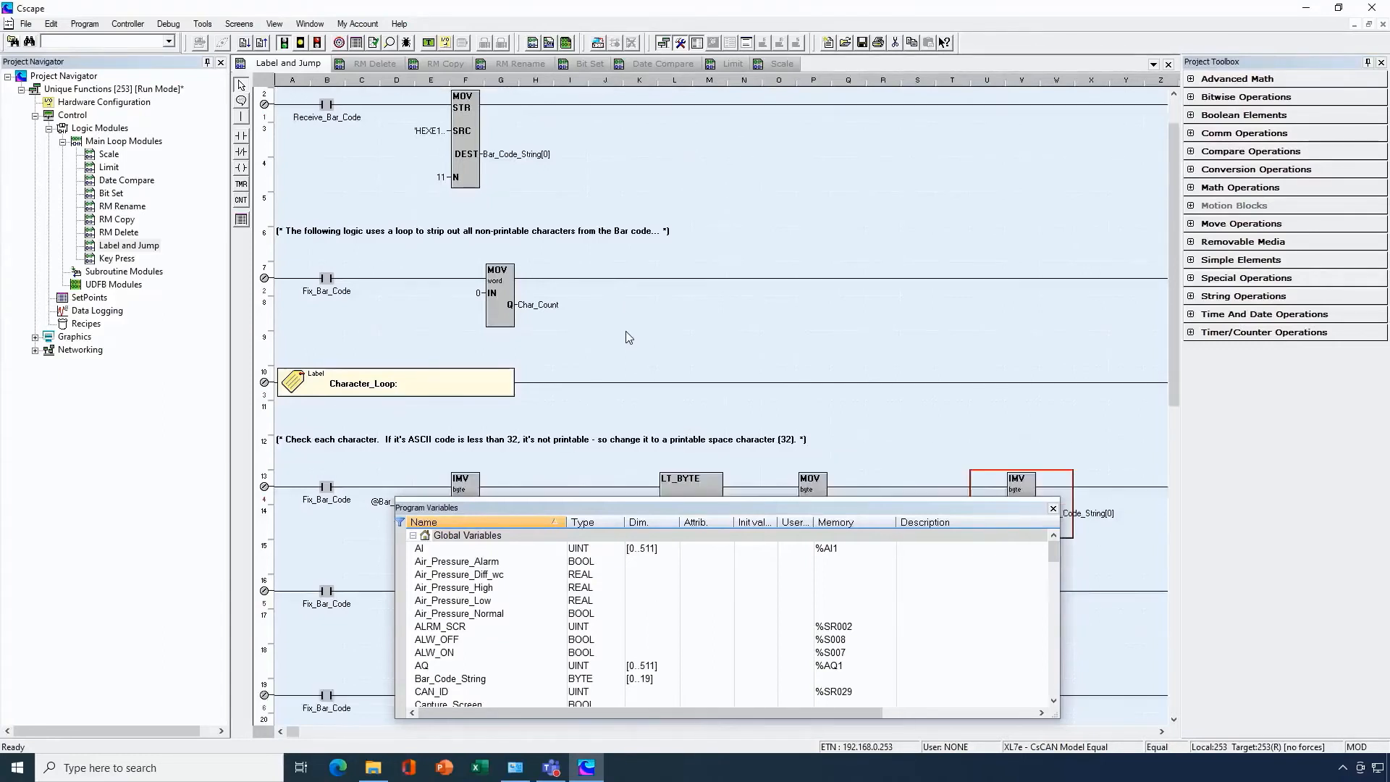
scroll("down", 3)
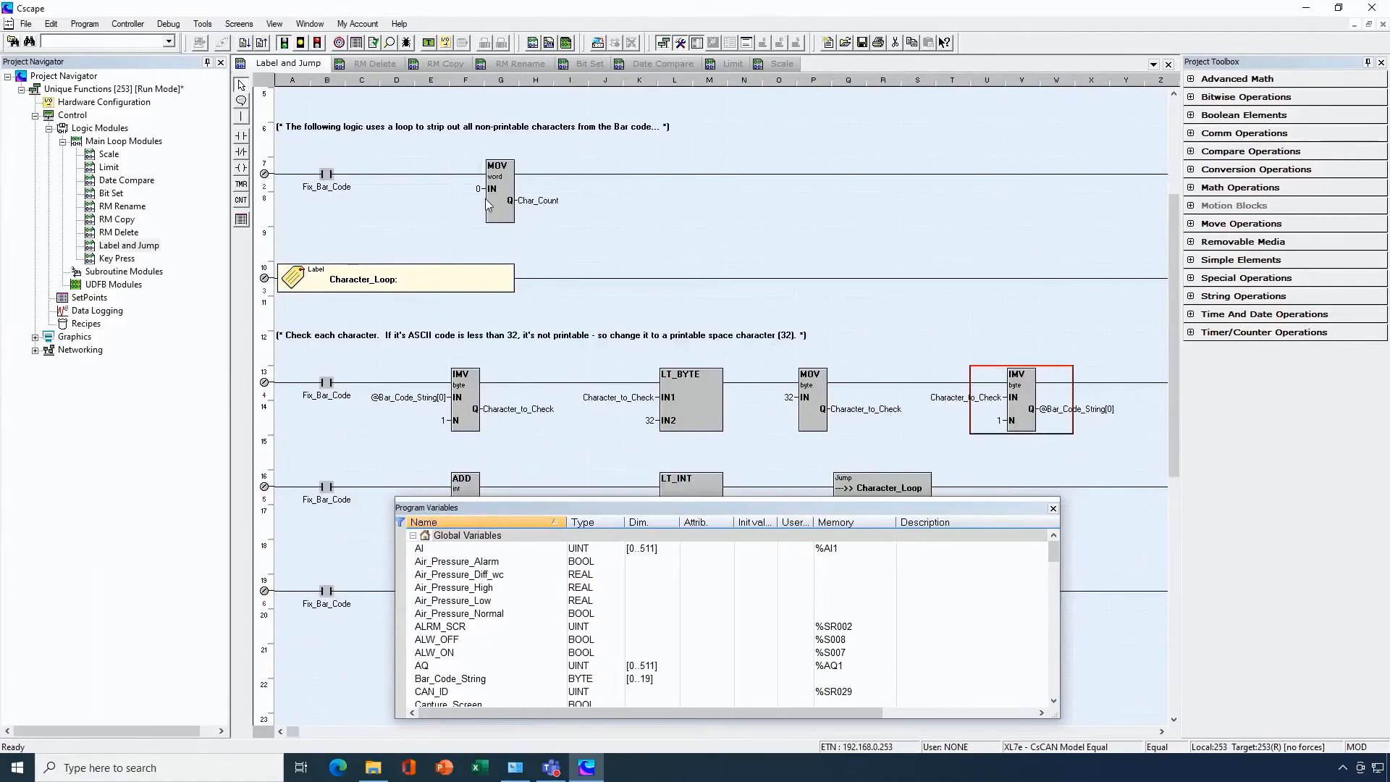
mouse_move(468, 288)
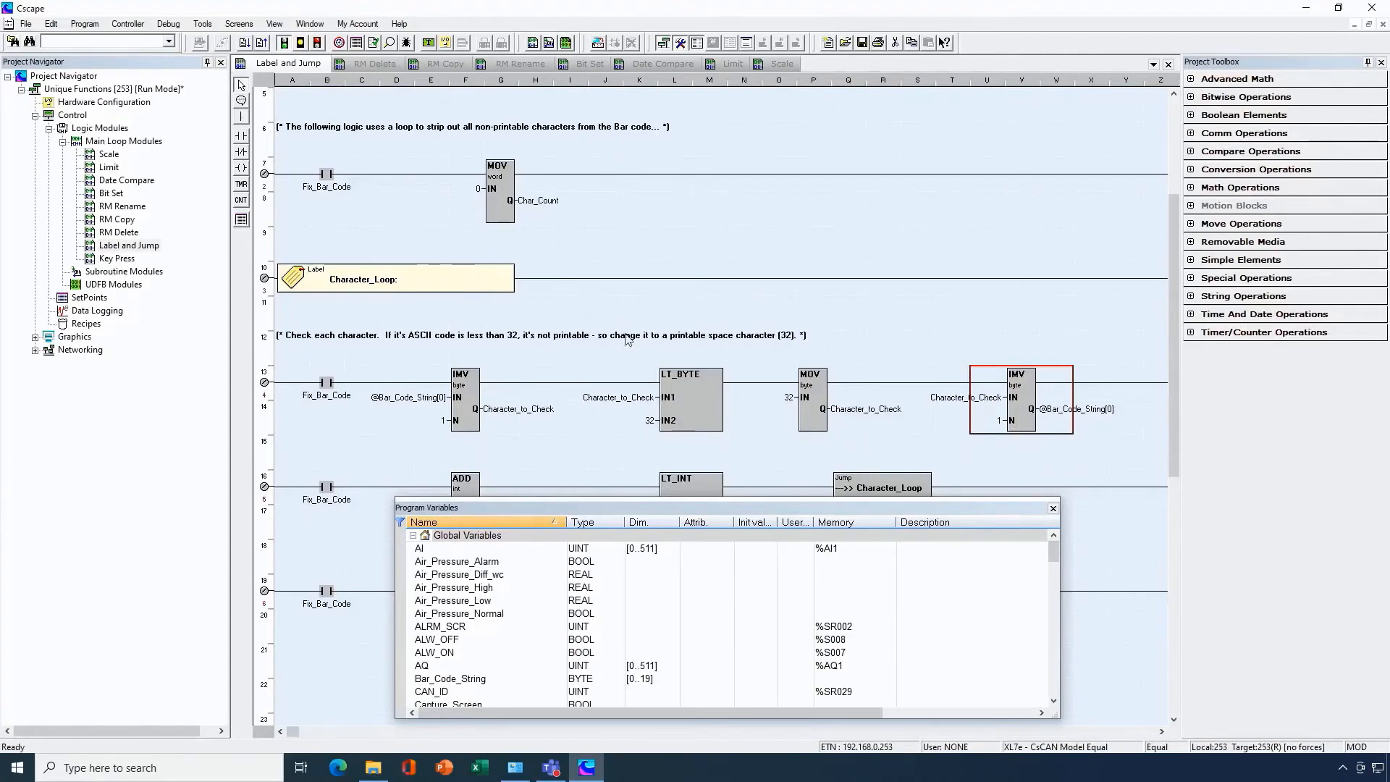
mouse_move(616, 353)
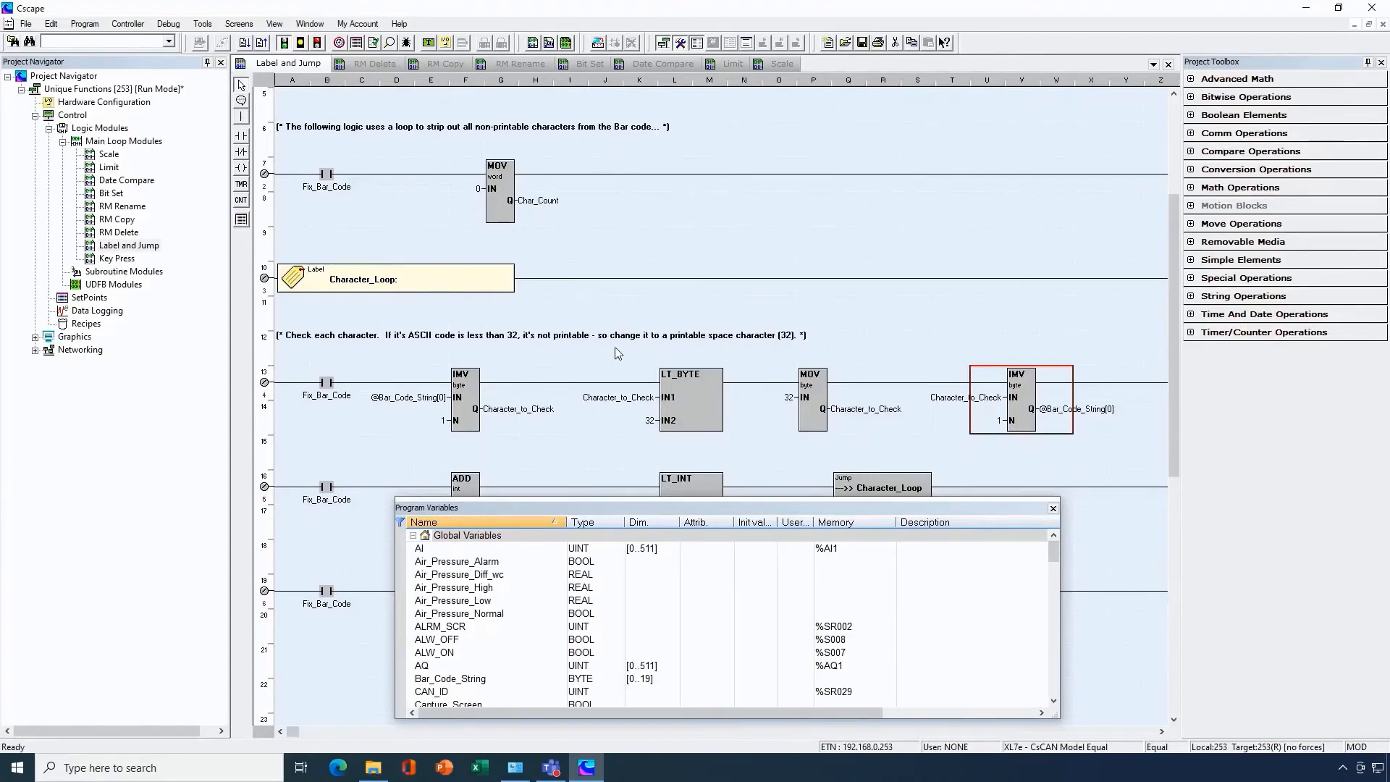
left_click(326, 174)
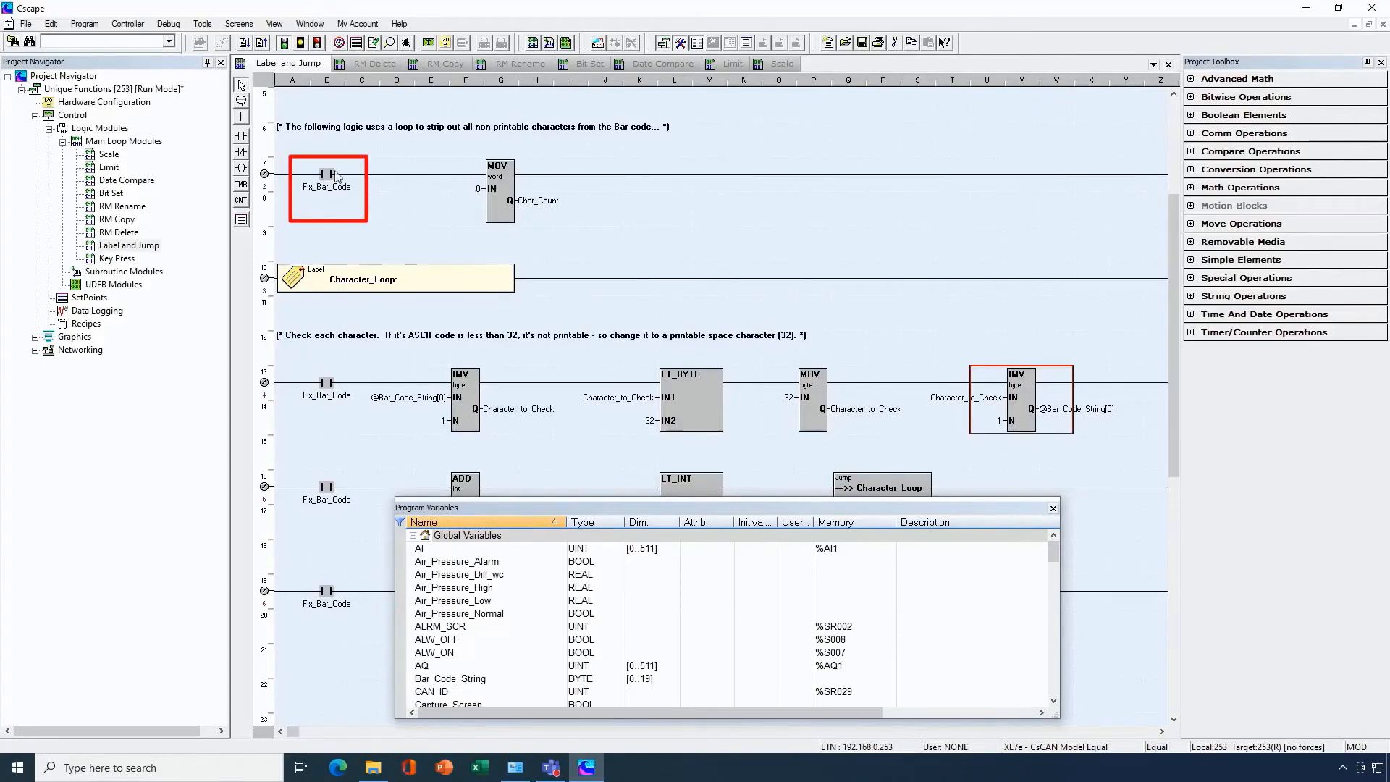
mouse_move(329, 185)
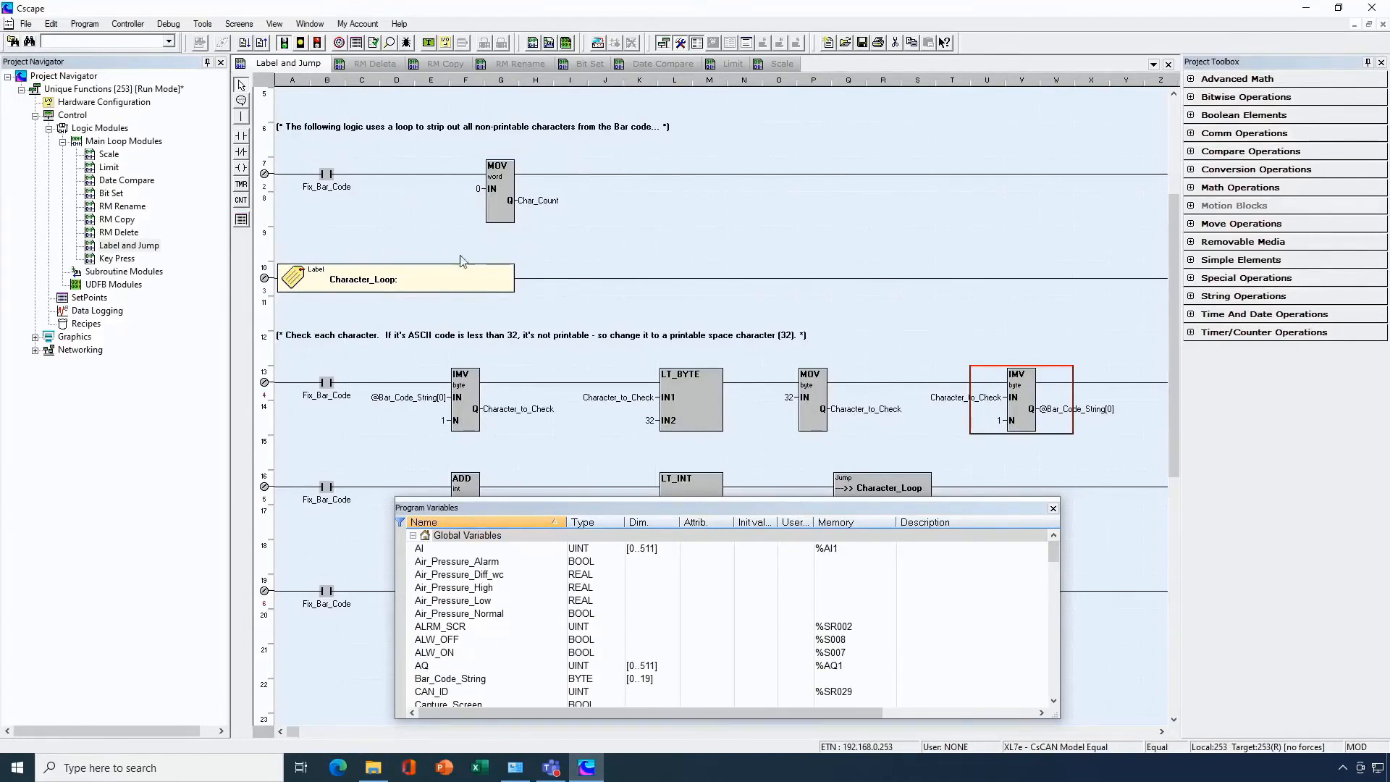
Step: Scroll to the character-checking rungs and select the first IMV block in the check
scroll("down", 3)
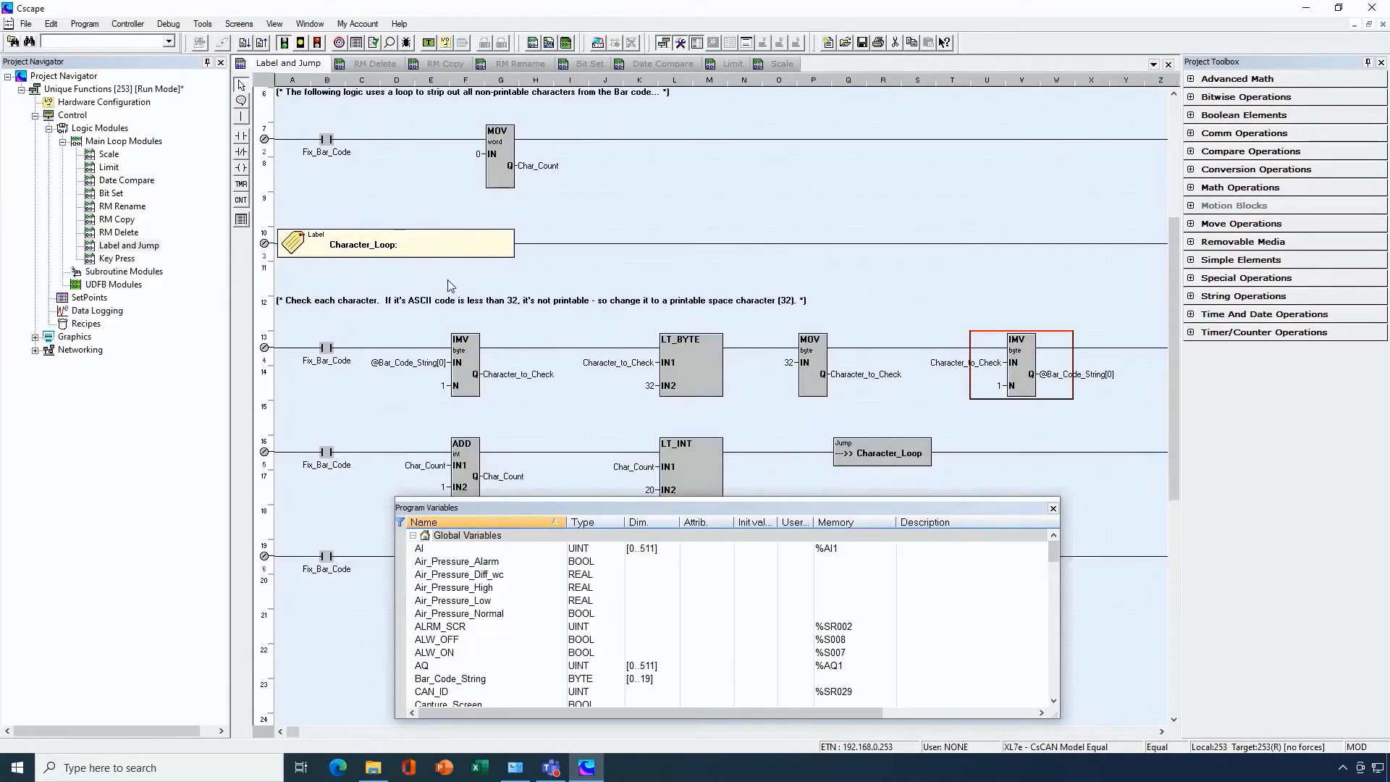
scroll("down", 3)
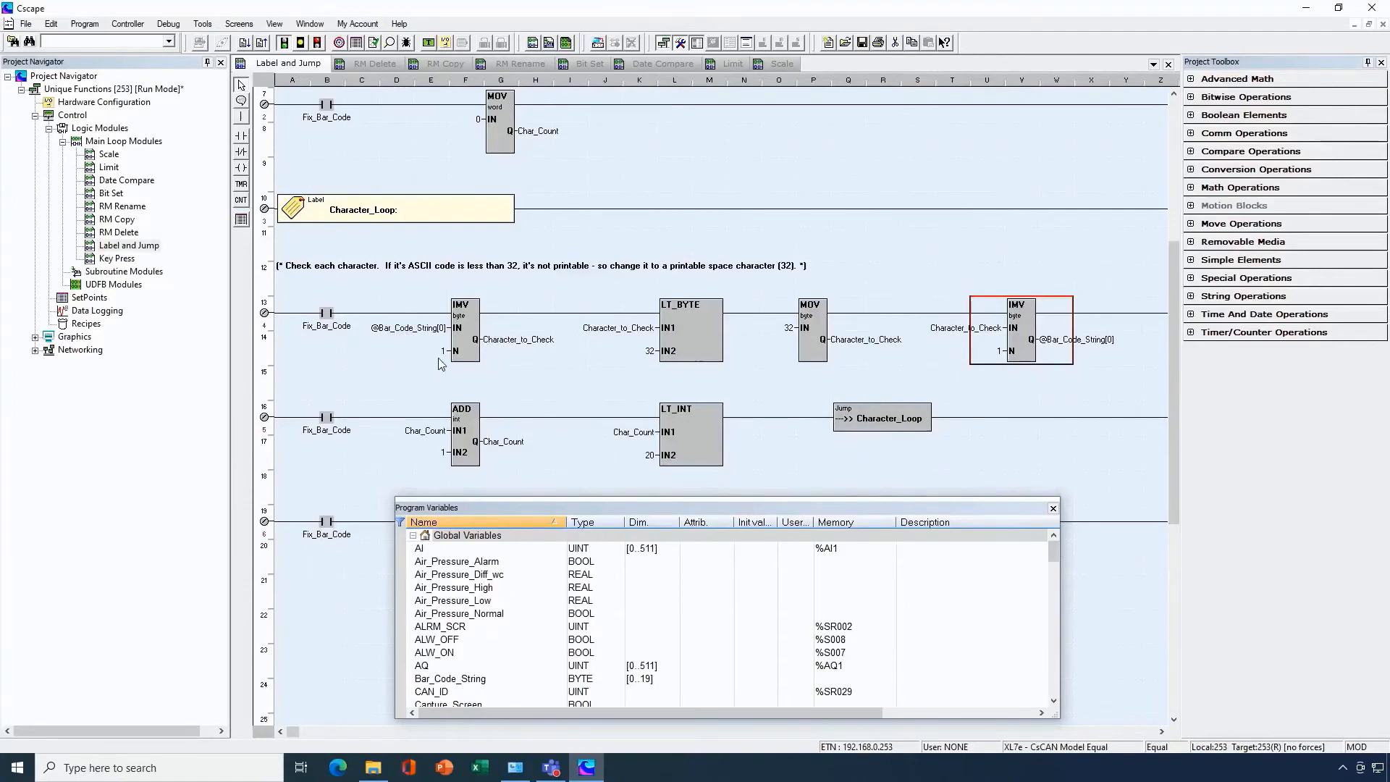
left_click(463, 327)
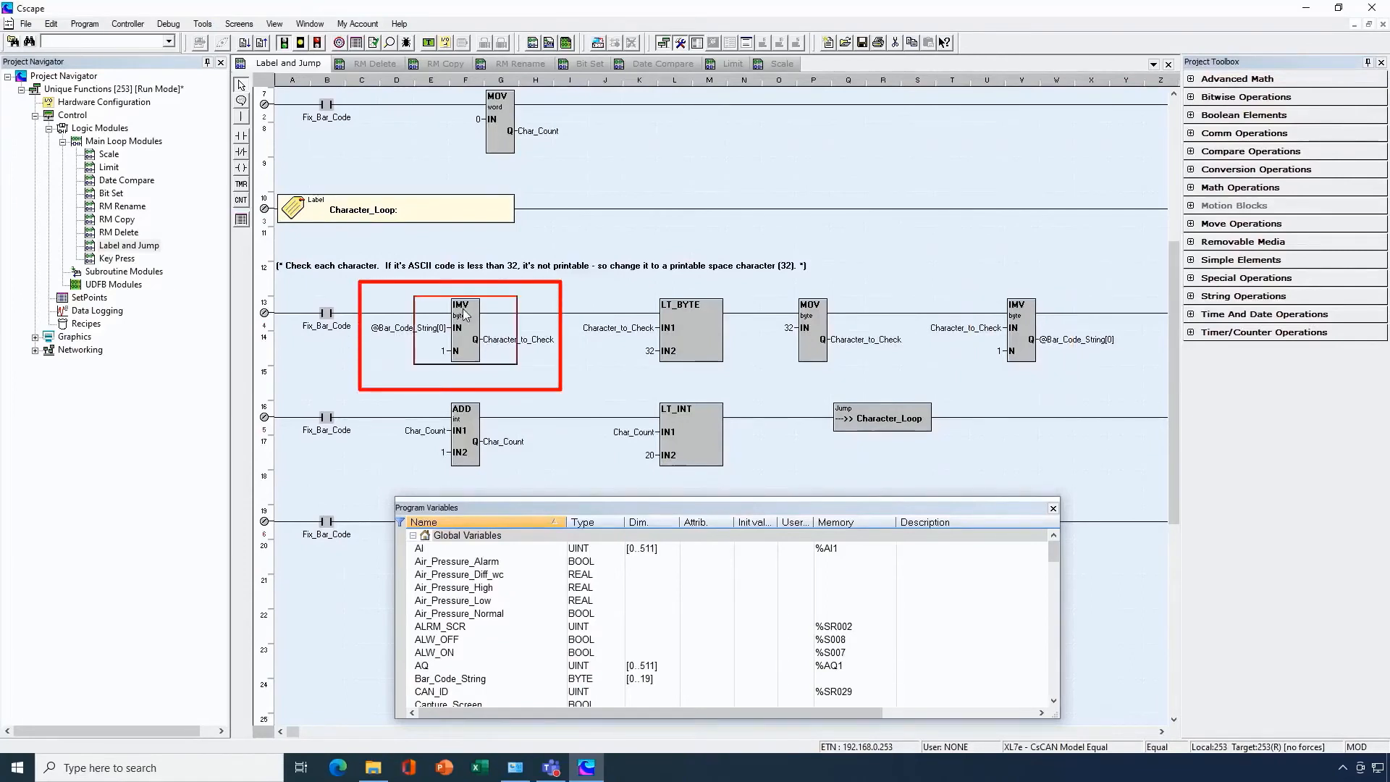
double_click(464, 327)
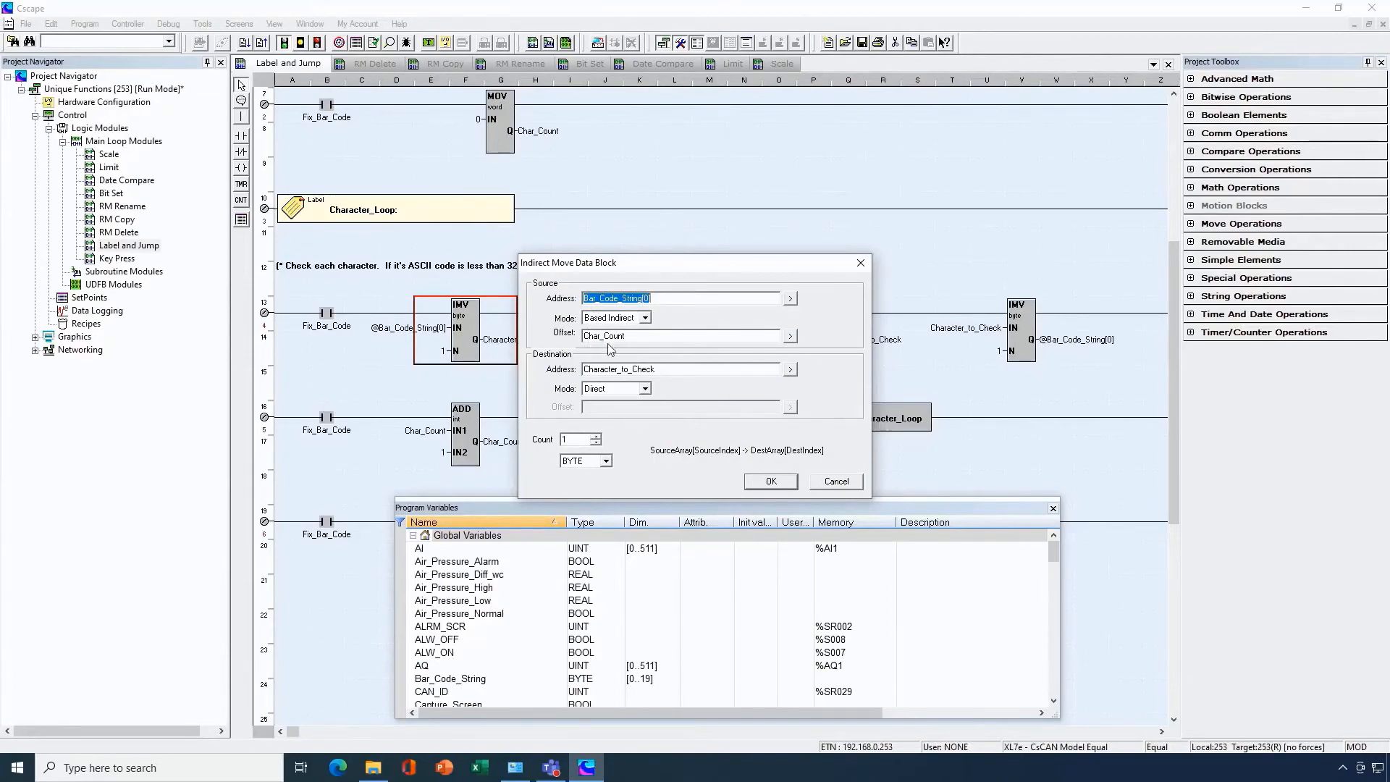
mouse_move(627, 336)
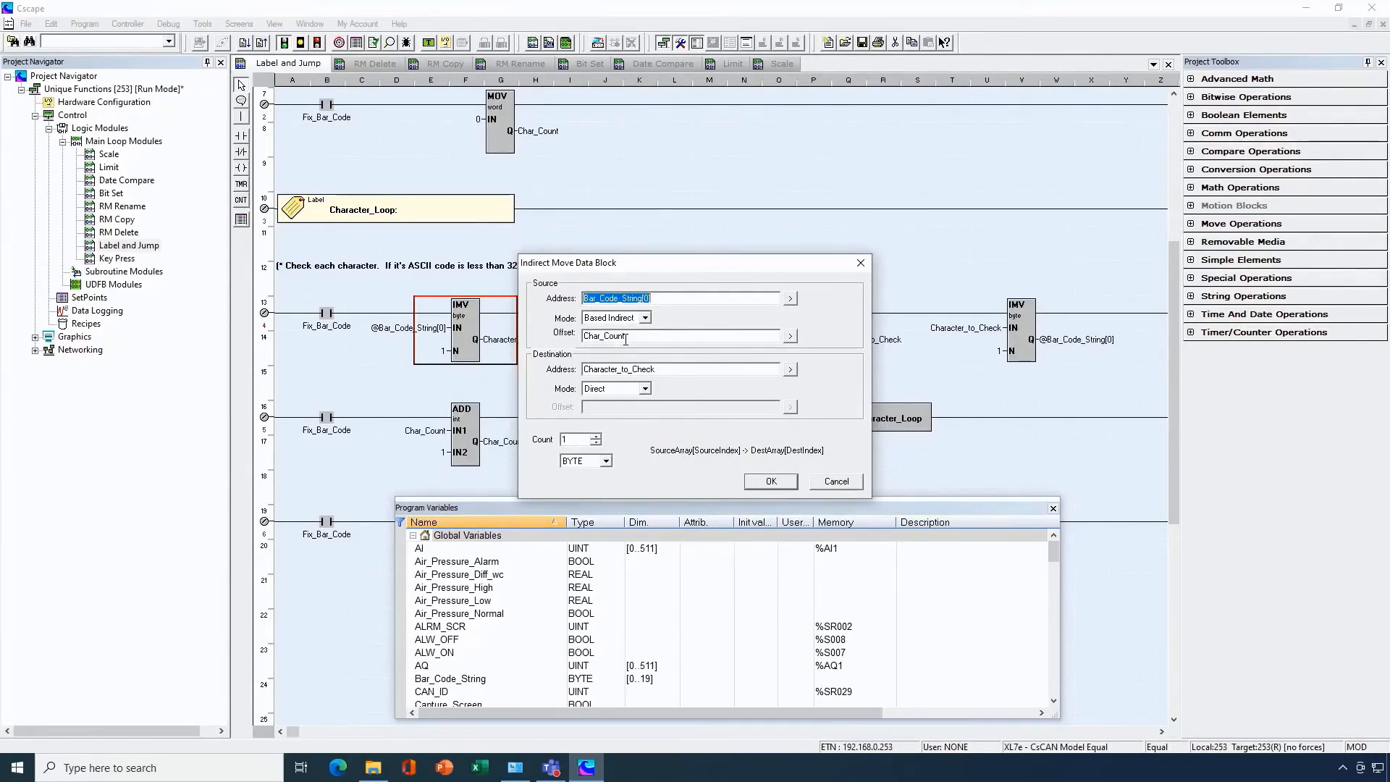
mouse_move(631, 336)
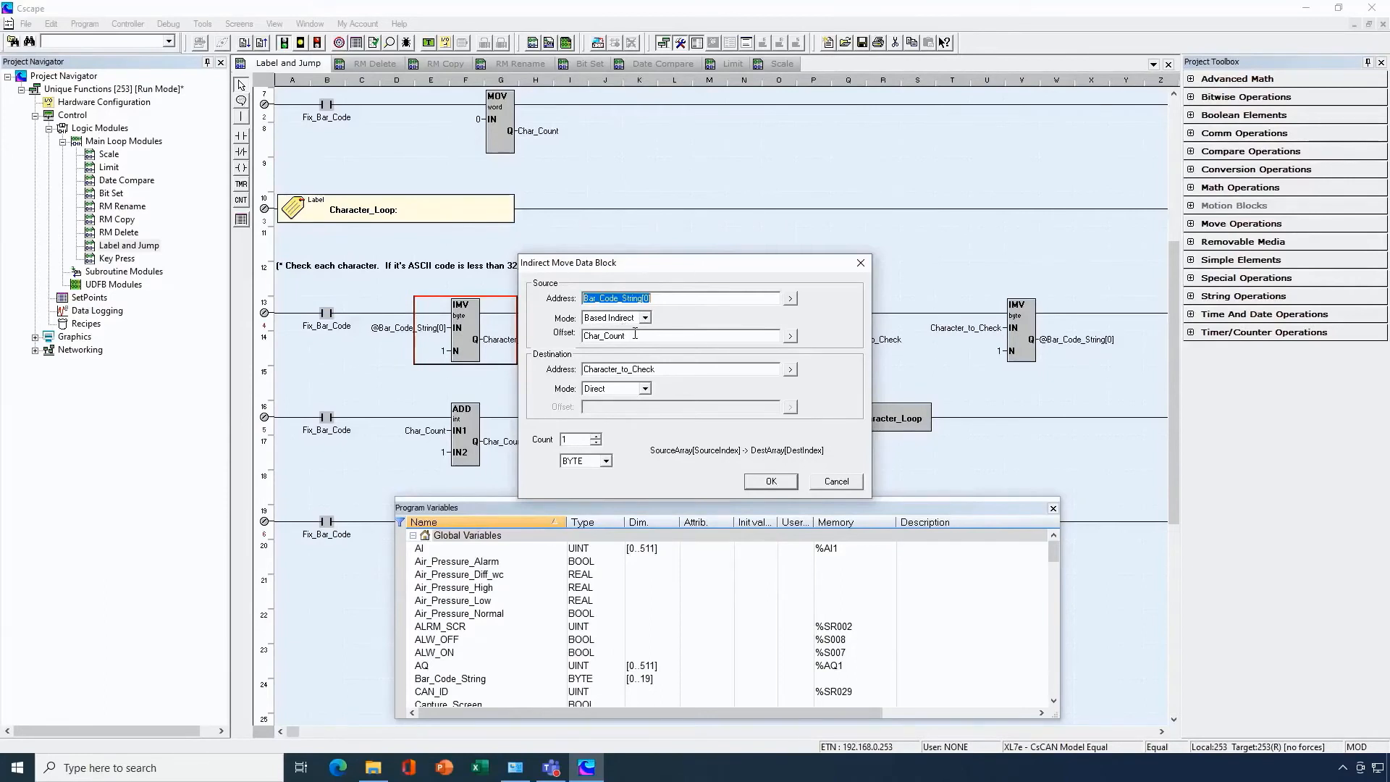
mouse_move(623, 381)
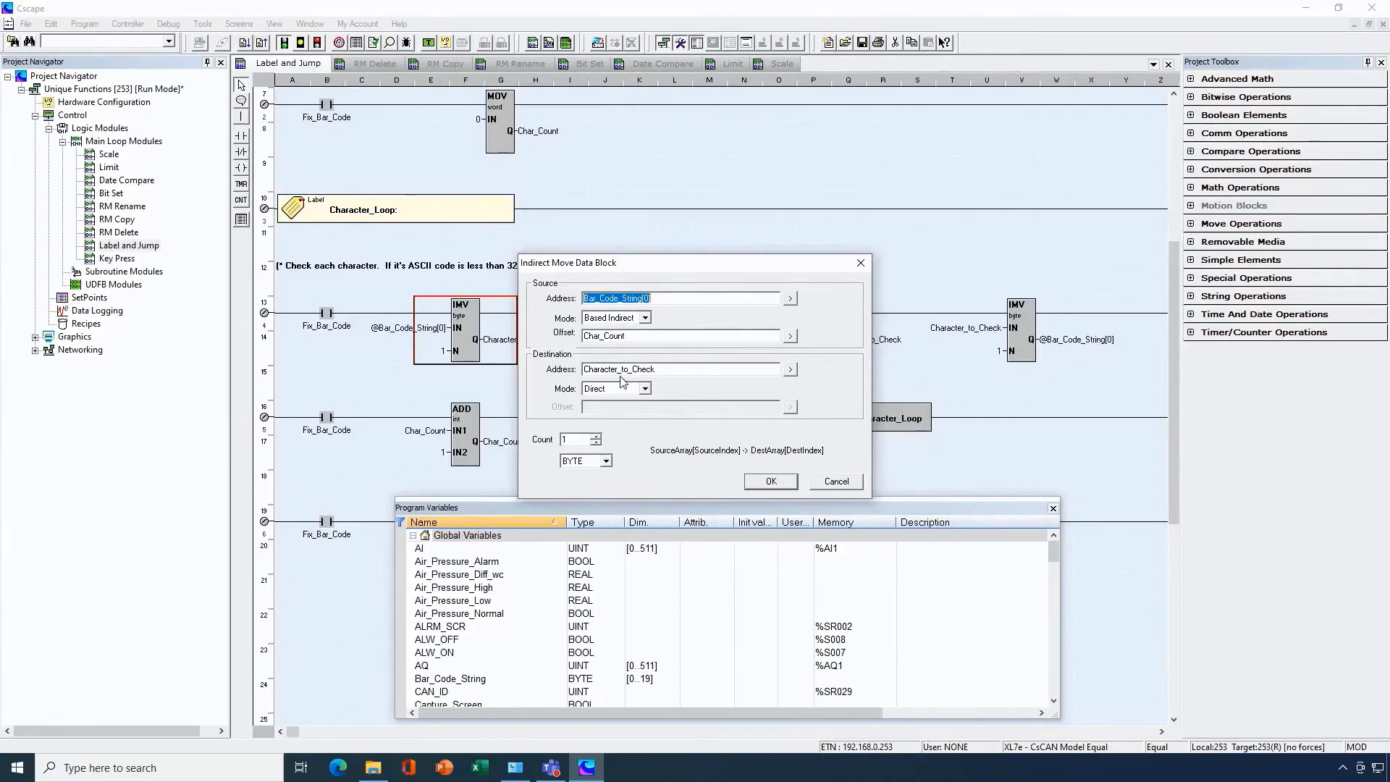
left_click(771, 481)
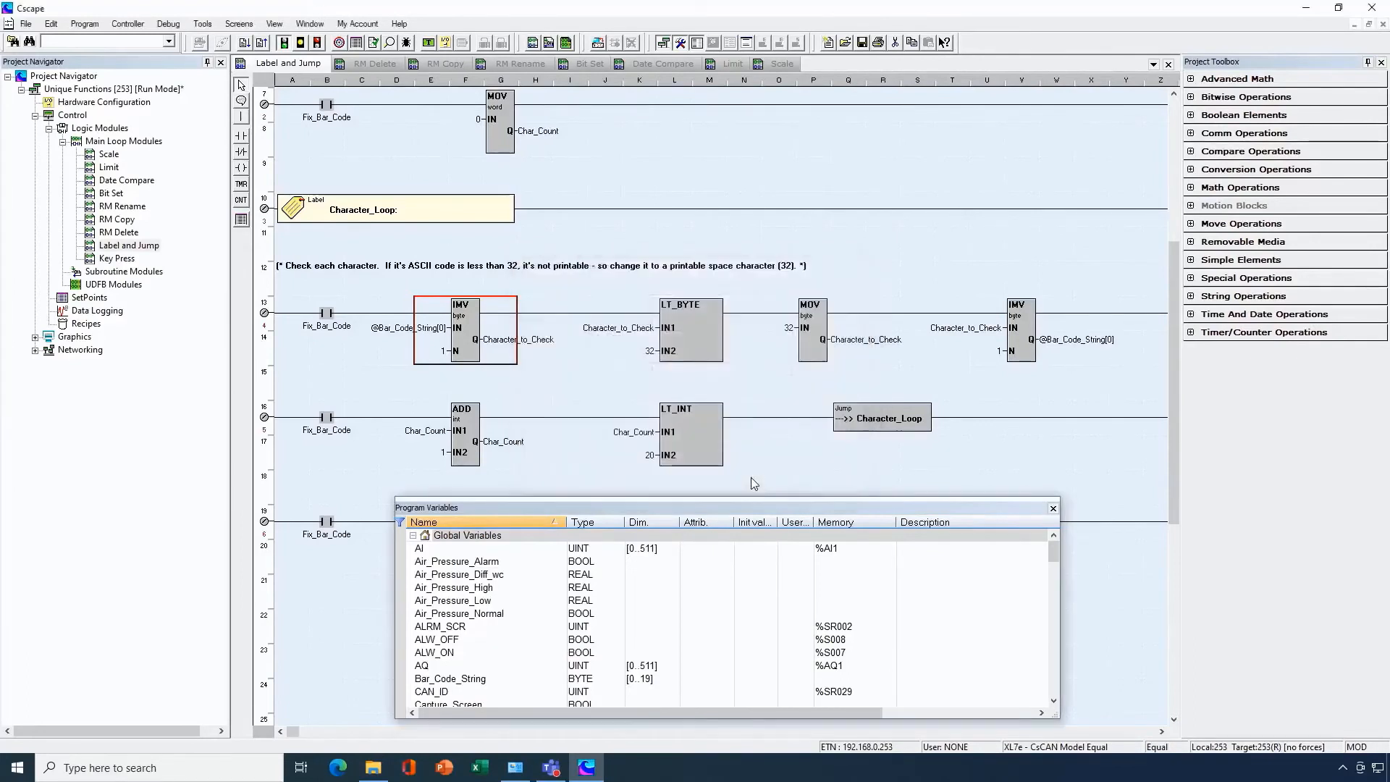
left_click(691, 327)
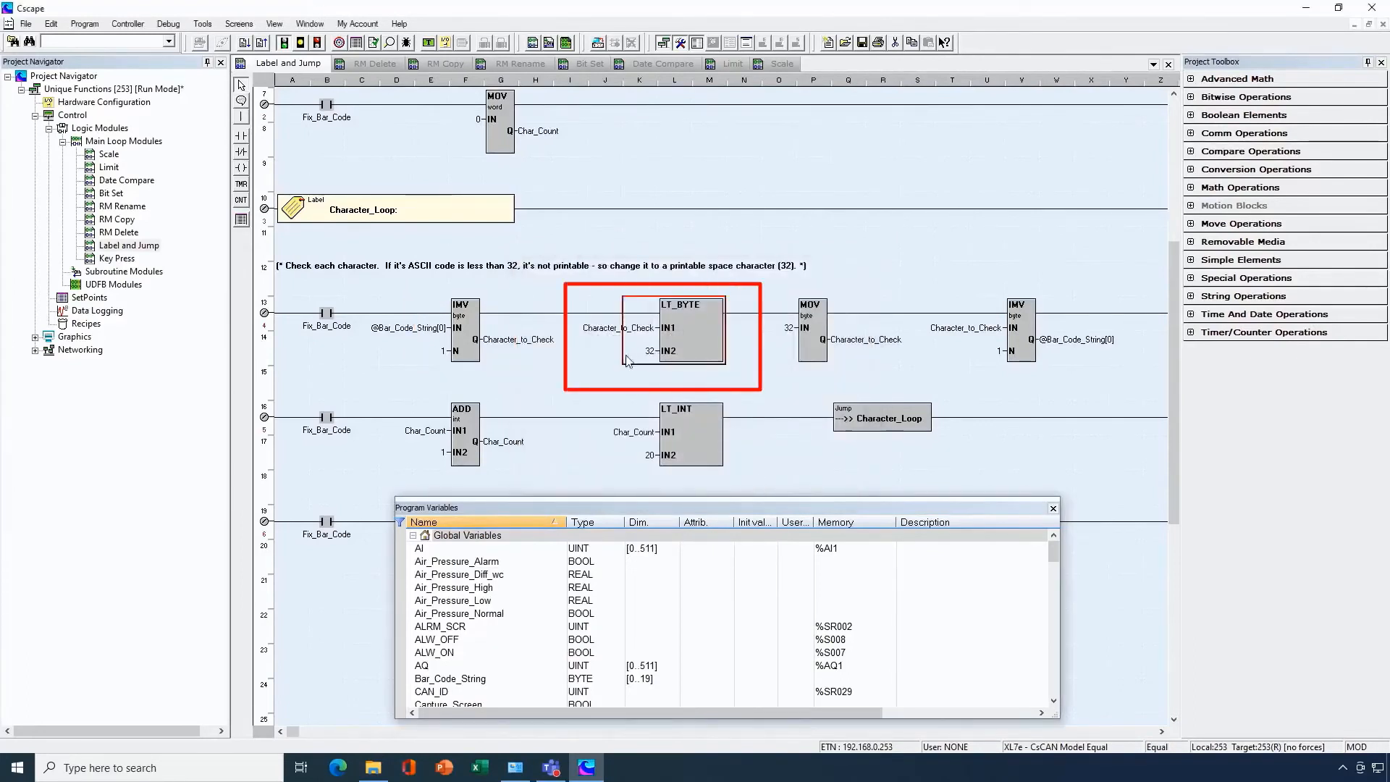
mouse_move(655, 347)
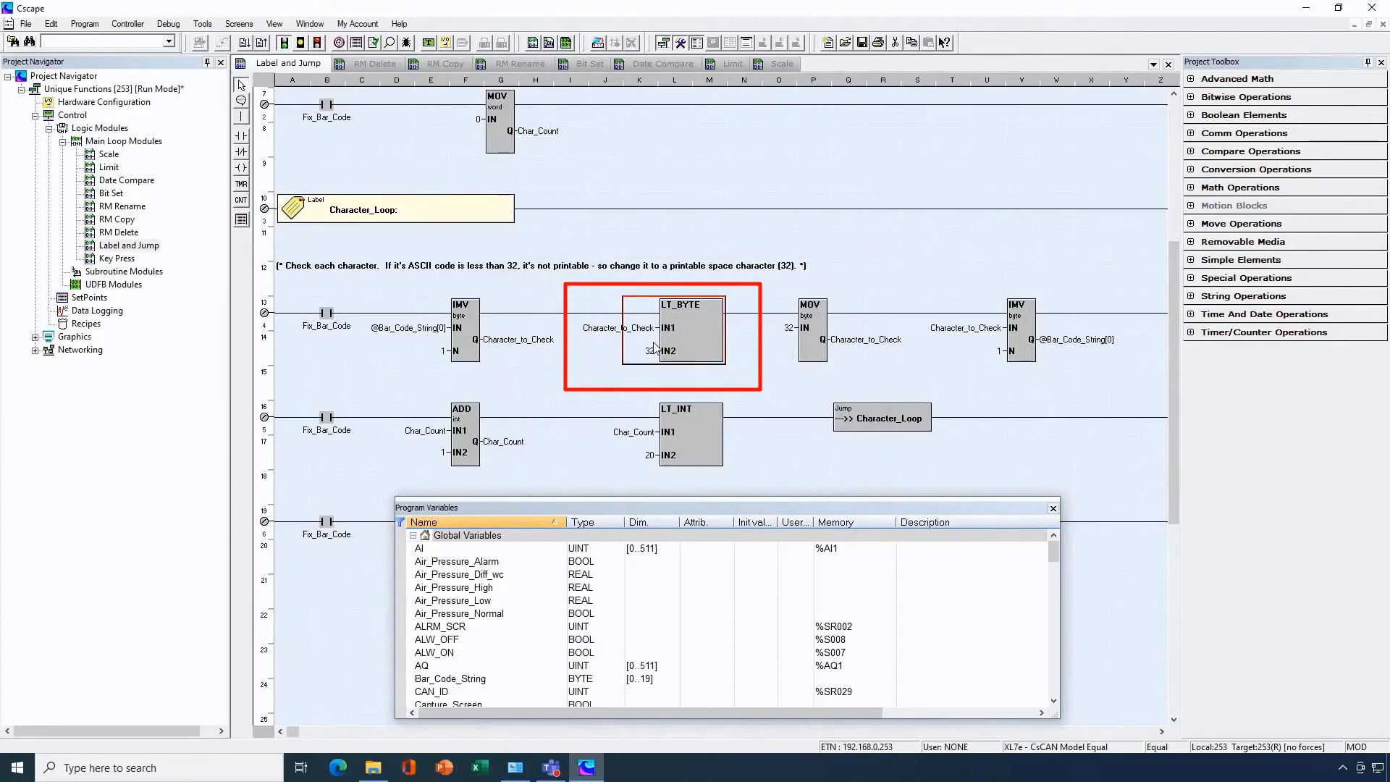
left_click(811, 328)
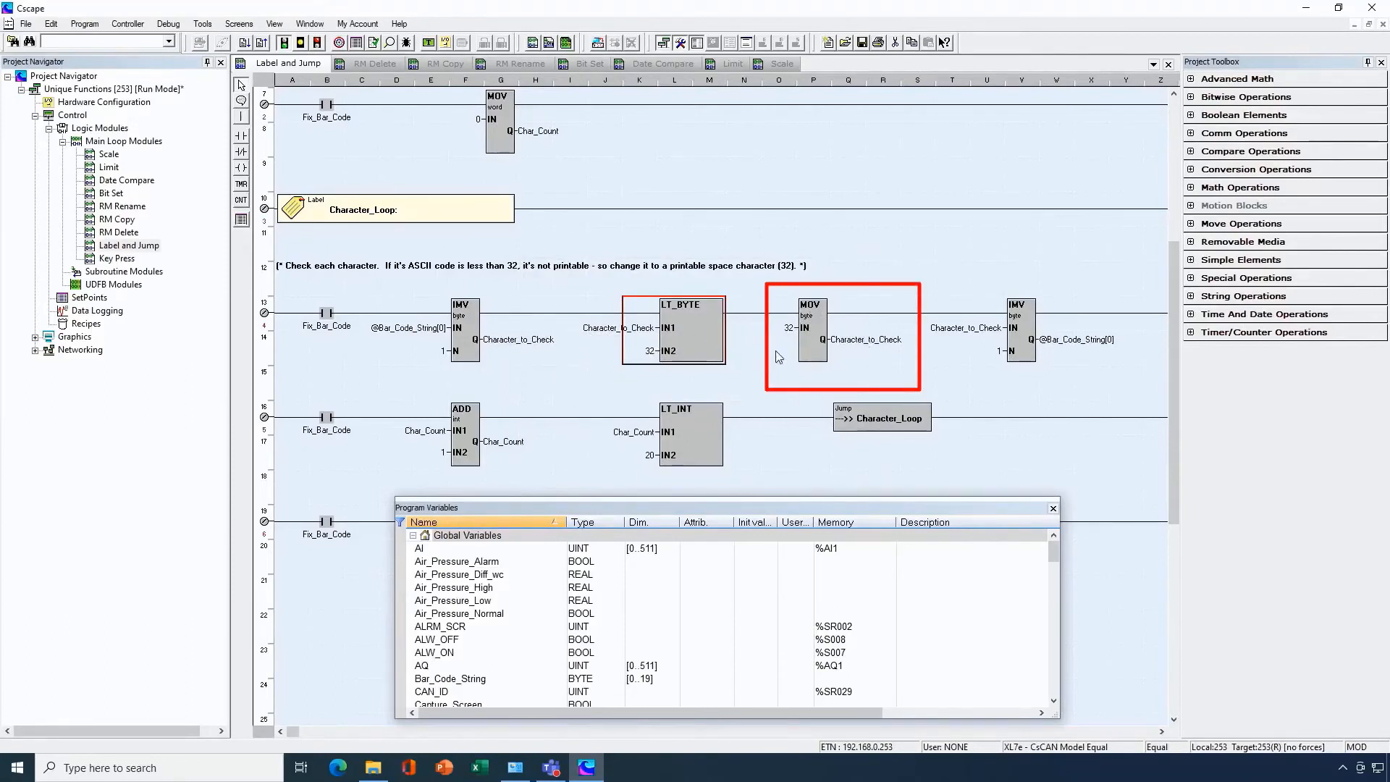
mouse_move(803, 330)
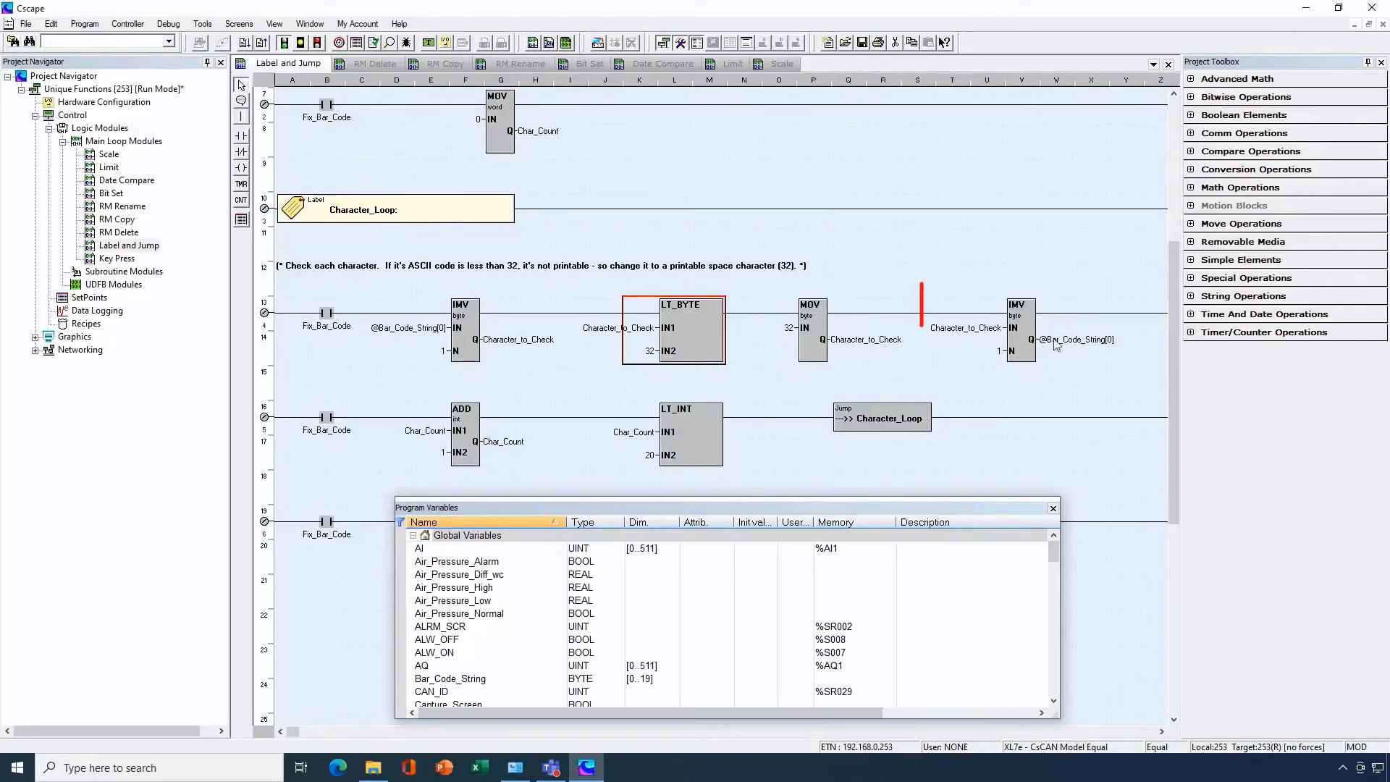
left_click(1019, 327)
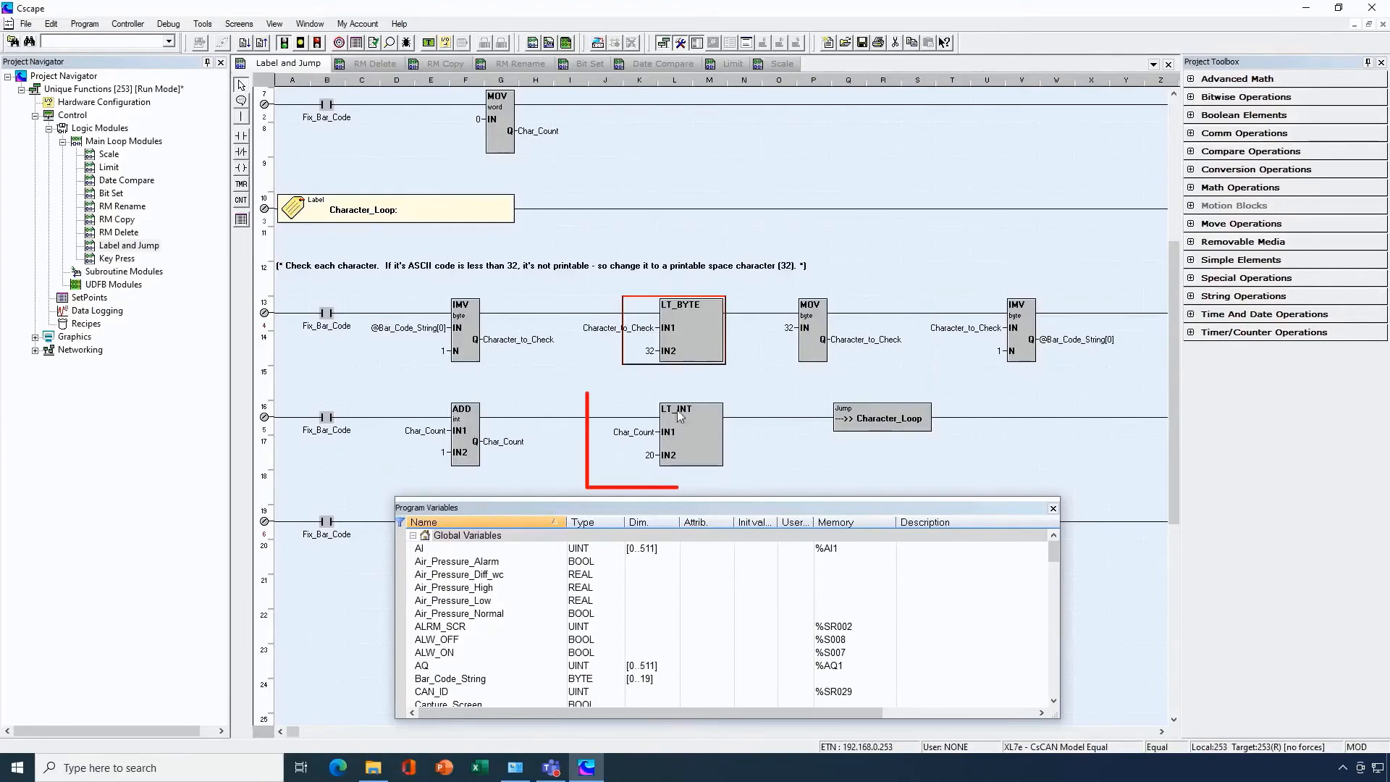
left_click(686, 414)
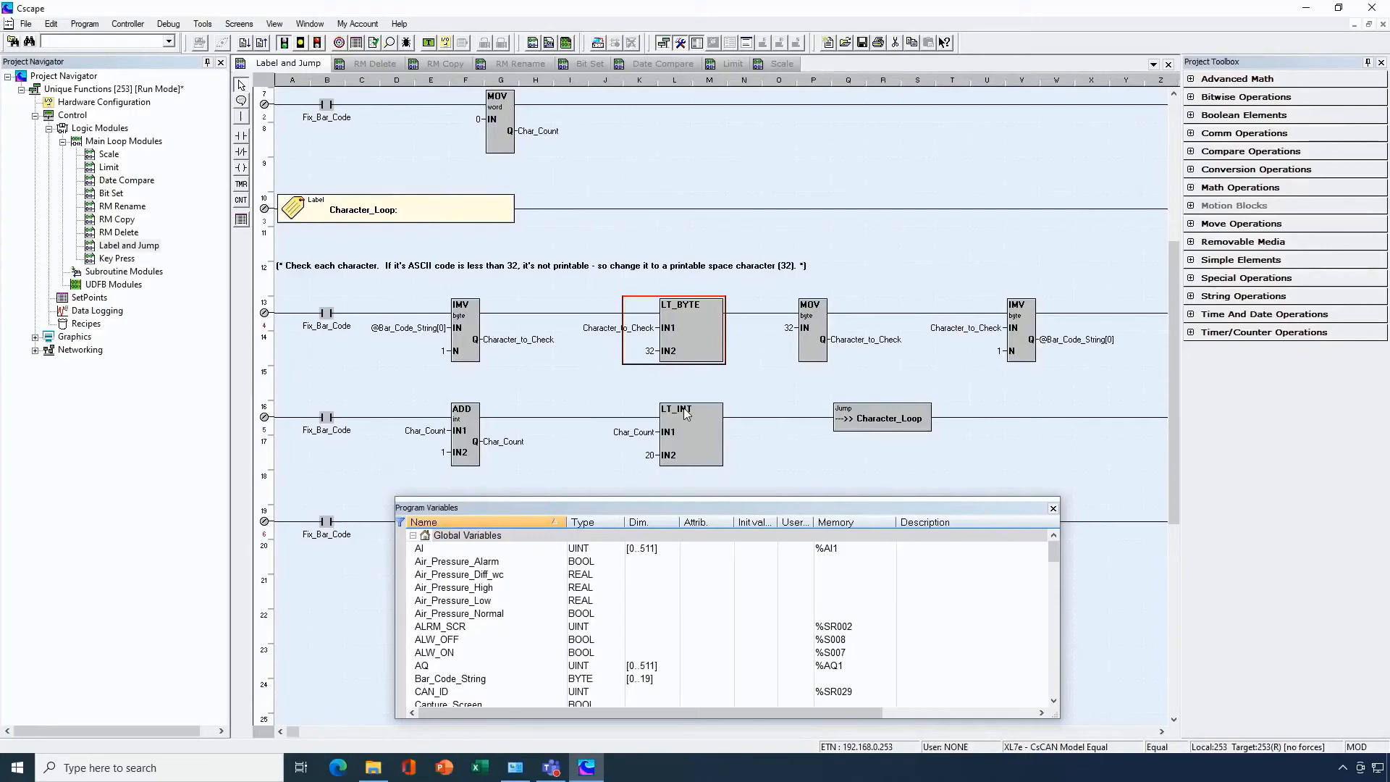
left_click(880, 417)
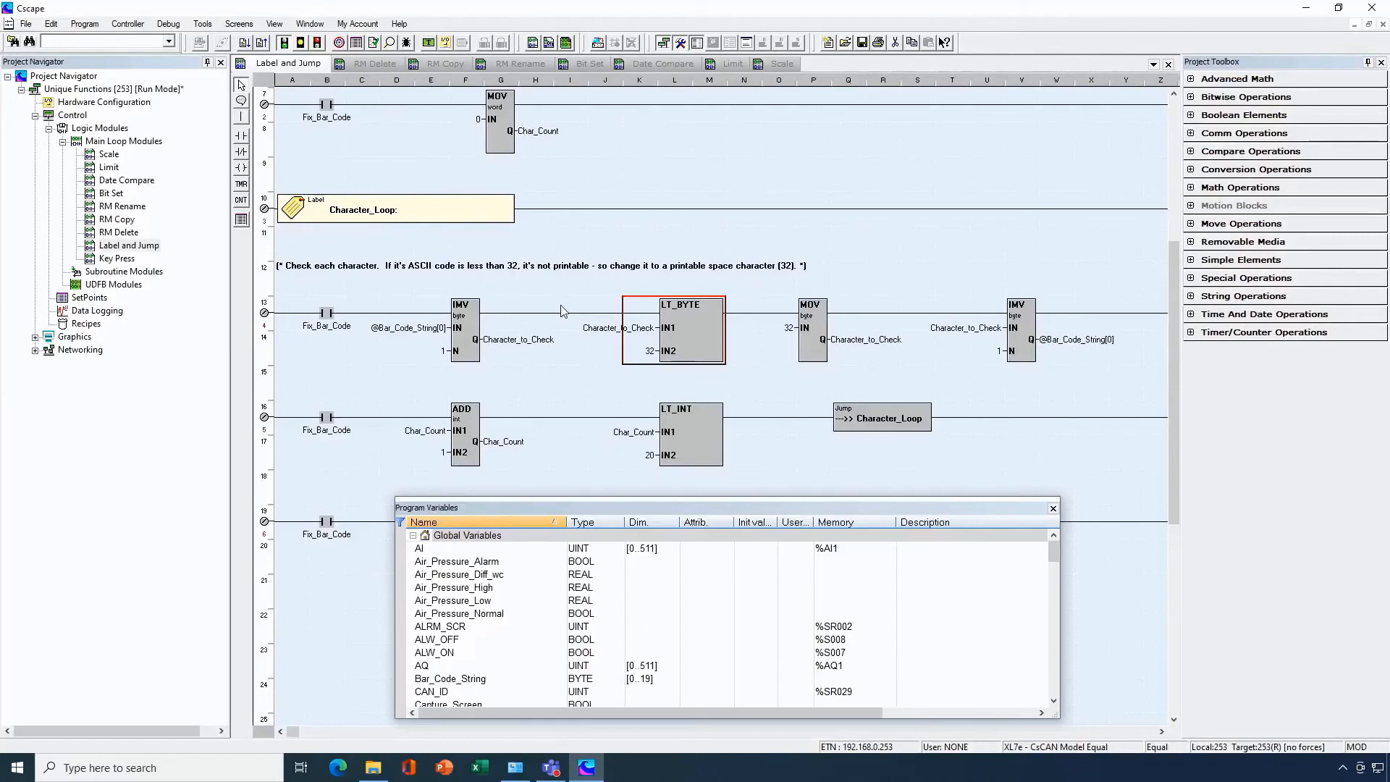
scroll("down", 3)
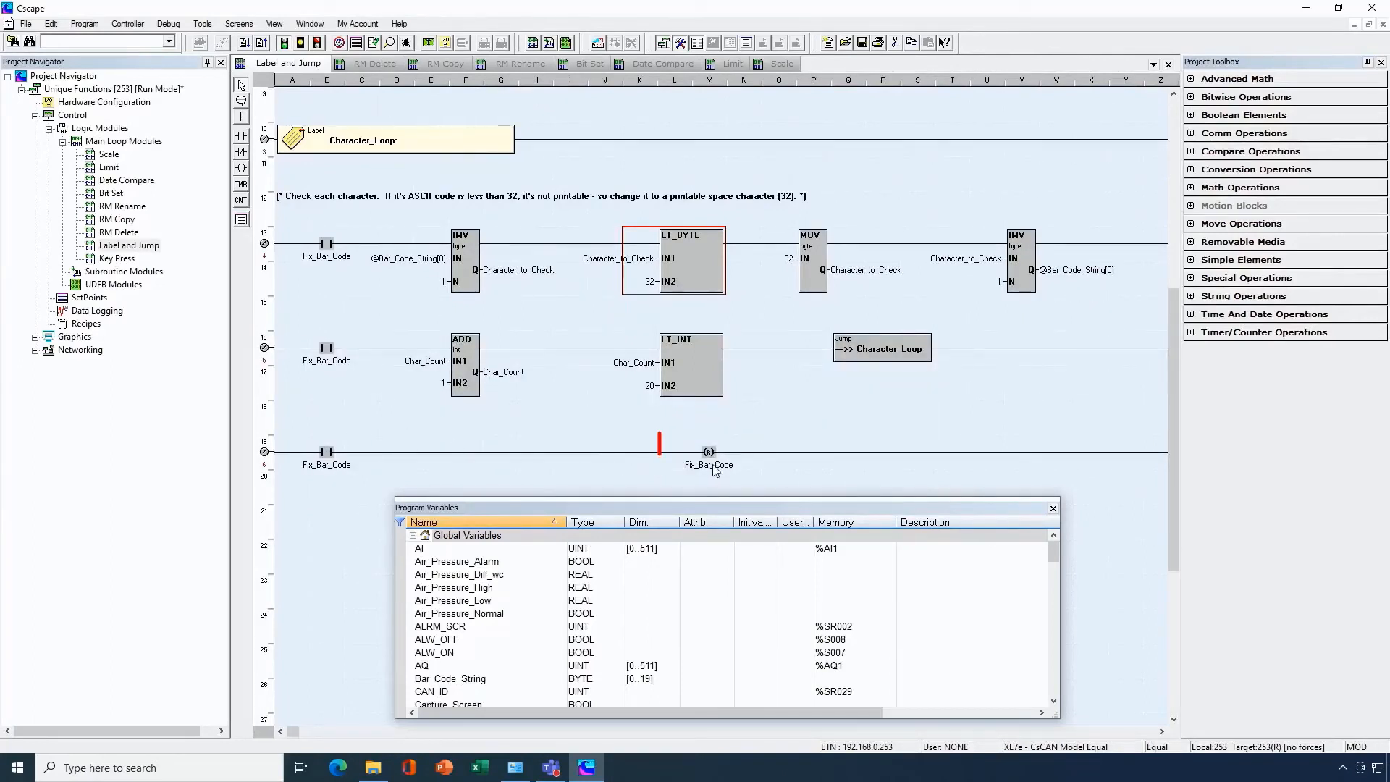
left_click(710, 455)
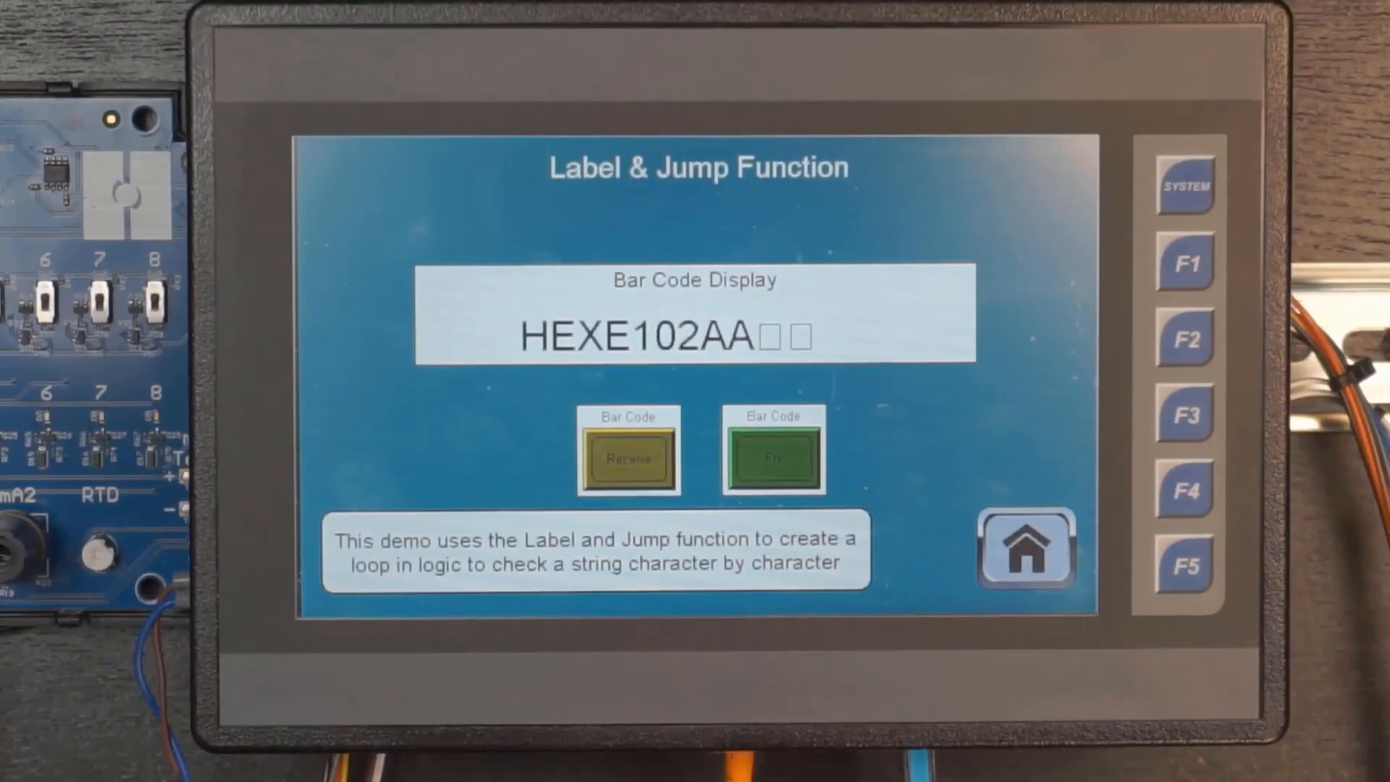
Step: Run Receive and Fix on the Label & Jump screen, showing bar code HEXE102AA
left_click(777, 459)
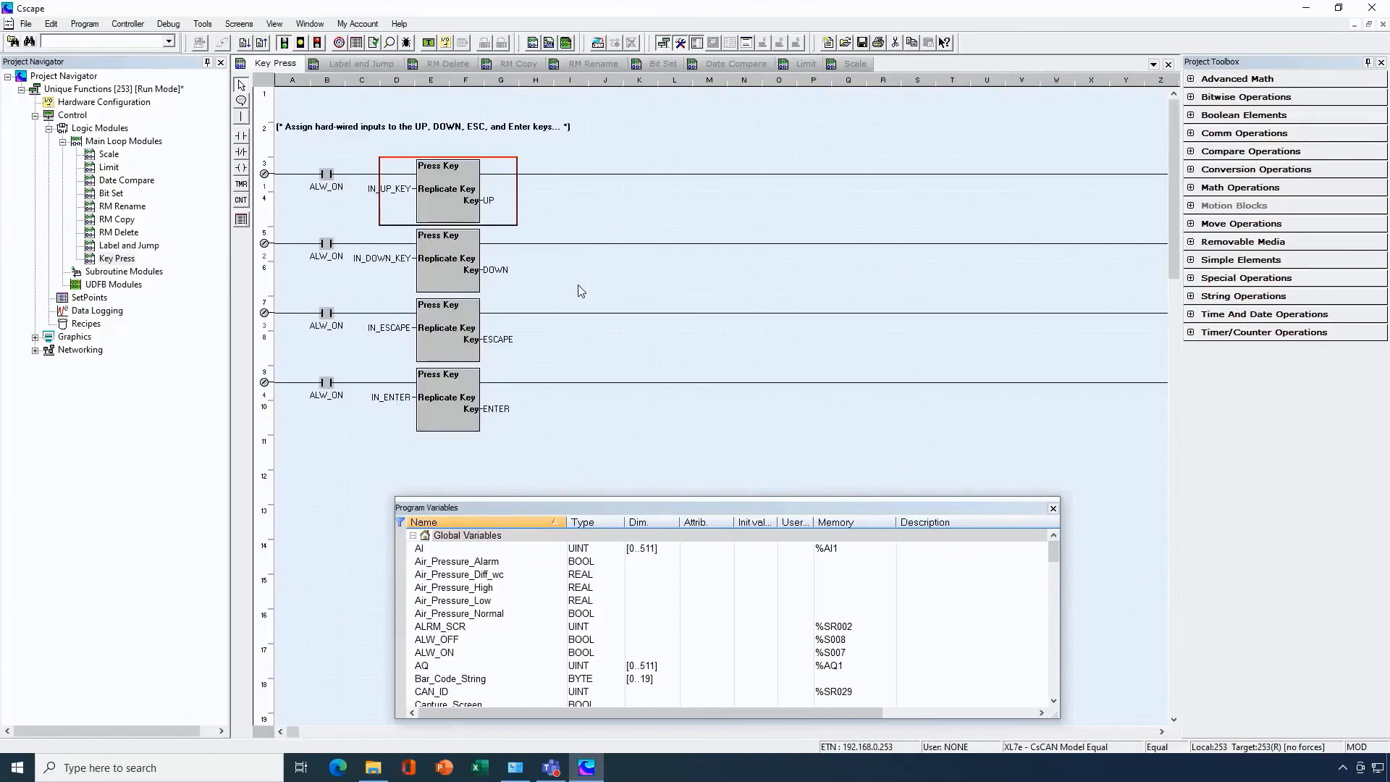
mouse_move(562, 297)
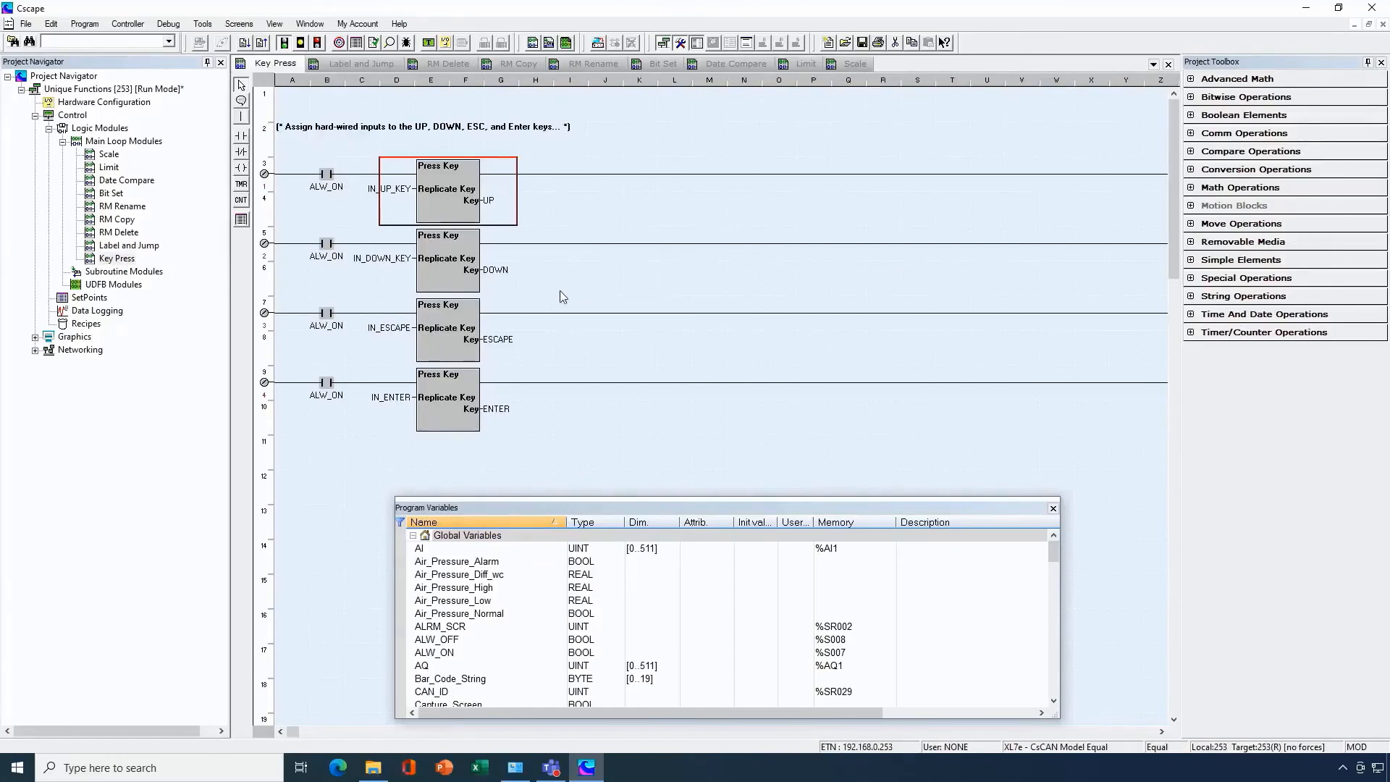
double_click(446, 192)
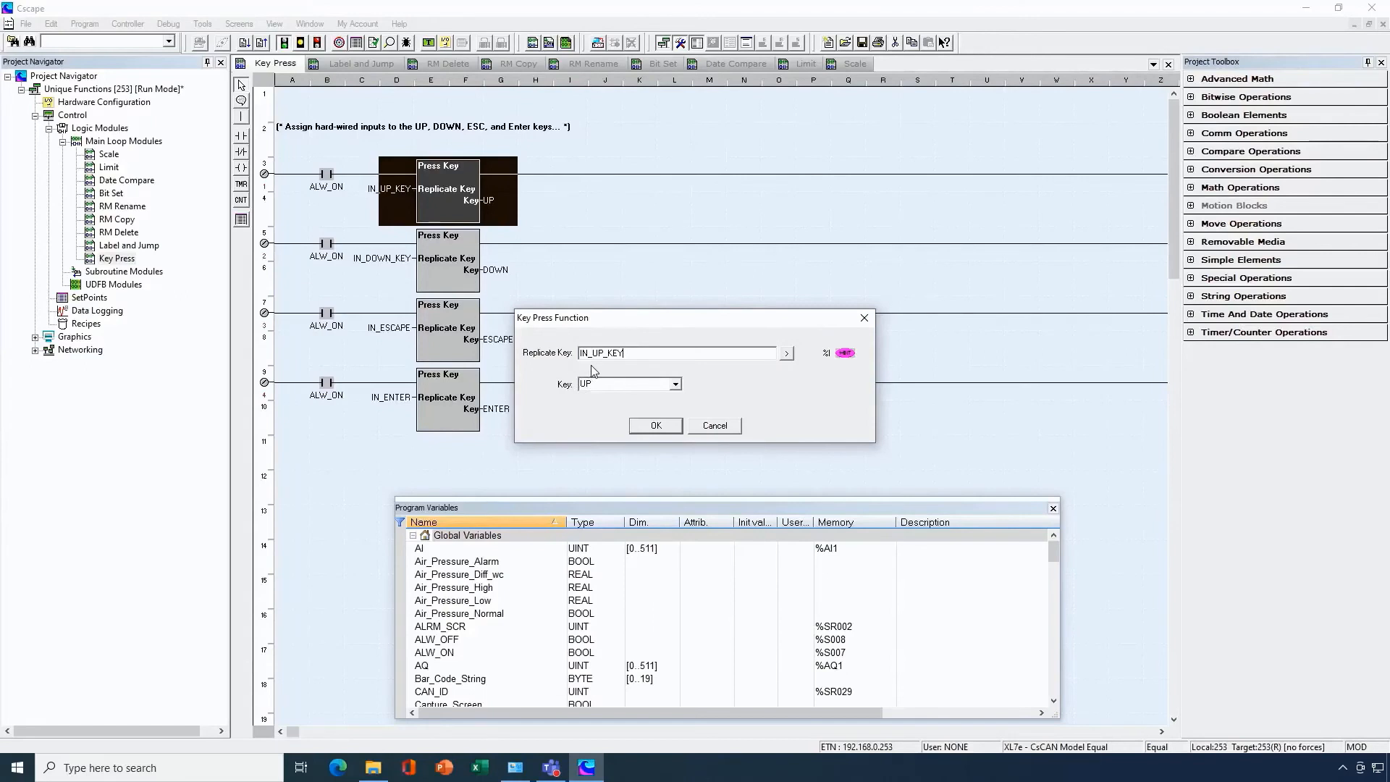
mouse_move(623, 431)
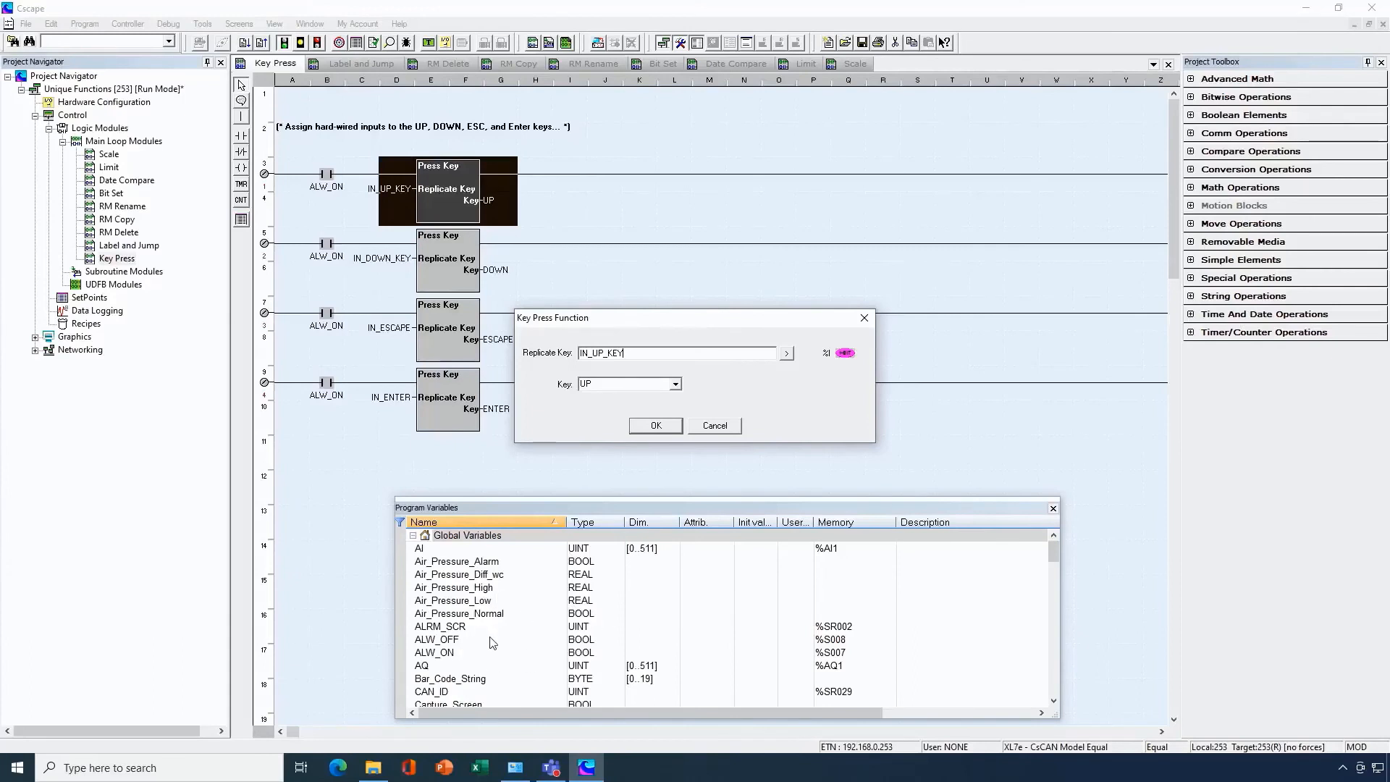
mouse_move(635, 522)
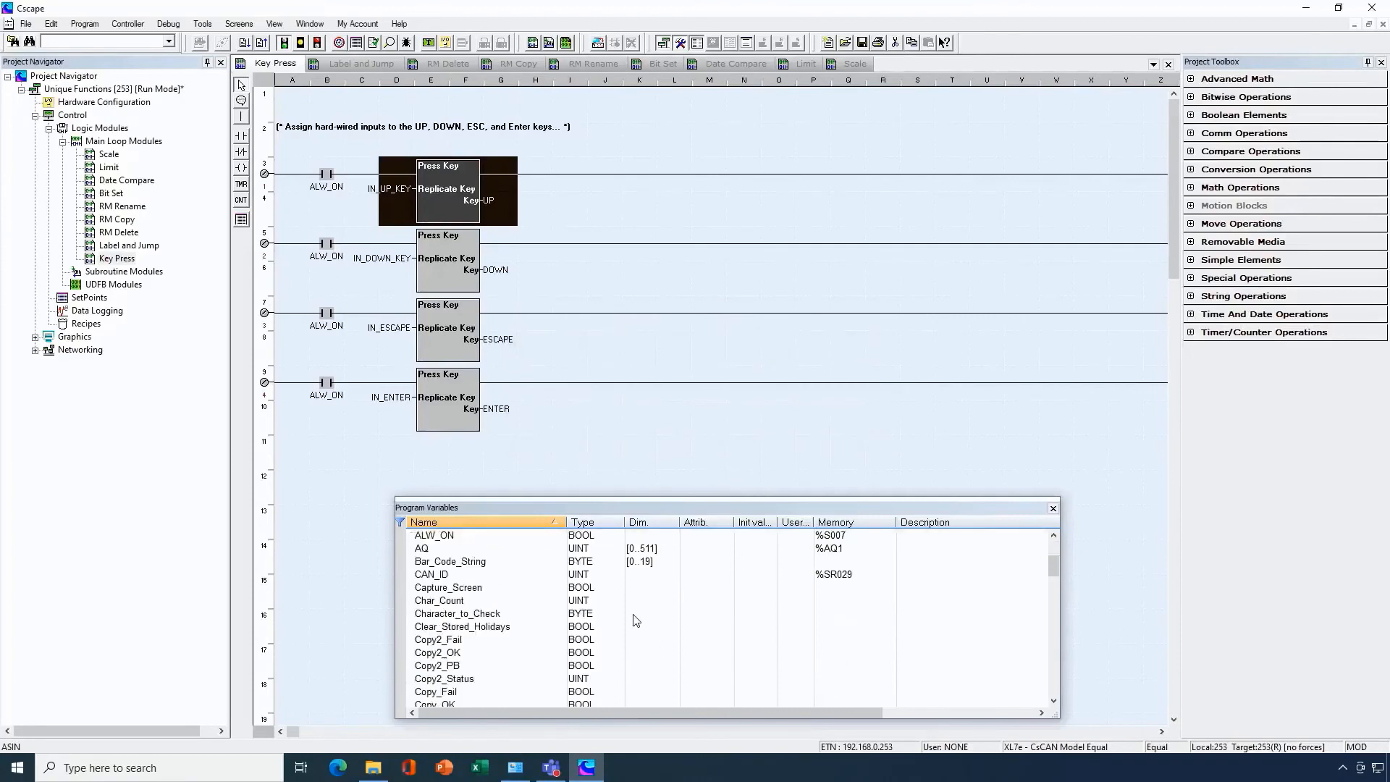
scroll("down", 3)
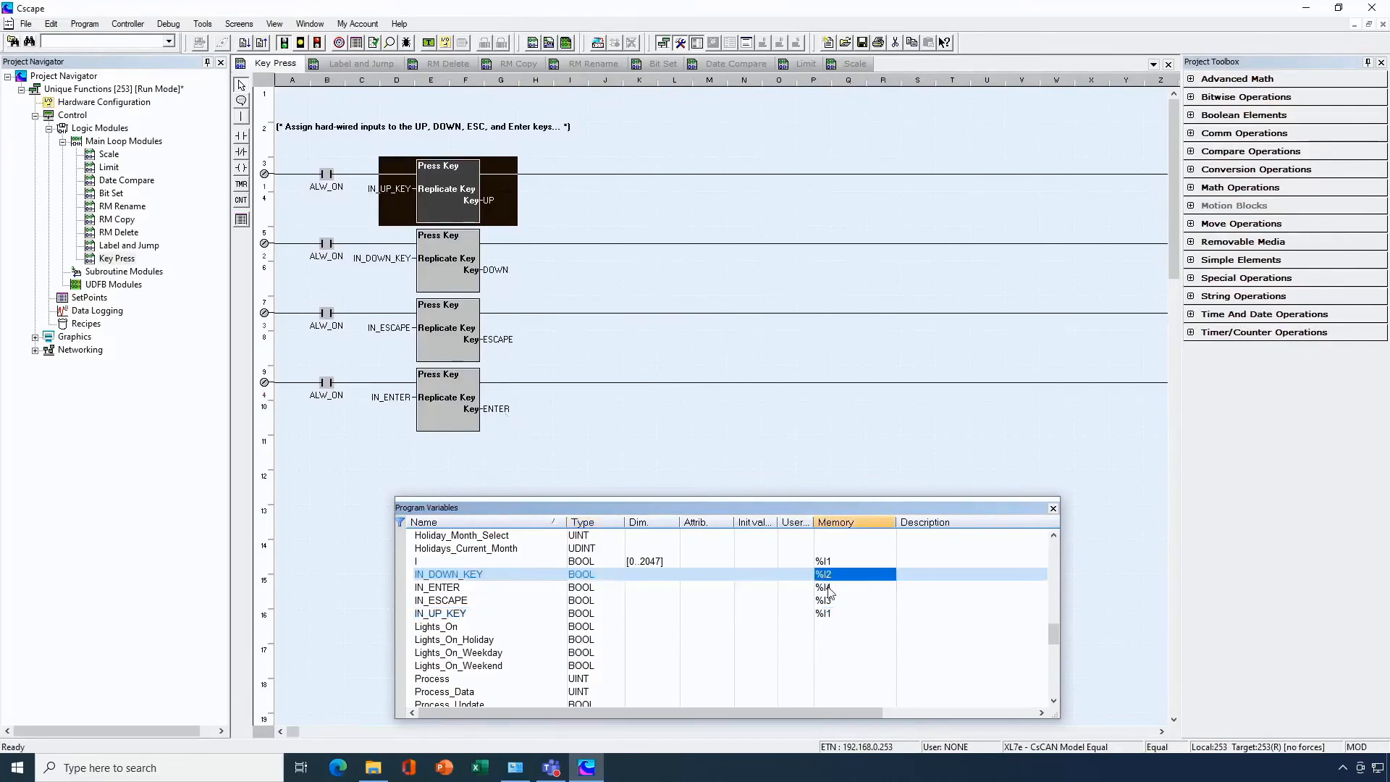
left_click(846, 600)
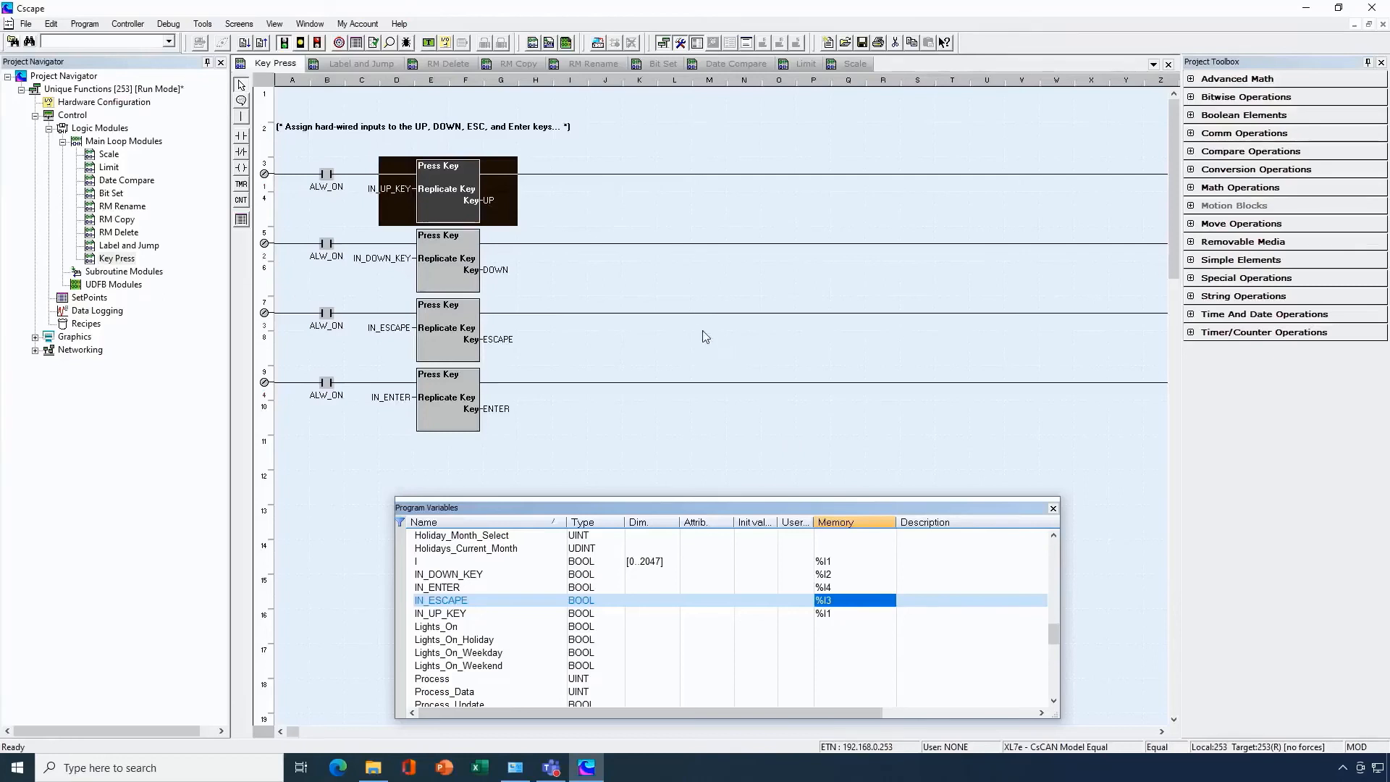
mouse_move(488, 269)
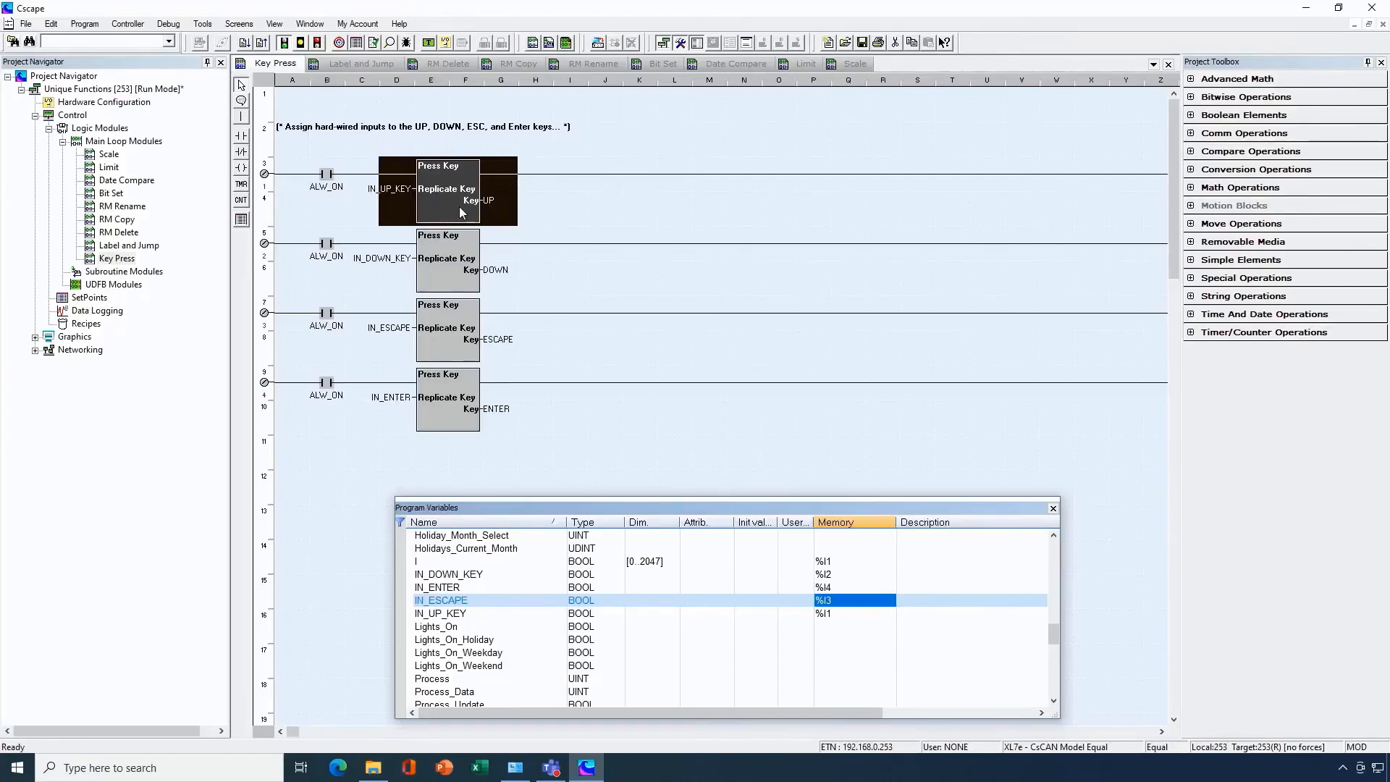
mouse_move(811, 194)
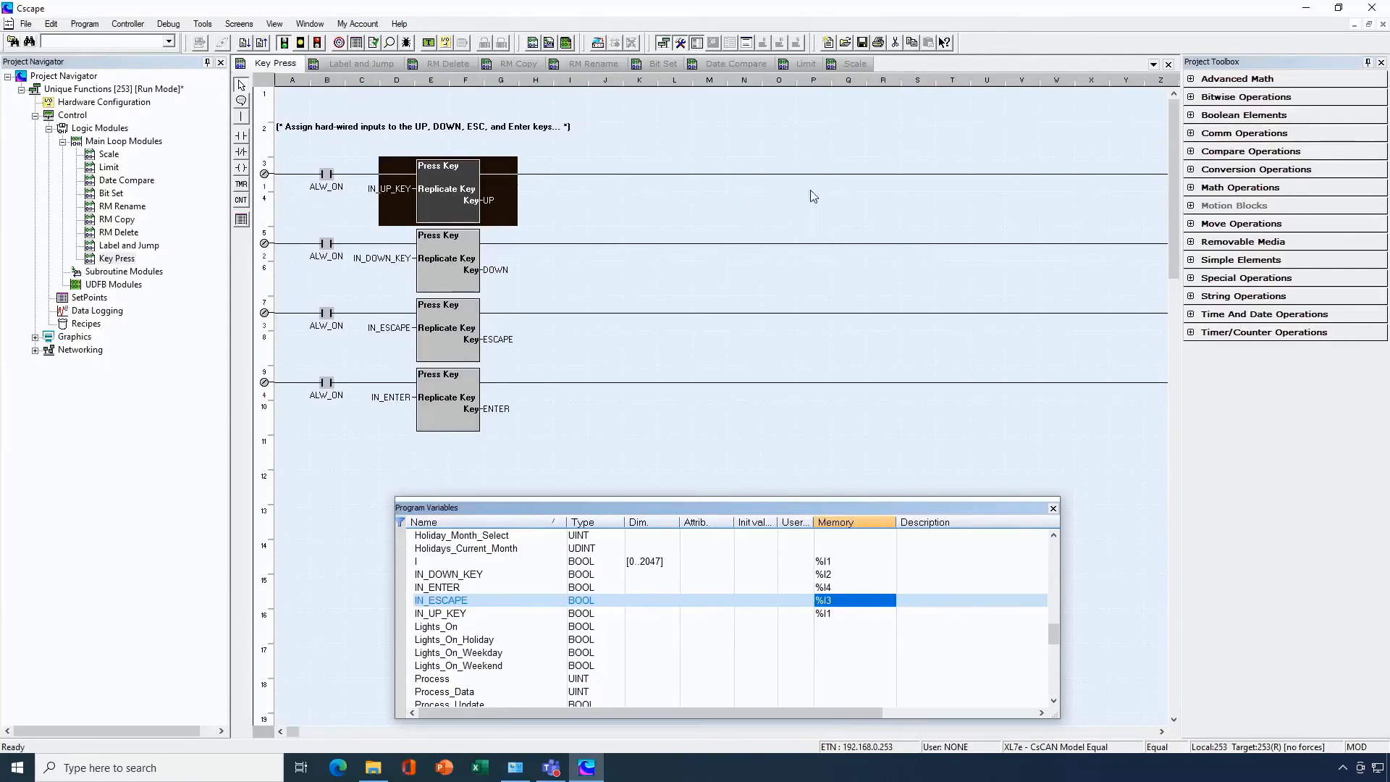
mouse_move(892, 197)
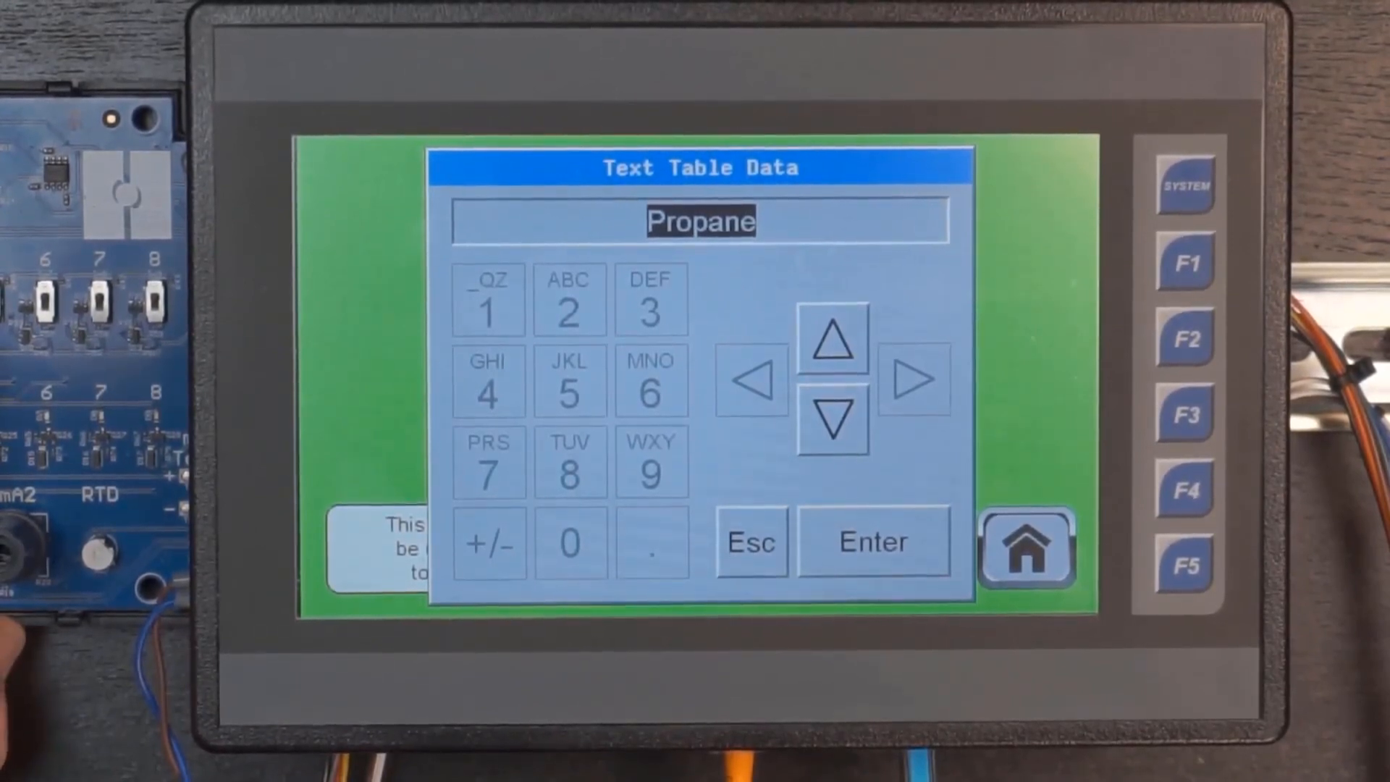
Step: Choose Propane in the Fuel Select text-table keypad and confirm with Enter
left_click(872, 543)
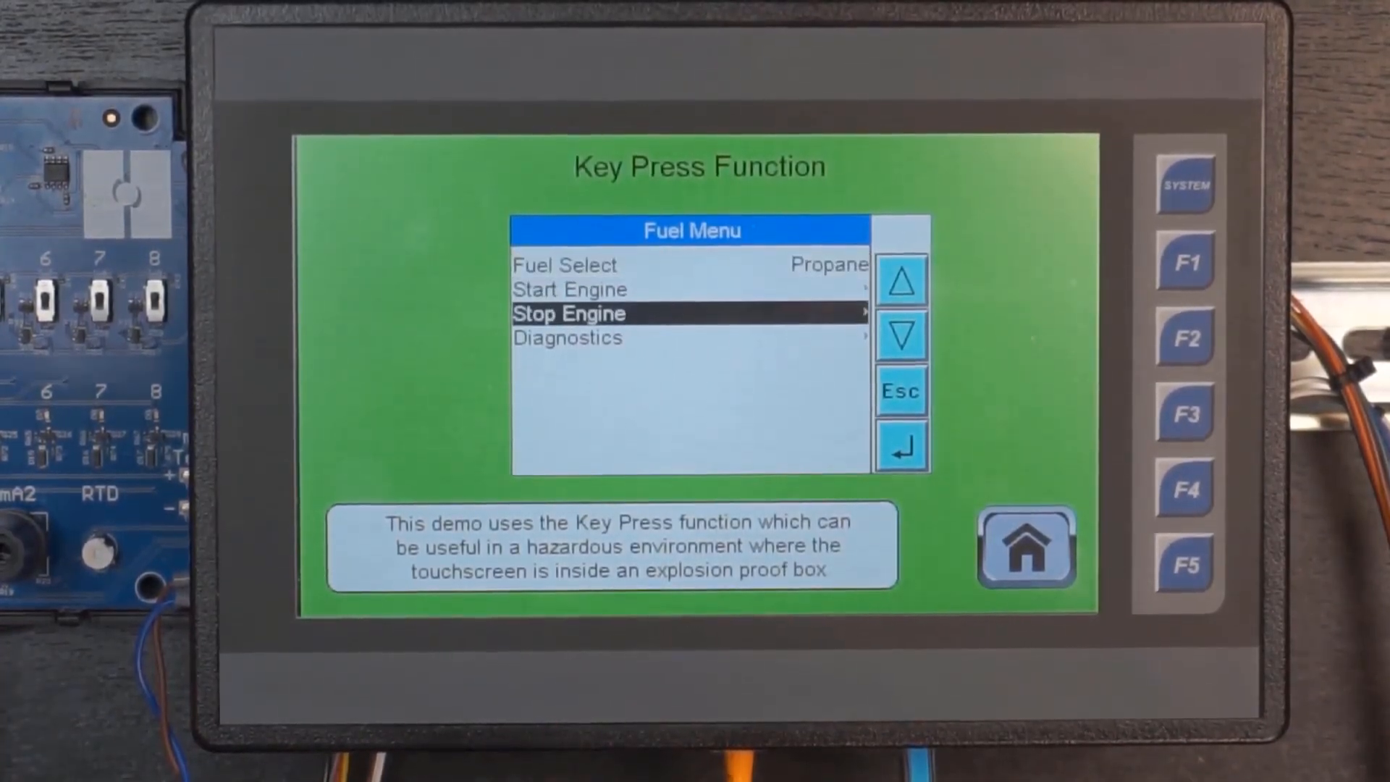
left_click(904, 333)
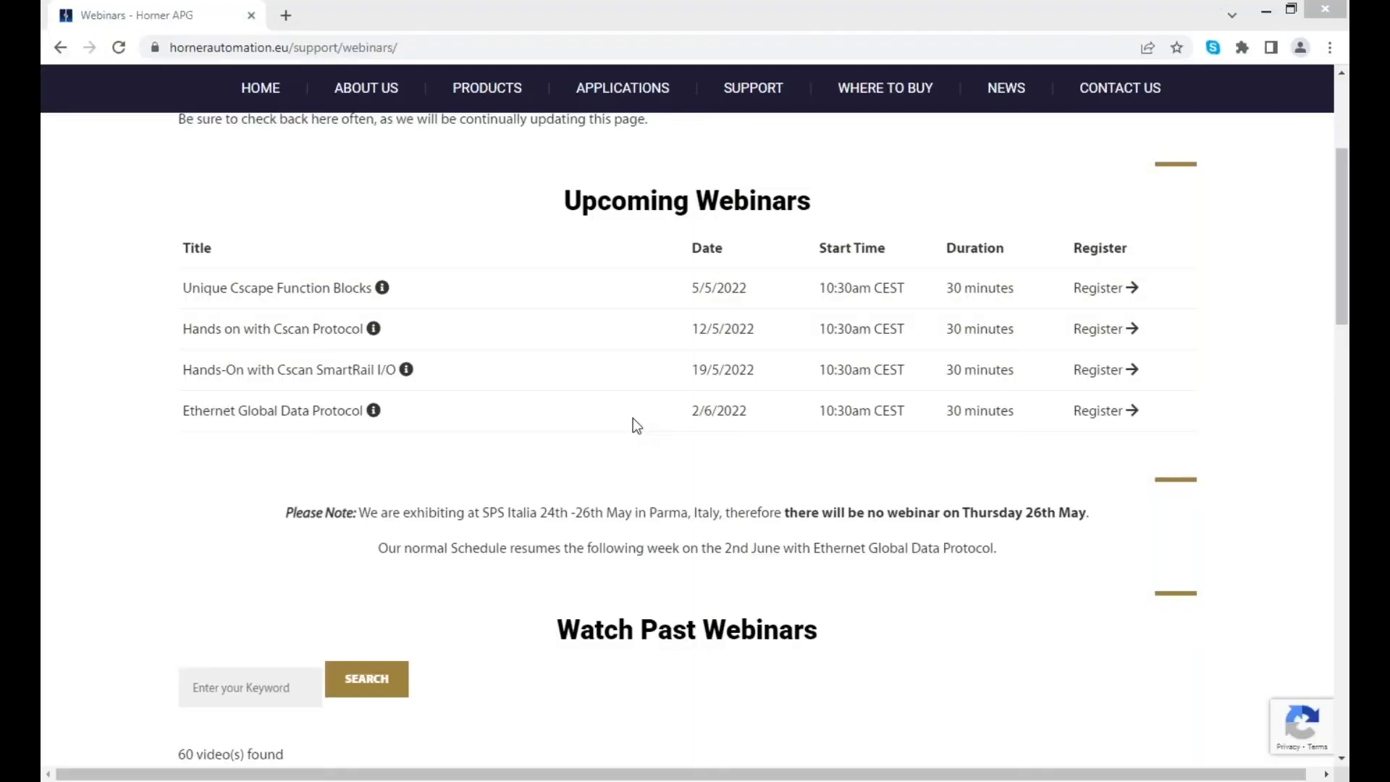
mouse_move(622, 395)
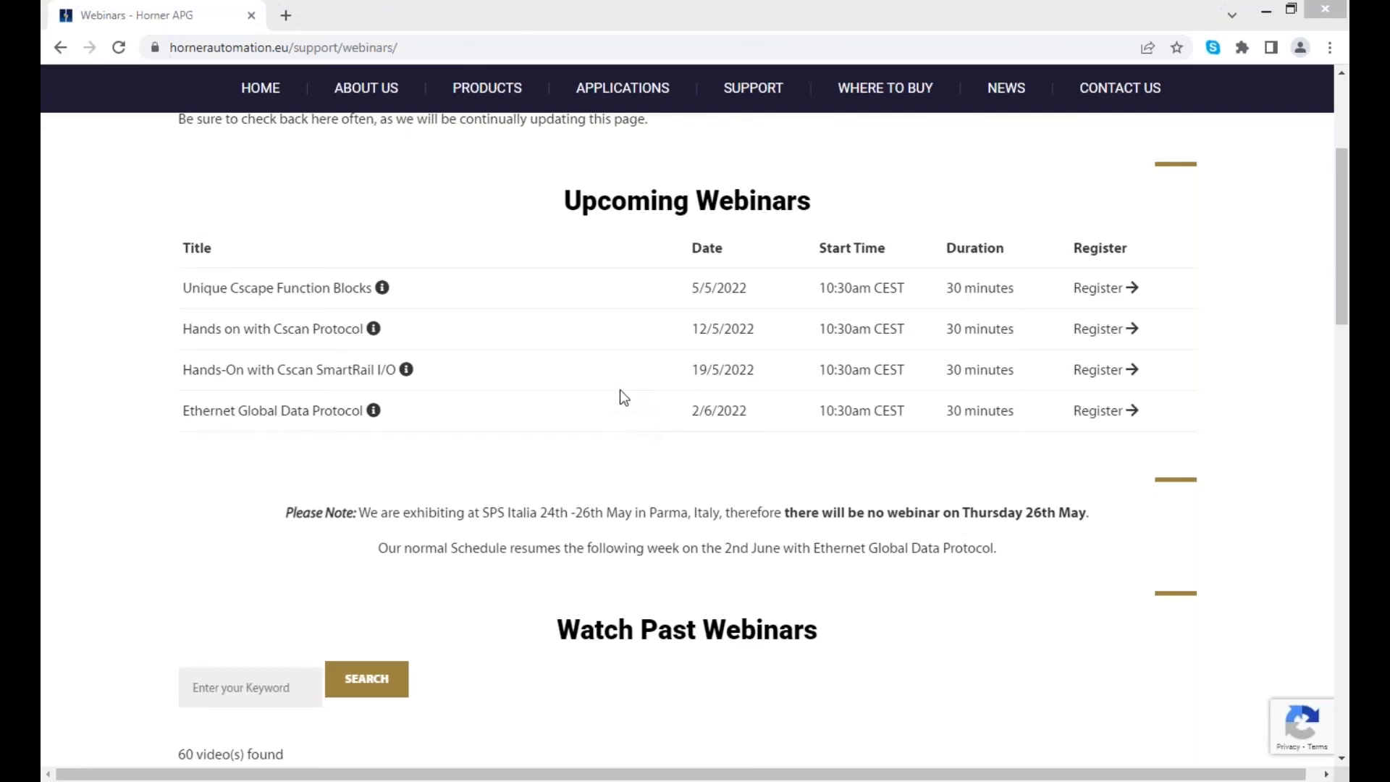
mouse_move(608, 377)
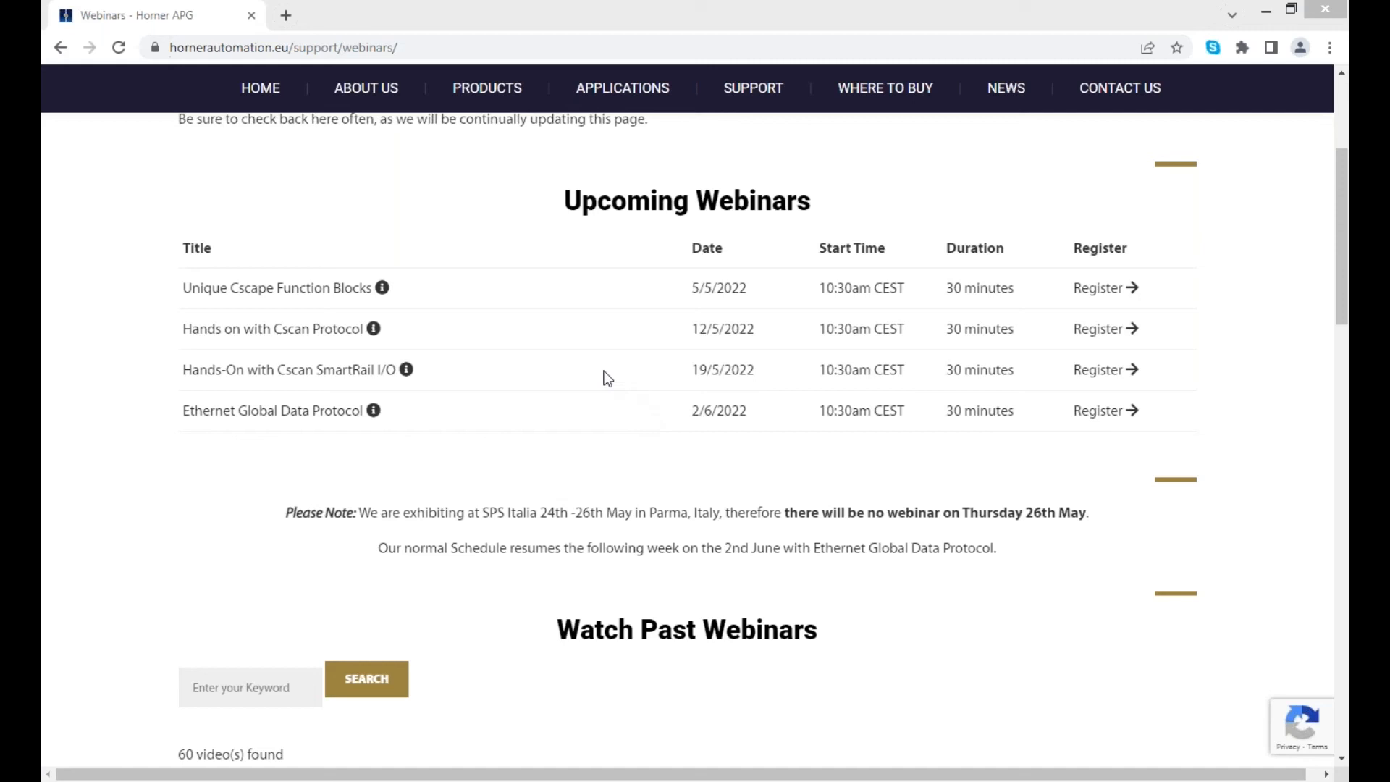
mouse_move(788, 356)
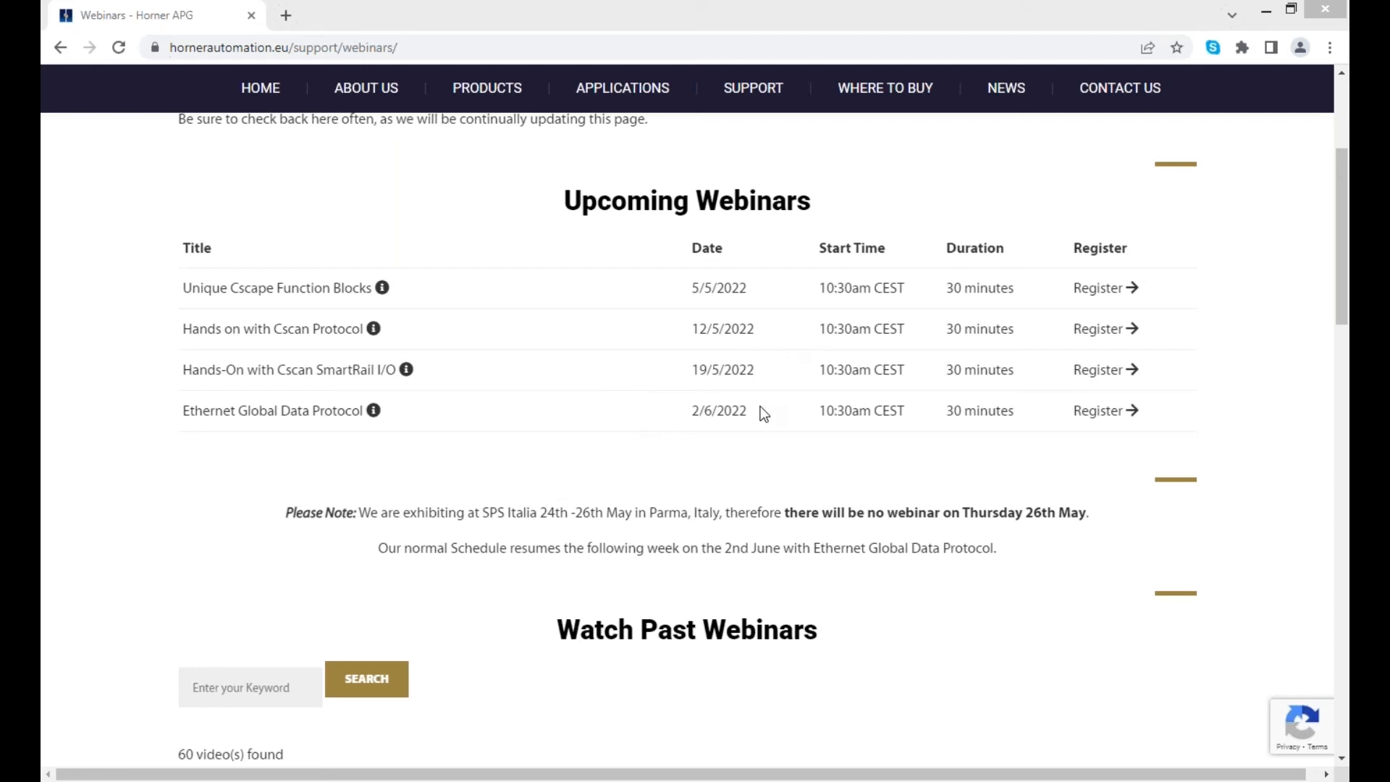
mouse_move(730, 359)
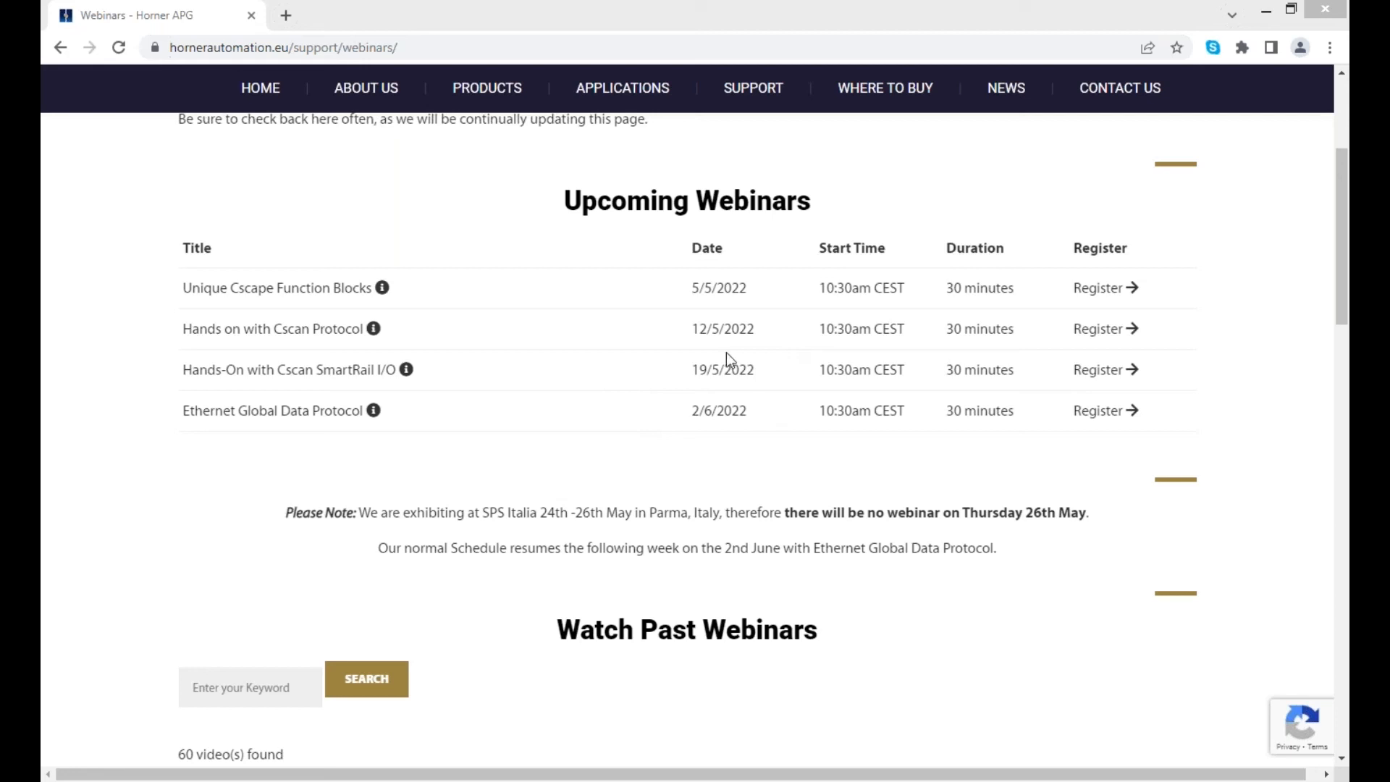
scroll("down", 3)
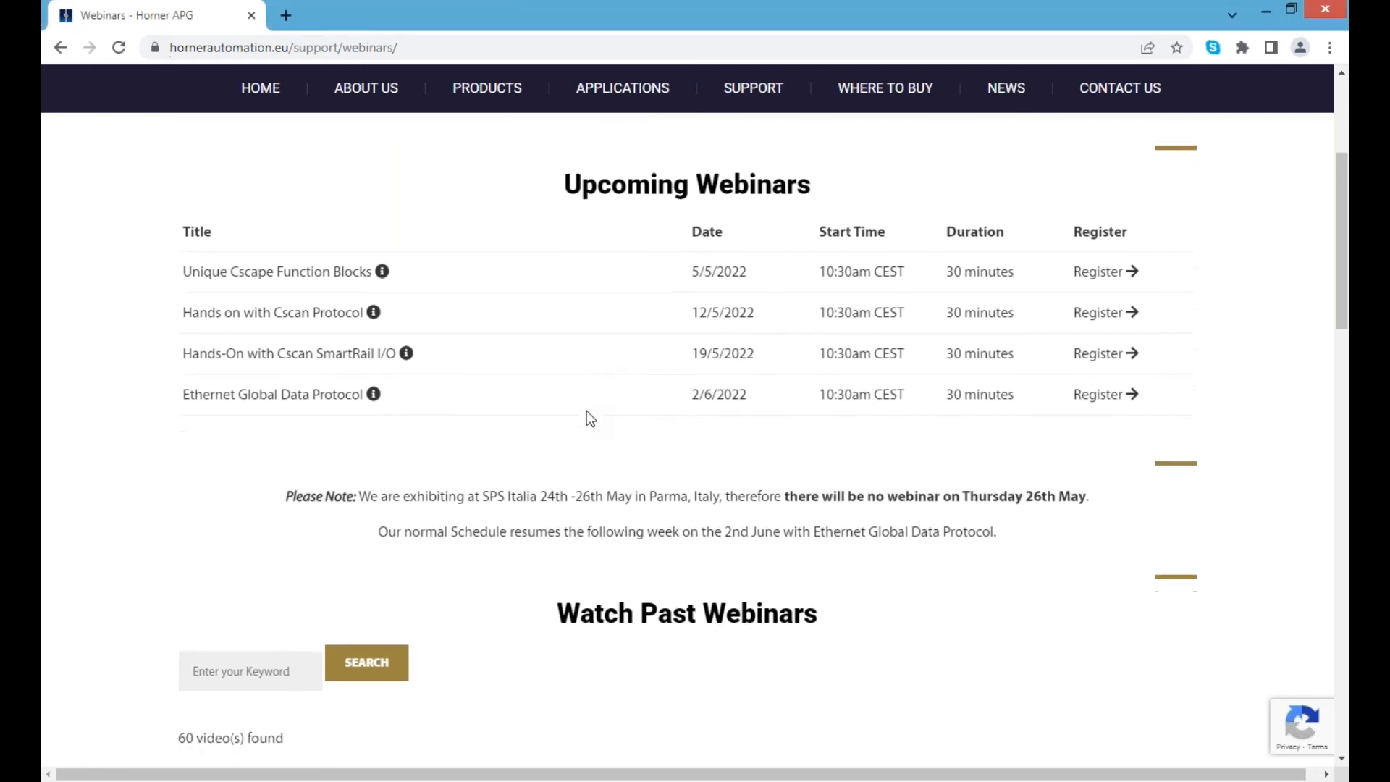
scroll("down", 3)
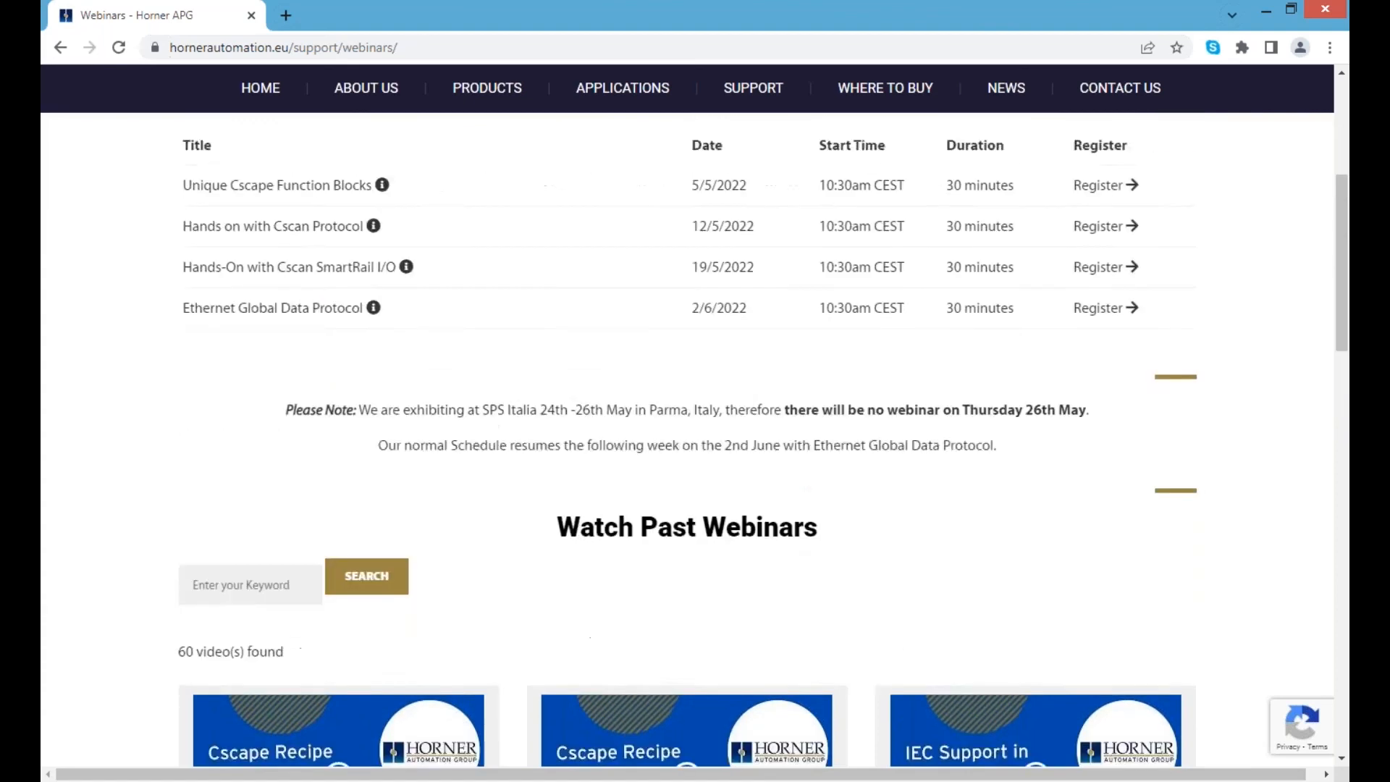
scroll("up", 3)
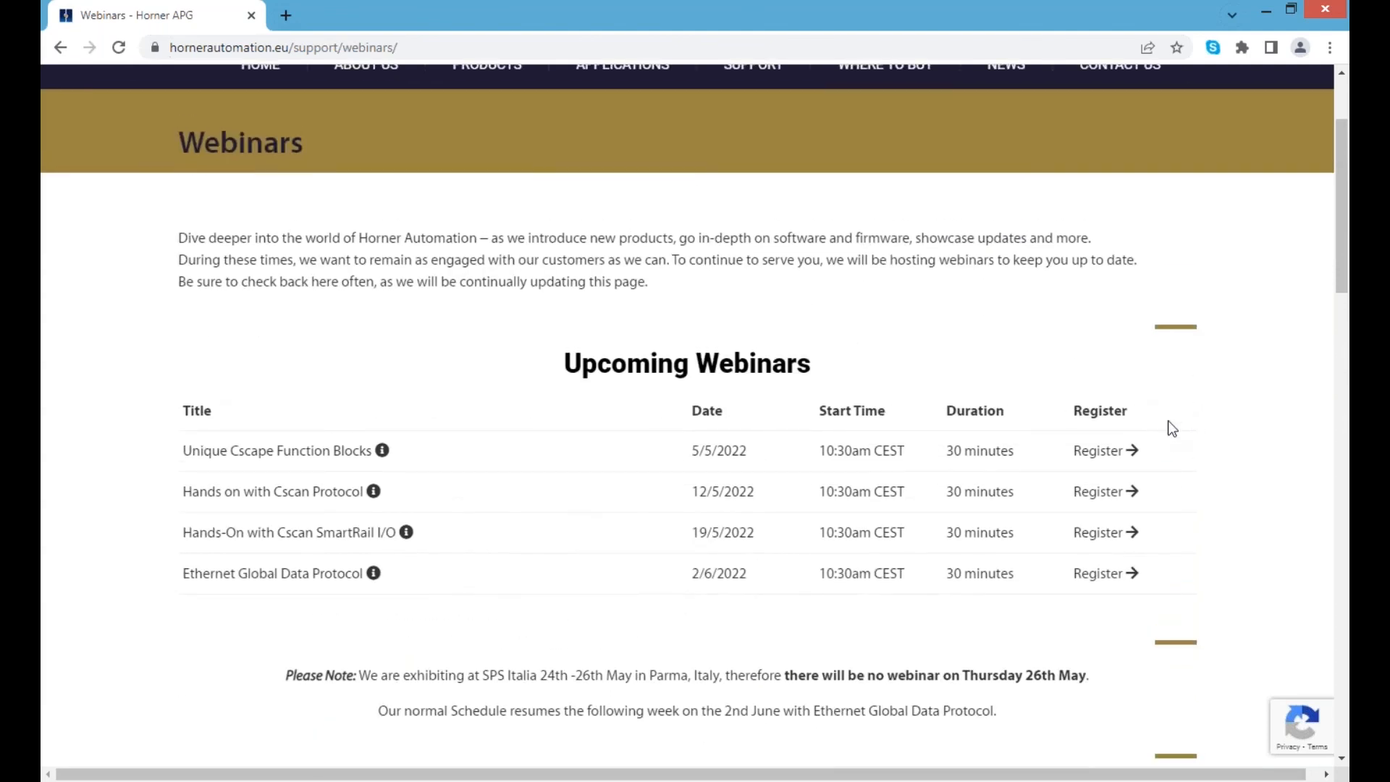
mouse_move(1186, 426)
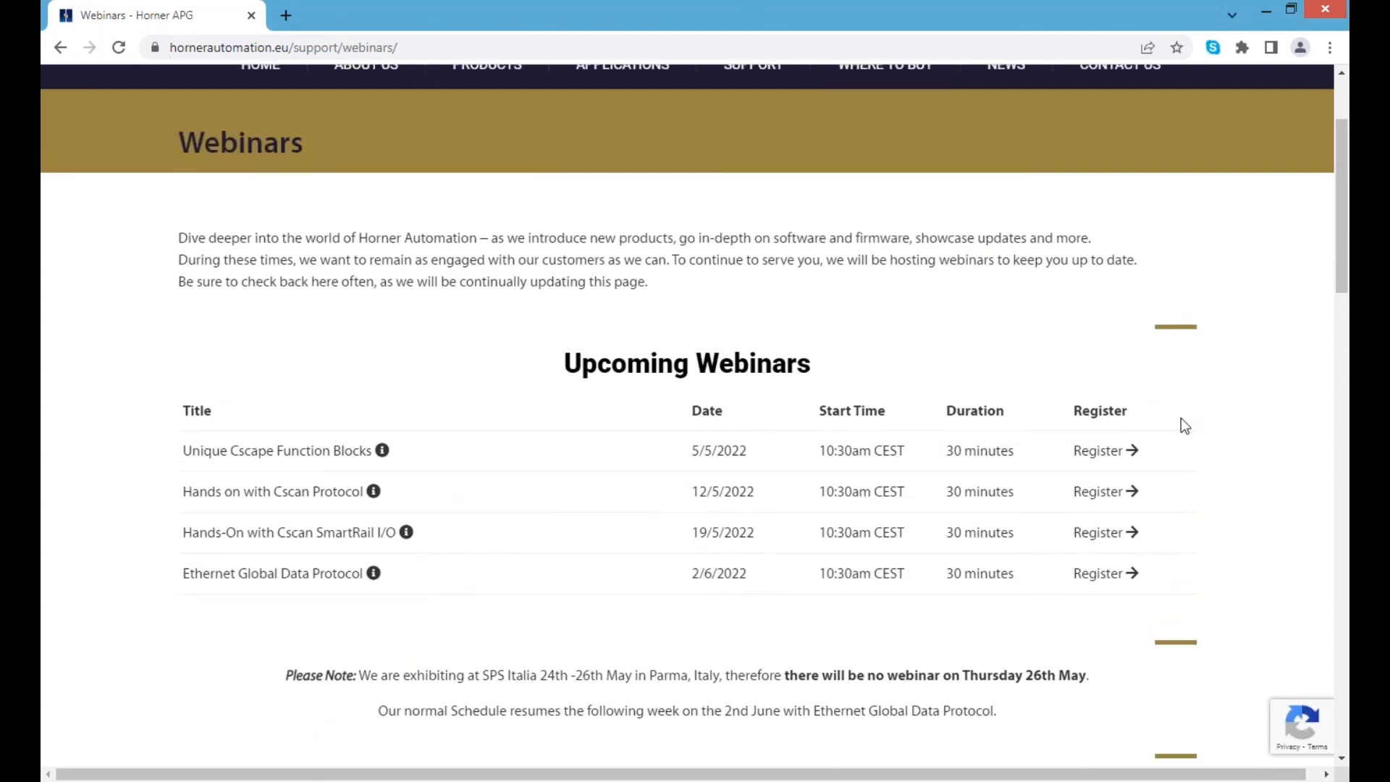
mouse_move(791, 394)
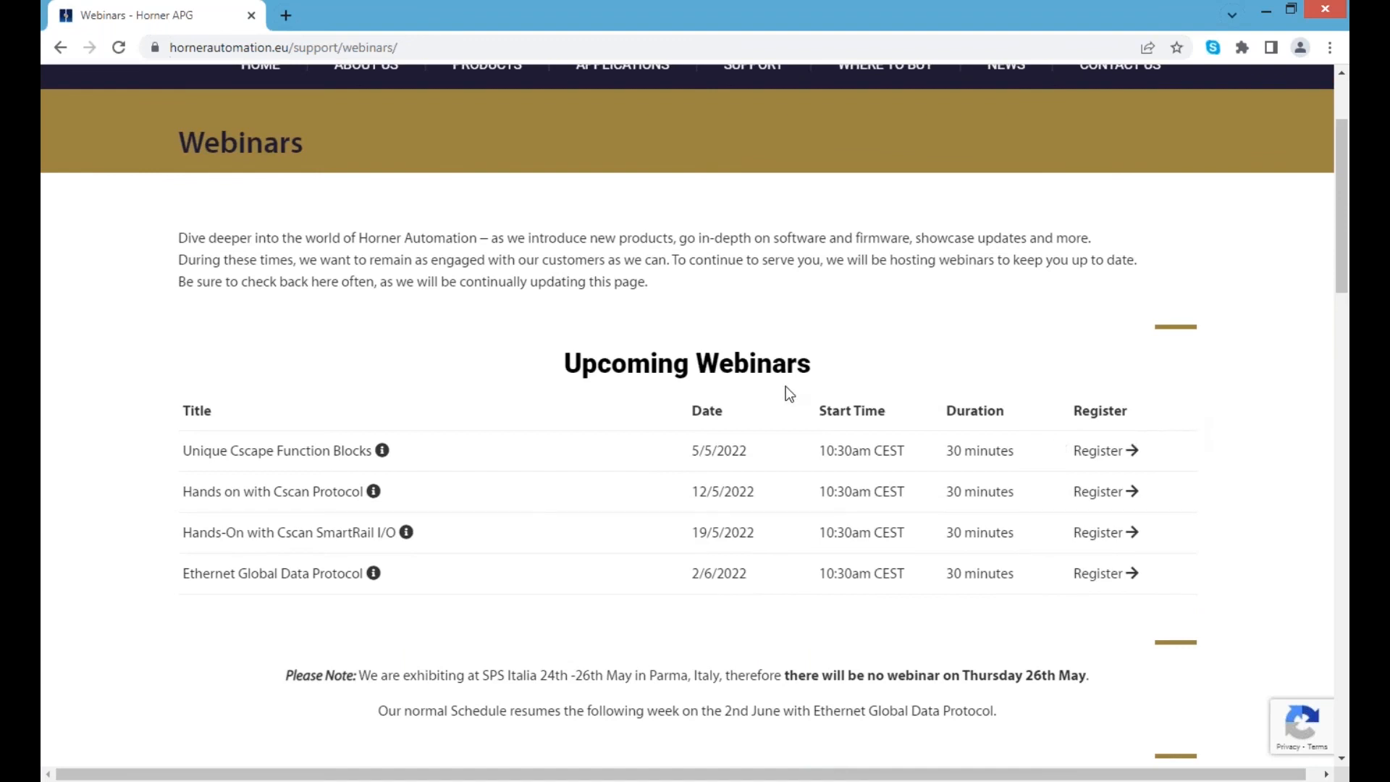
mouse_move(1226, 148)
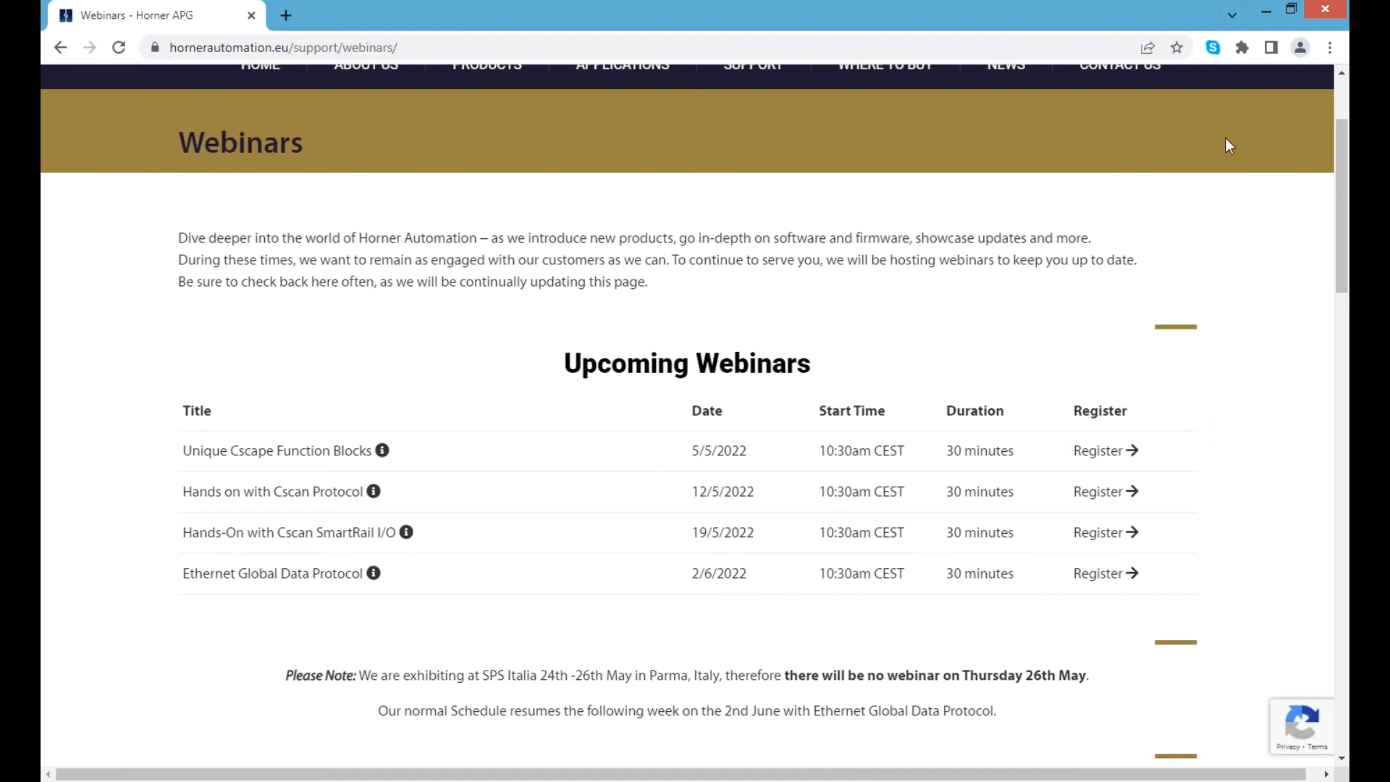